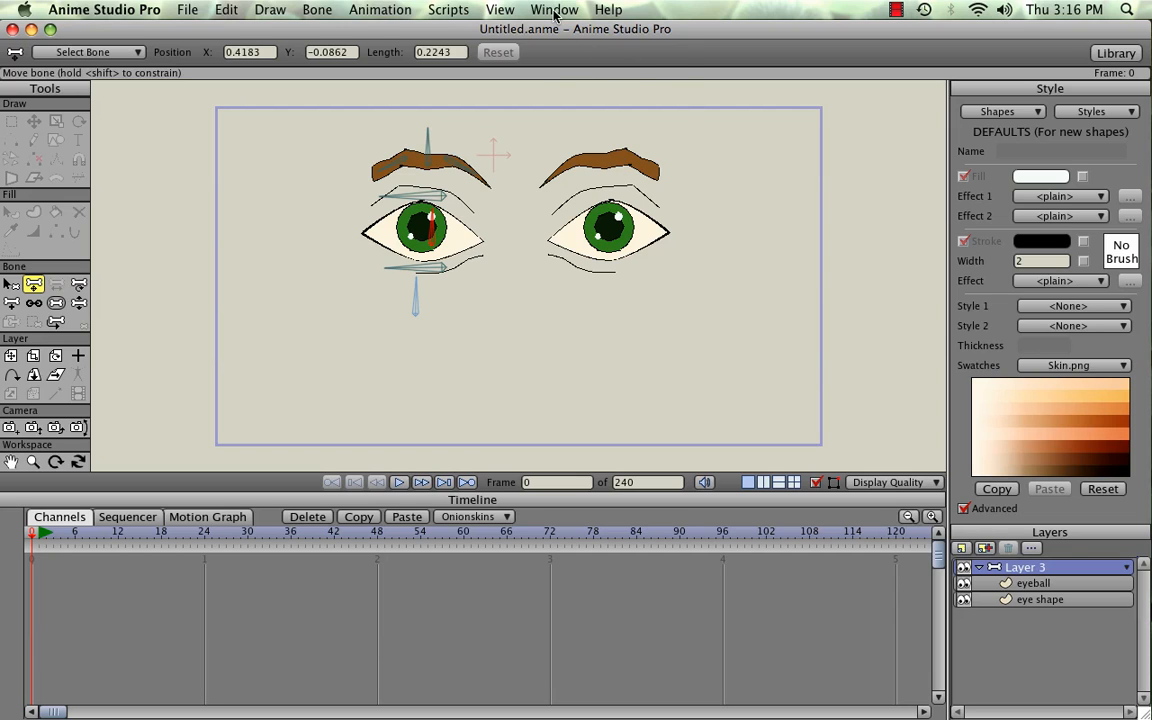
# Open the Actions window from the Window menu, showing only the Mainline entry
pyautogui.click(554, 9)
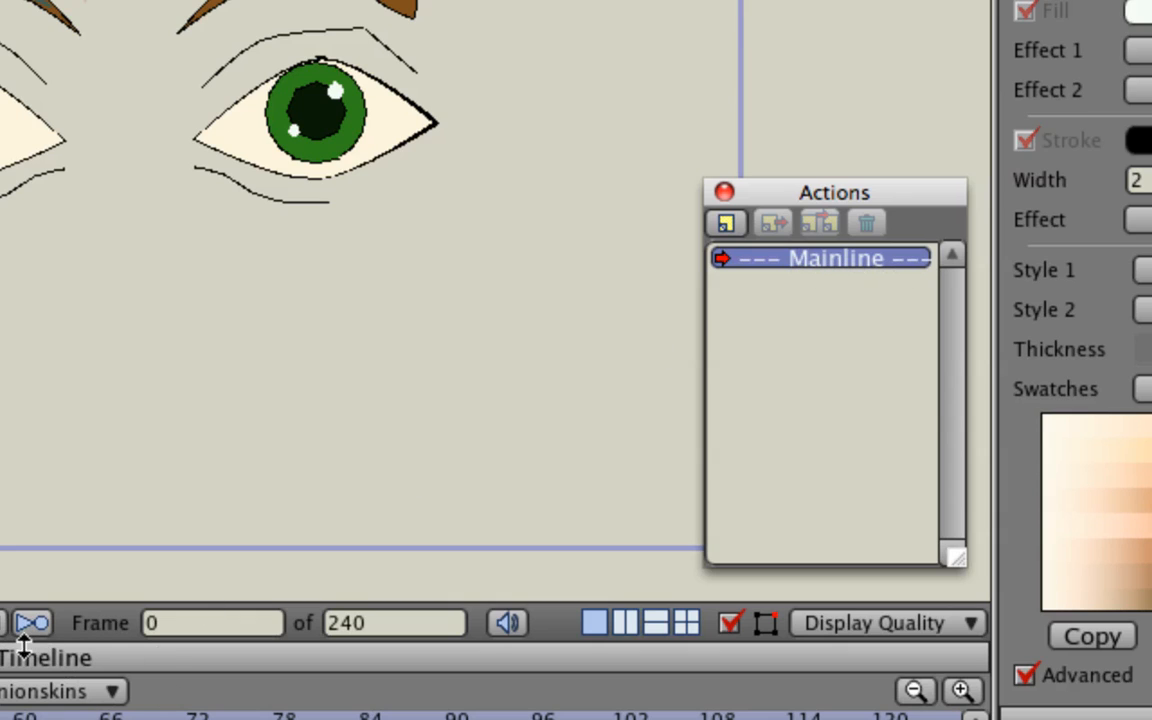
pyautogui.moveTo(810, 270)
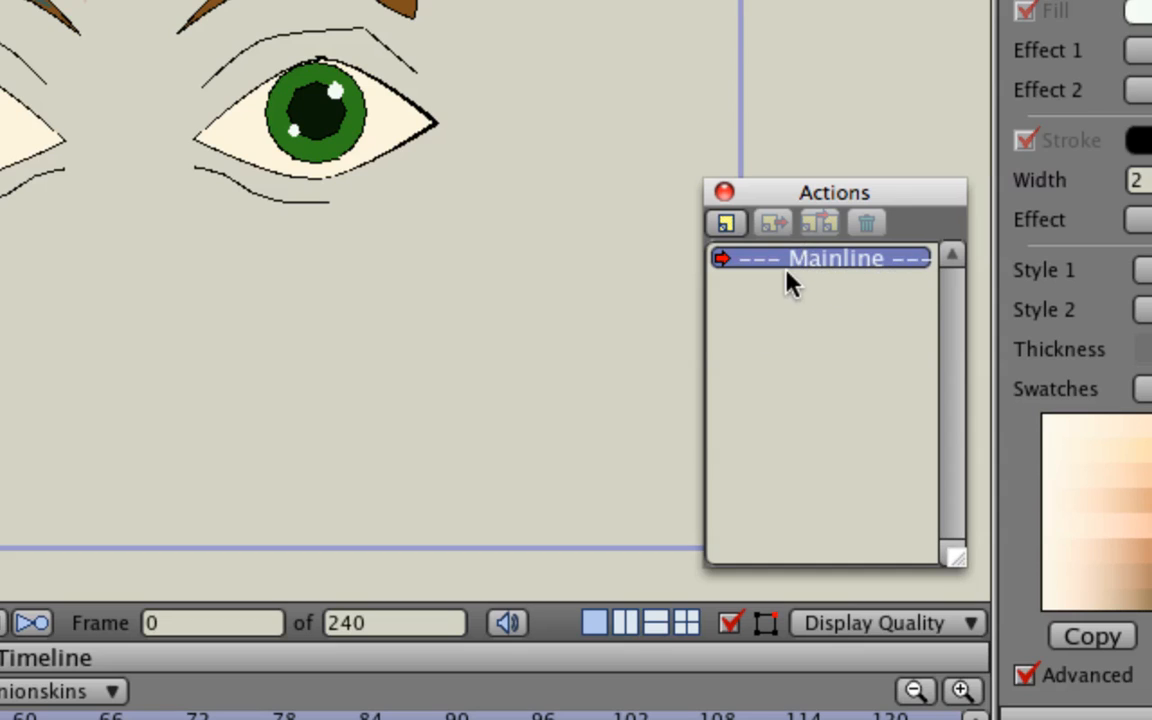
pyautogui.moveTo(726, 223)
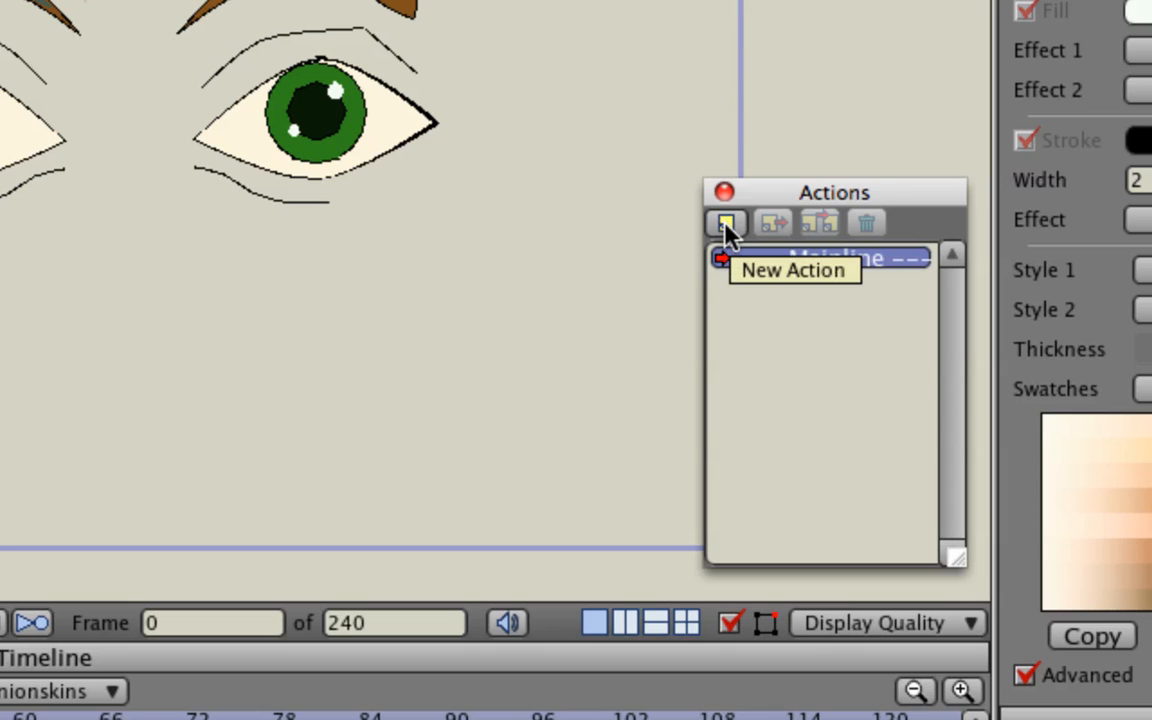
# Create a new action named 'blink' with shortcut key B
pyautogui.click(726, 223)
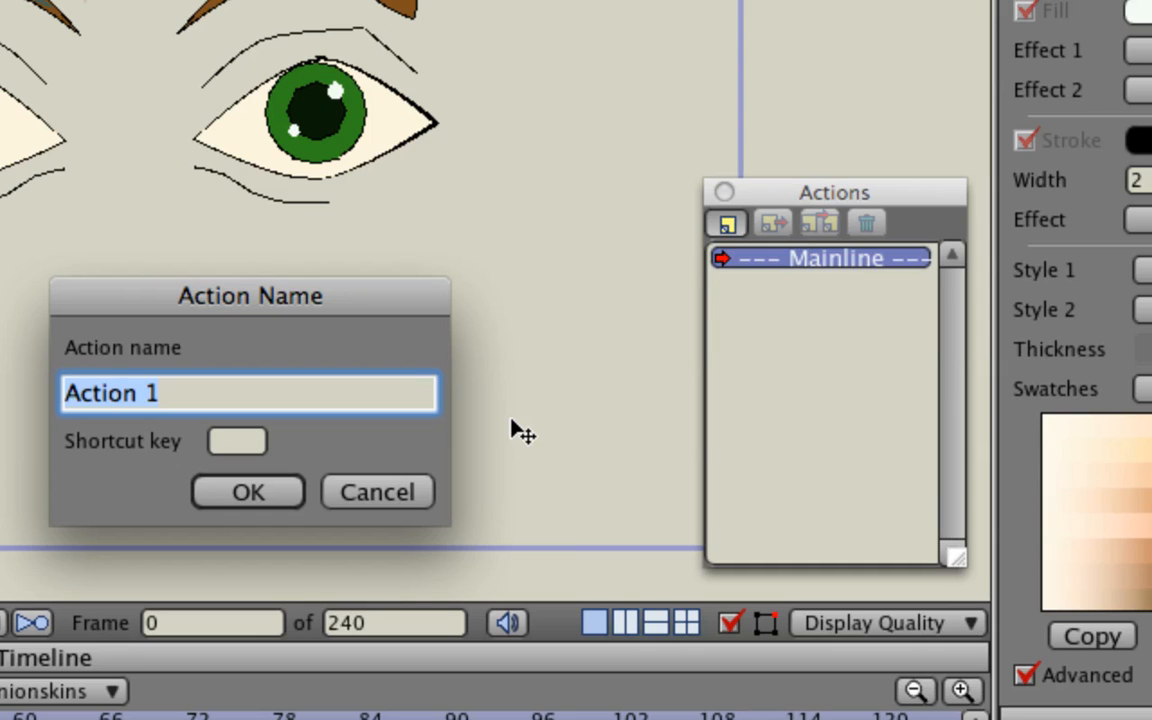
pyautogui.write('b')
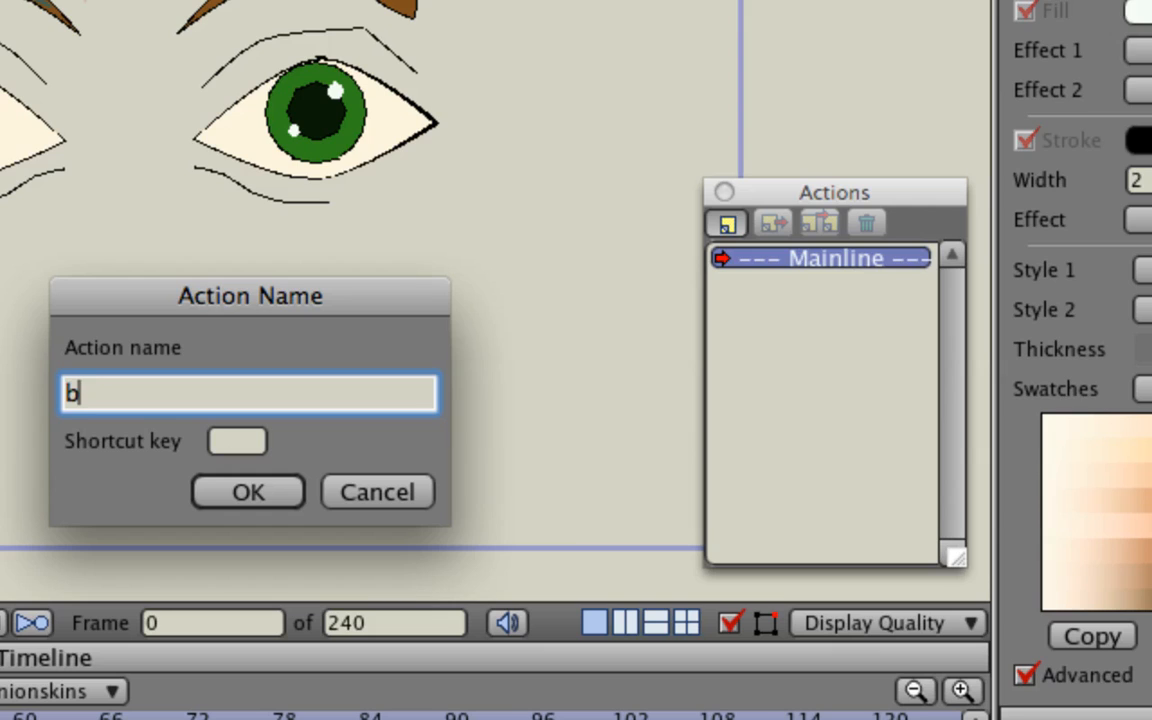
pyautogui.write('lin')
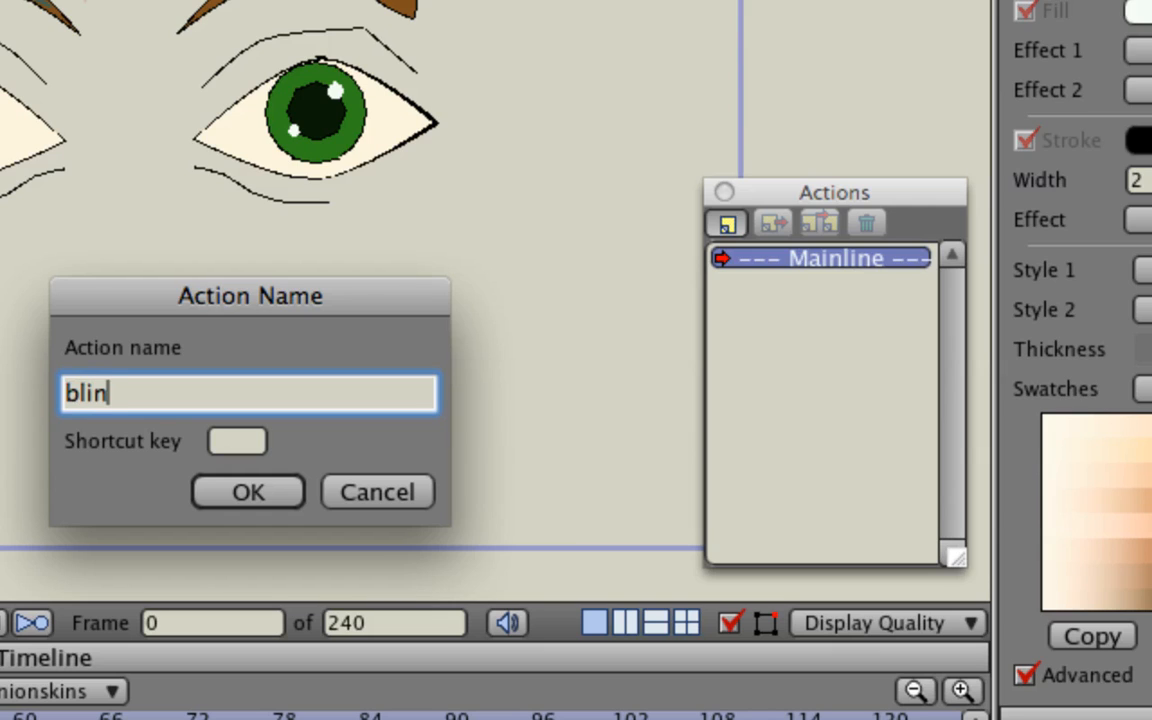
pyautogui.write('k')
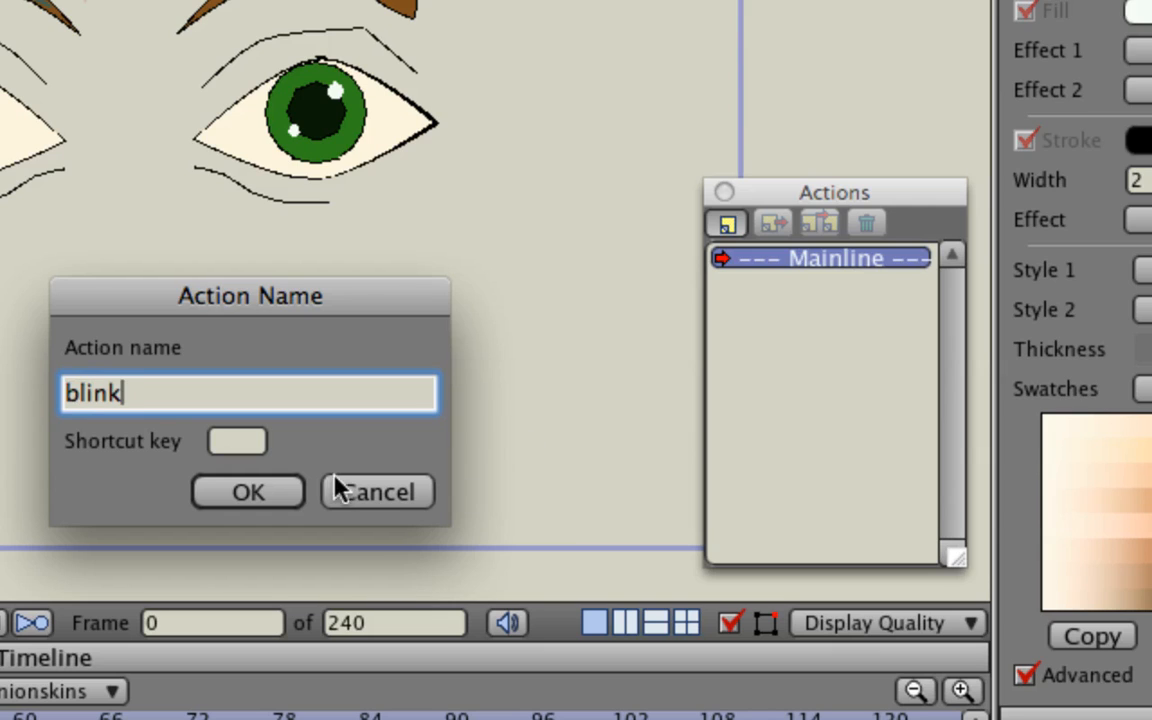
pyautogui.click(237, 441)
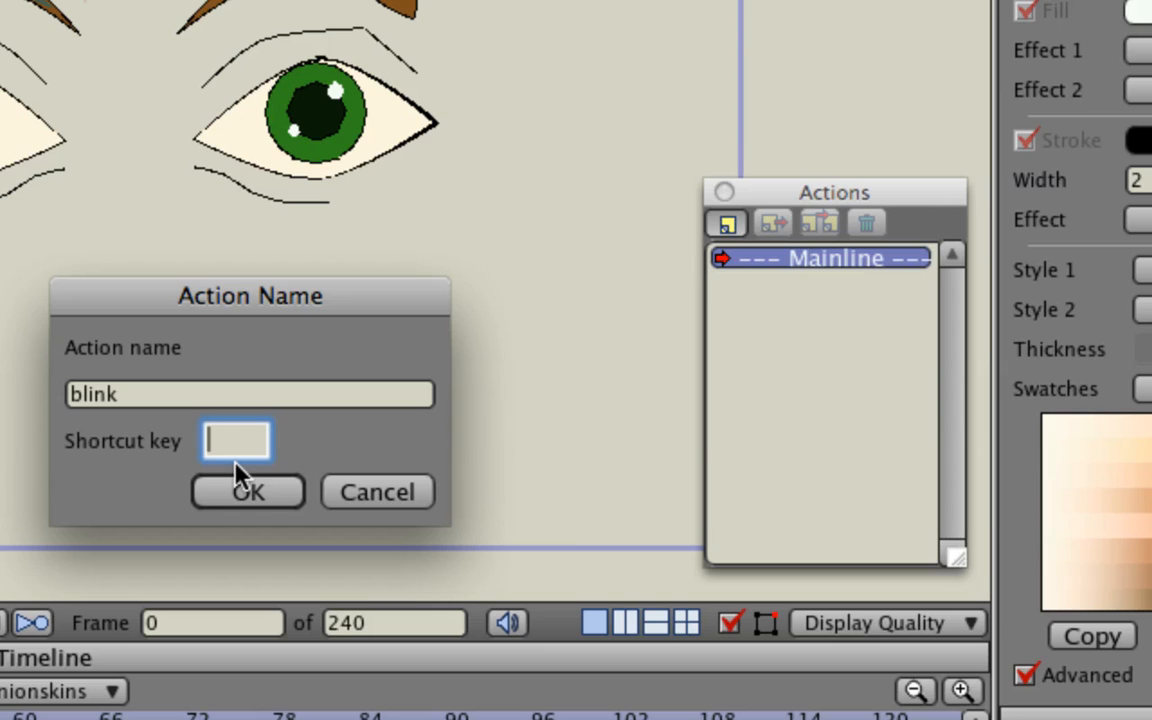
pyautogui.write('b')
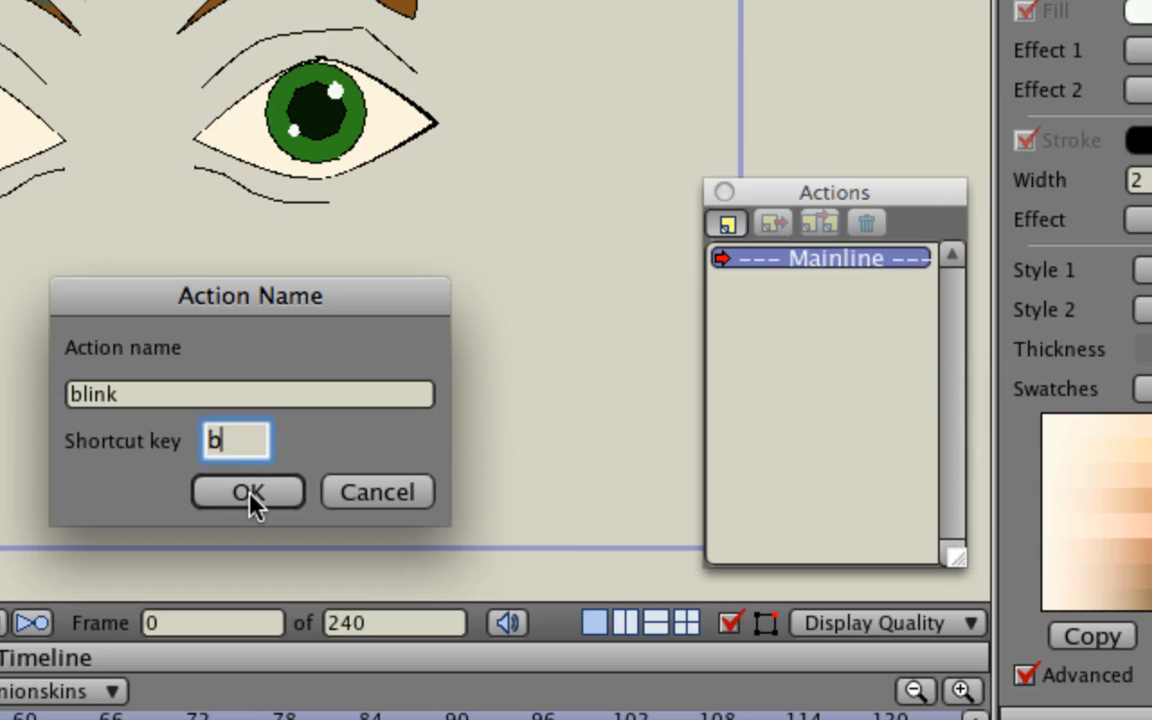
pyautogui.click(247, 491)
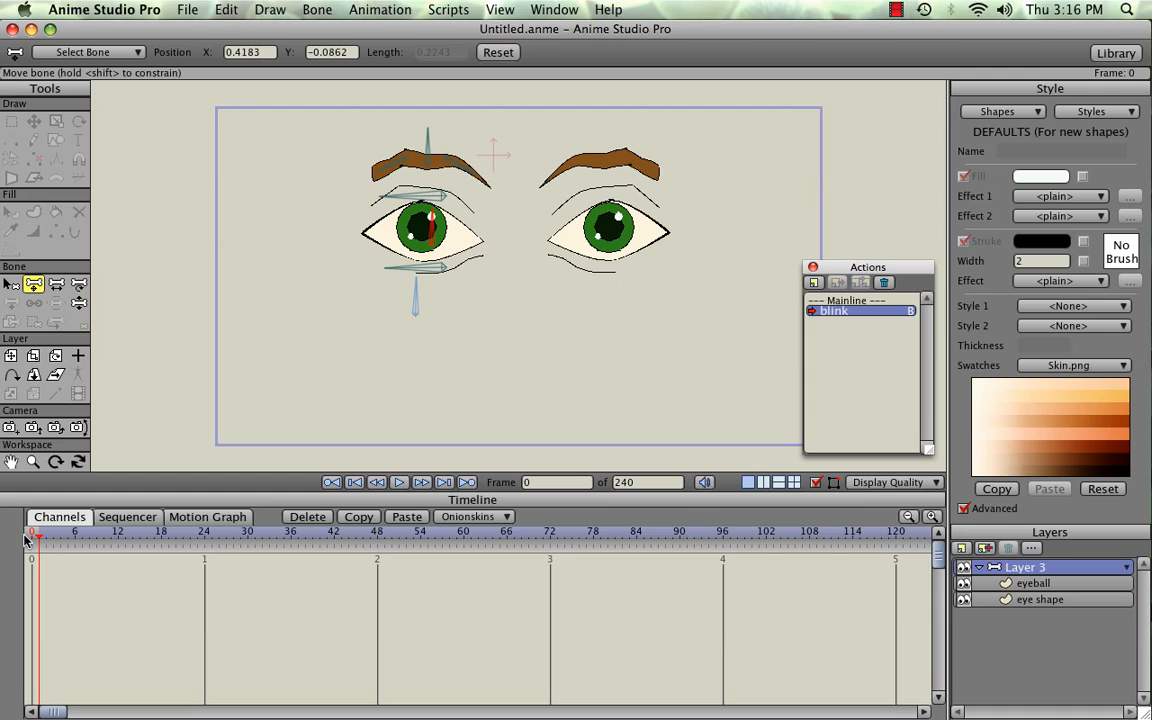
pyautogui.moveTo(40, 543)
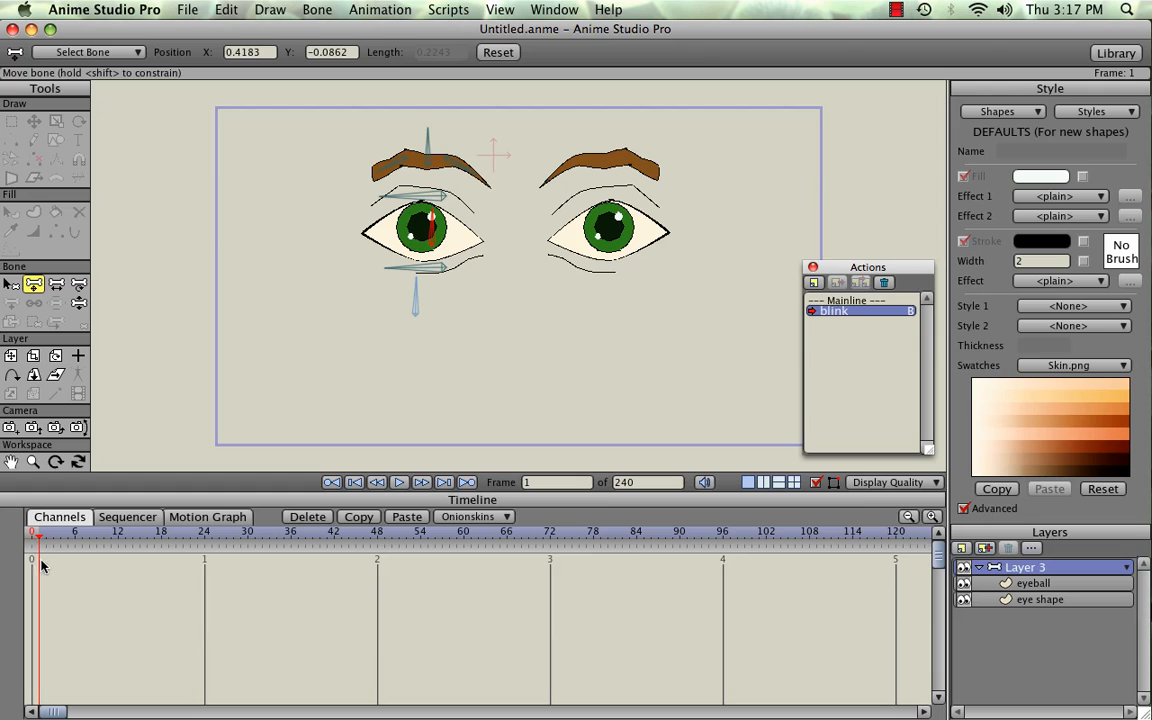
pyautogui.moveTo(430, 268)
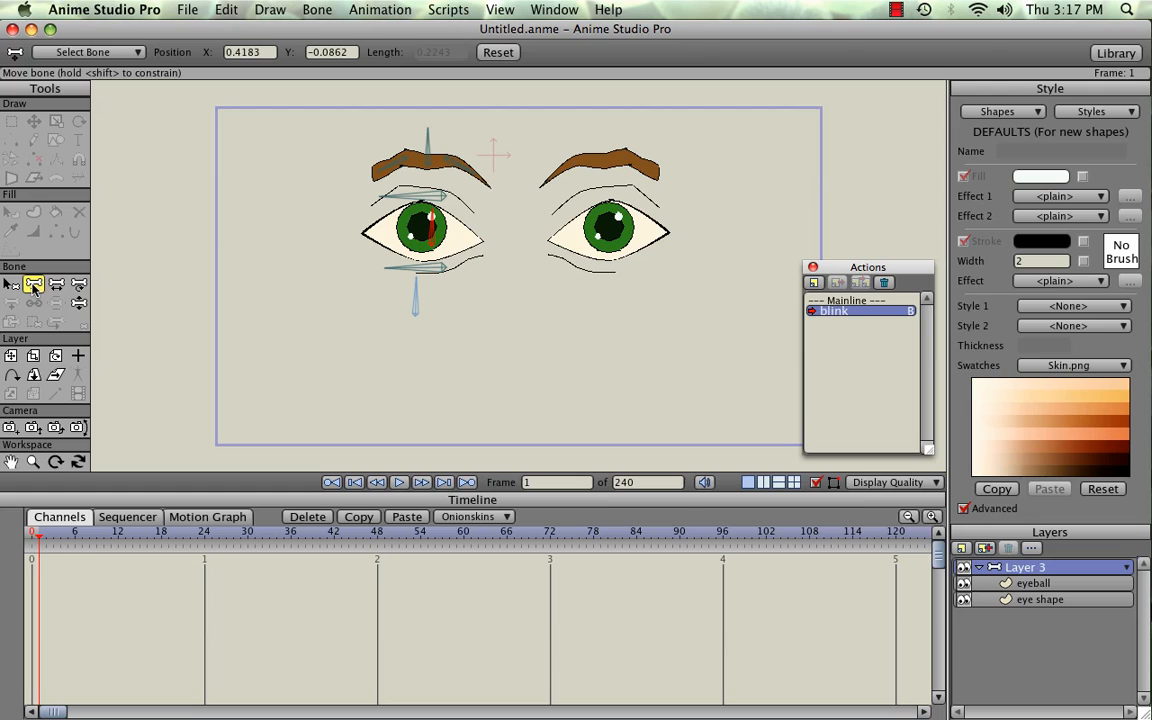
pyautogui.moveTo(616, 415)
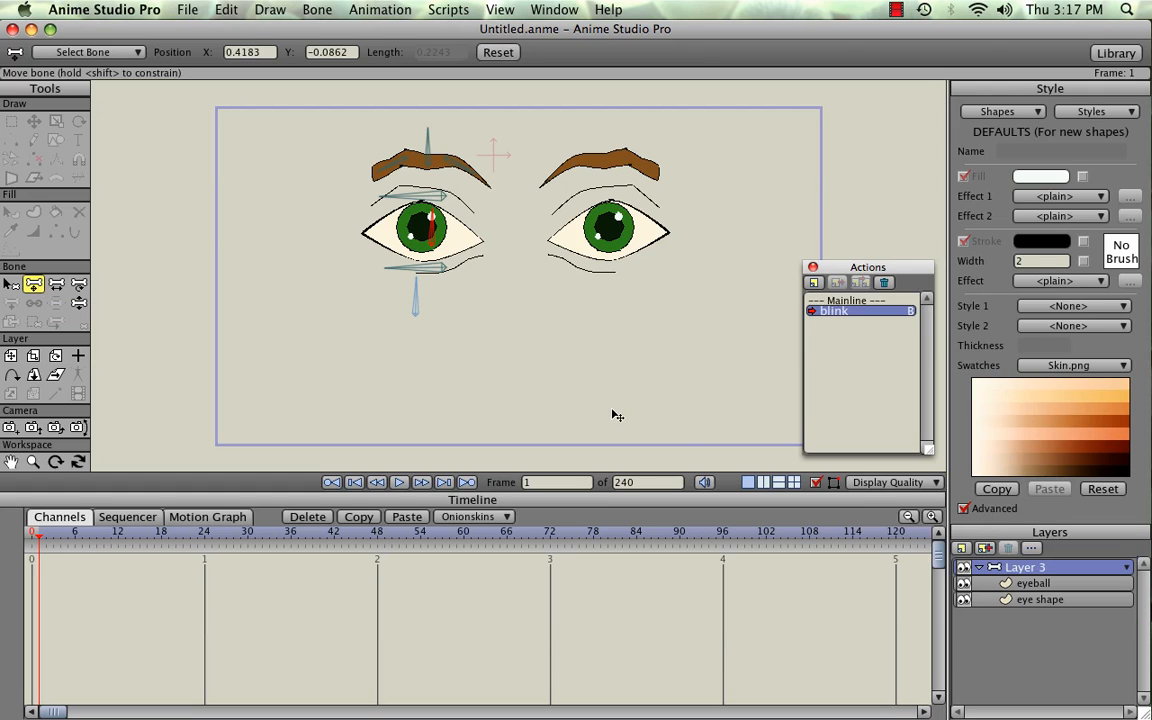
pyautogui.moveTo(776, 445)
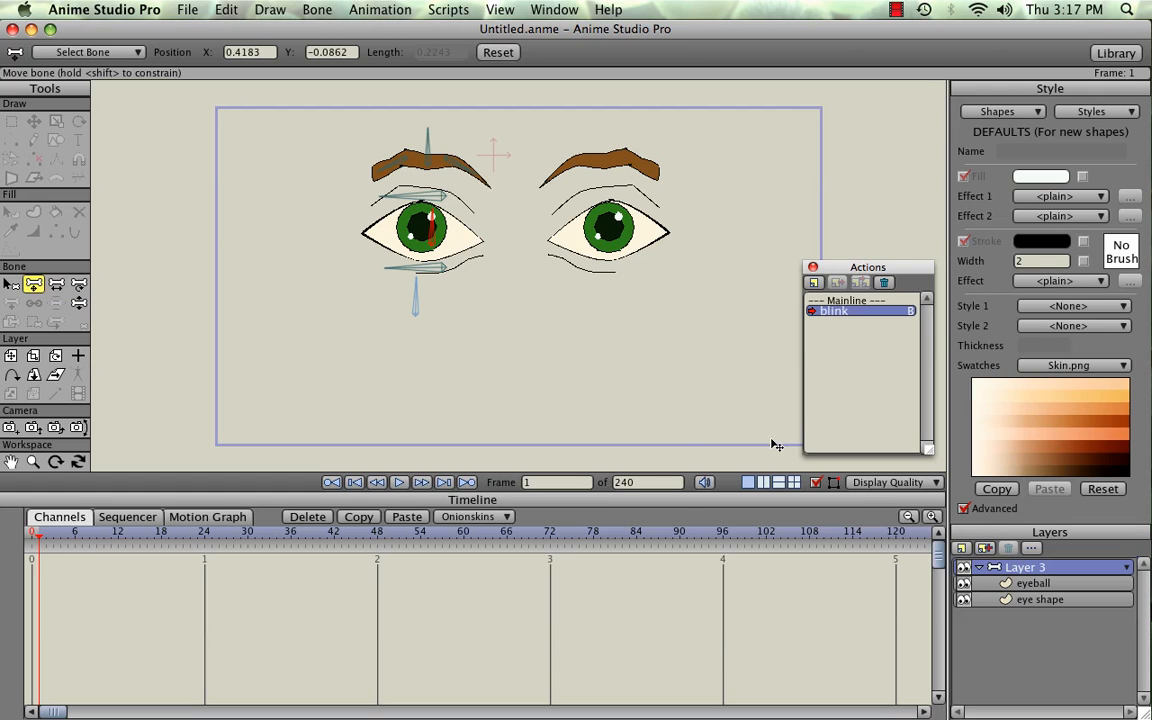
pyautogui.moveTo(317, 217)
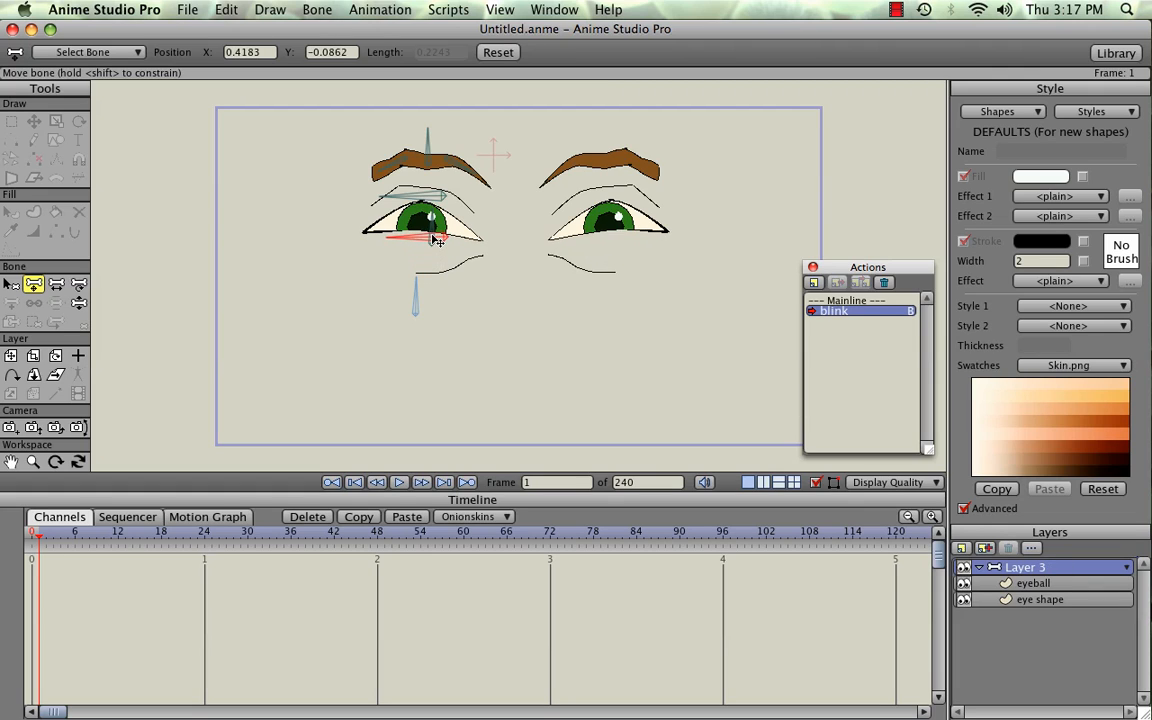
# Drag the eyelid bone down to half-close the eye in the blink action
pyautogui.moveTo(420, 238); pyautogui.dragTo(425, 205)
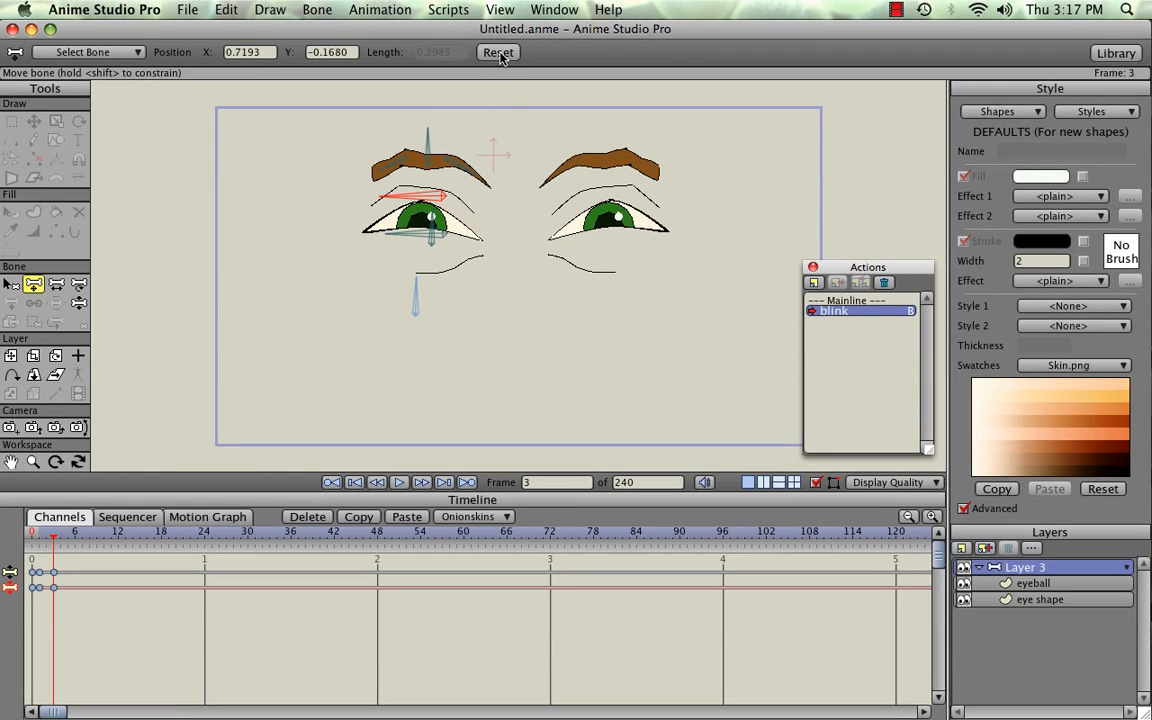
pyautogui.moveTo(424, 238)
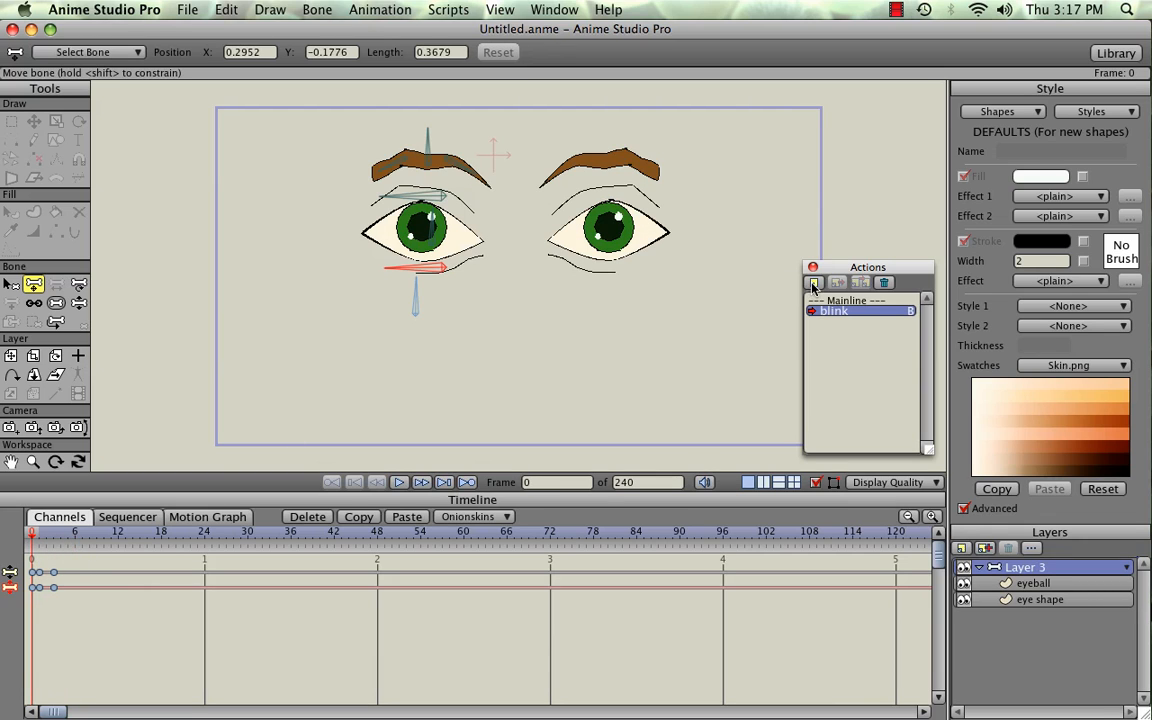
# Create a 'look right' action with shortcut key R
pyautogui.click(814, 282)
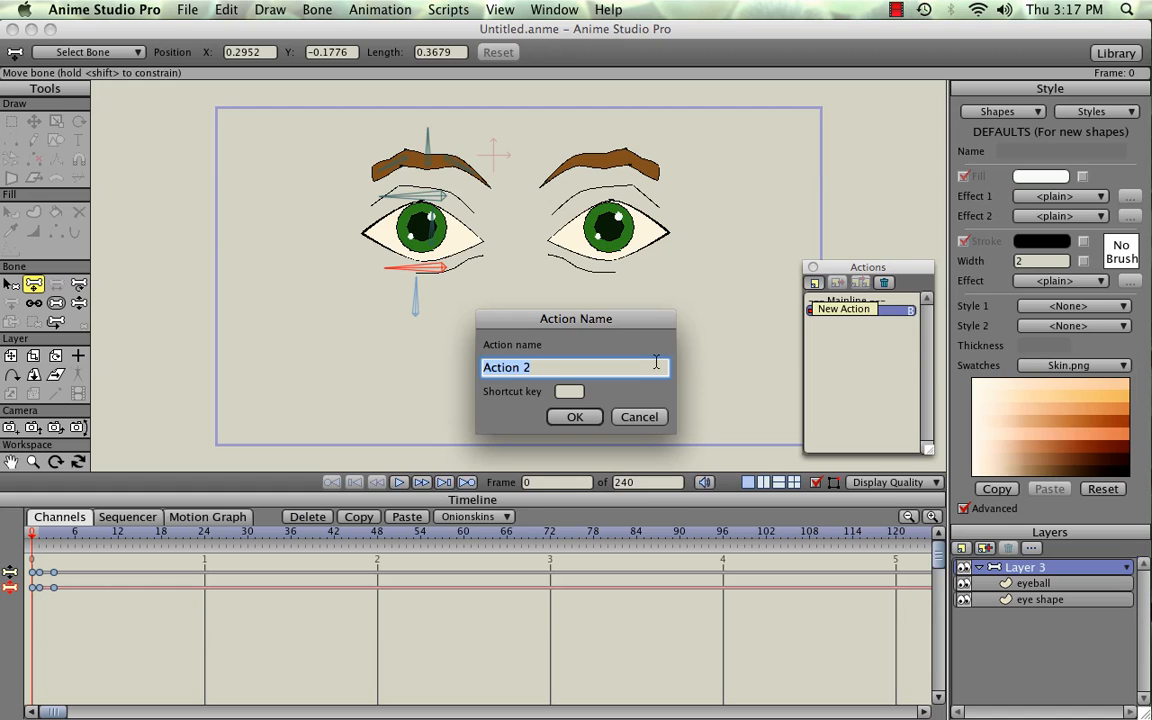
pyautogui.write('look right')
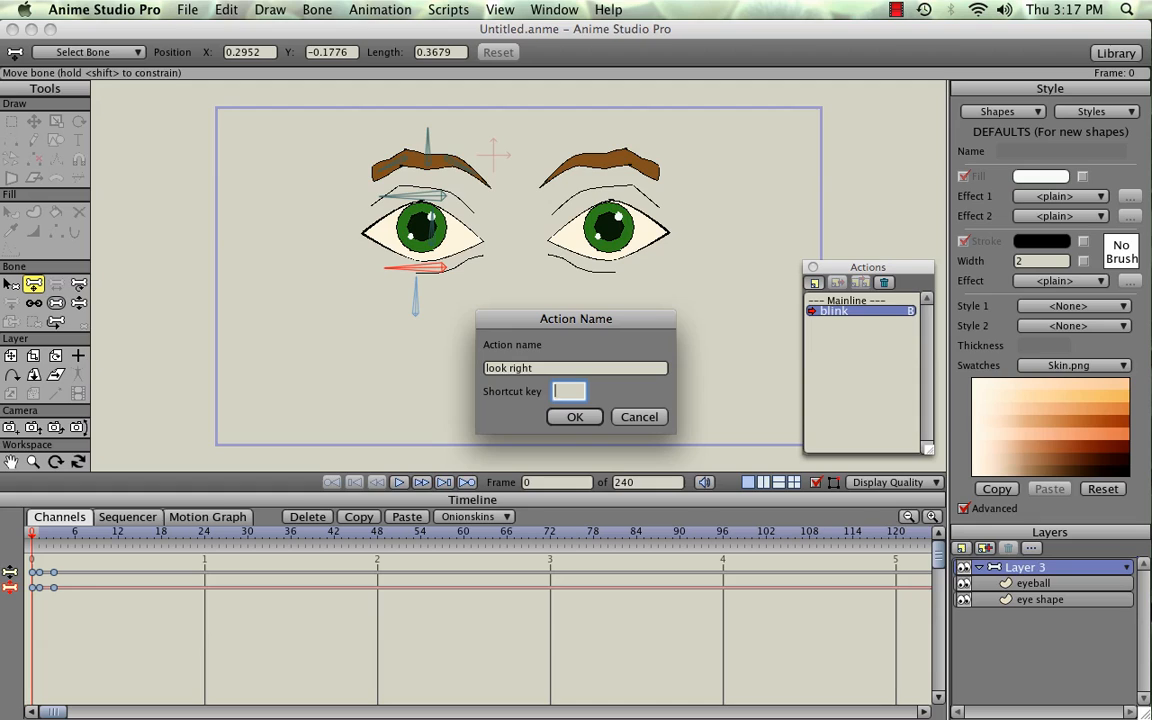
pyautogui.write('r')
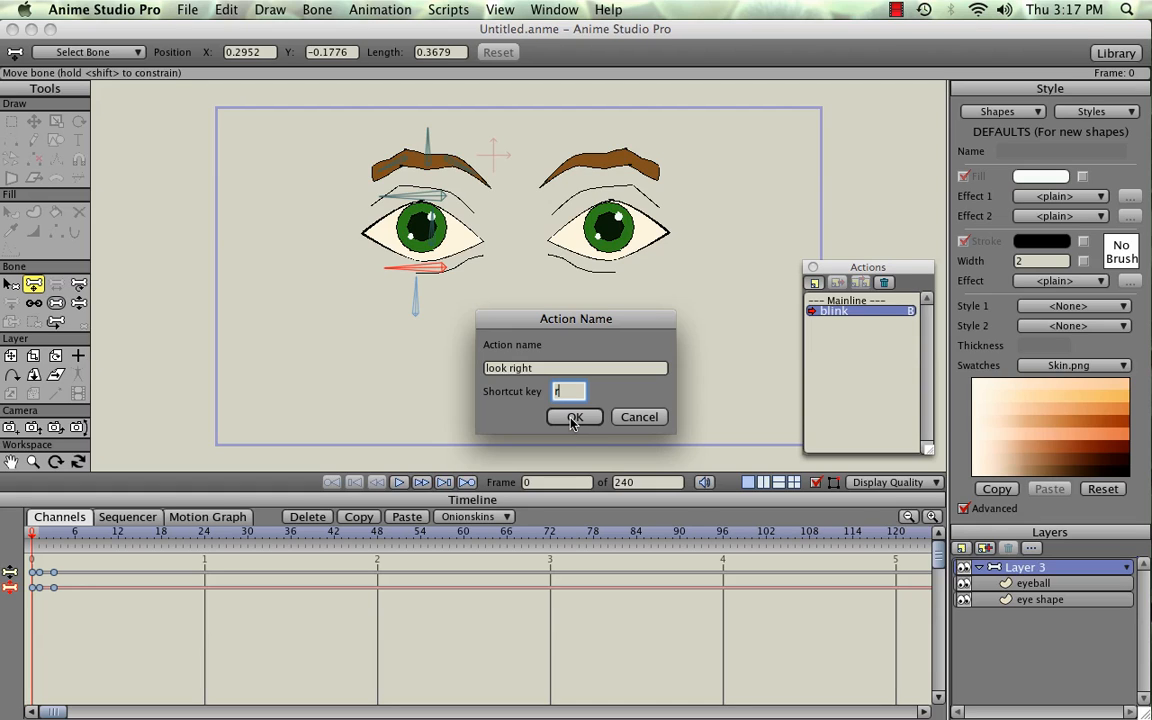
pyautogui.click(575, 417)
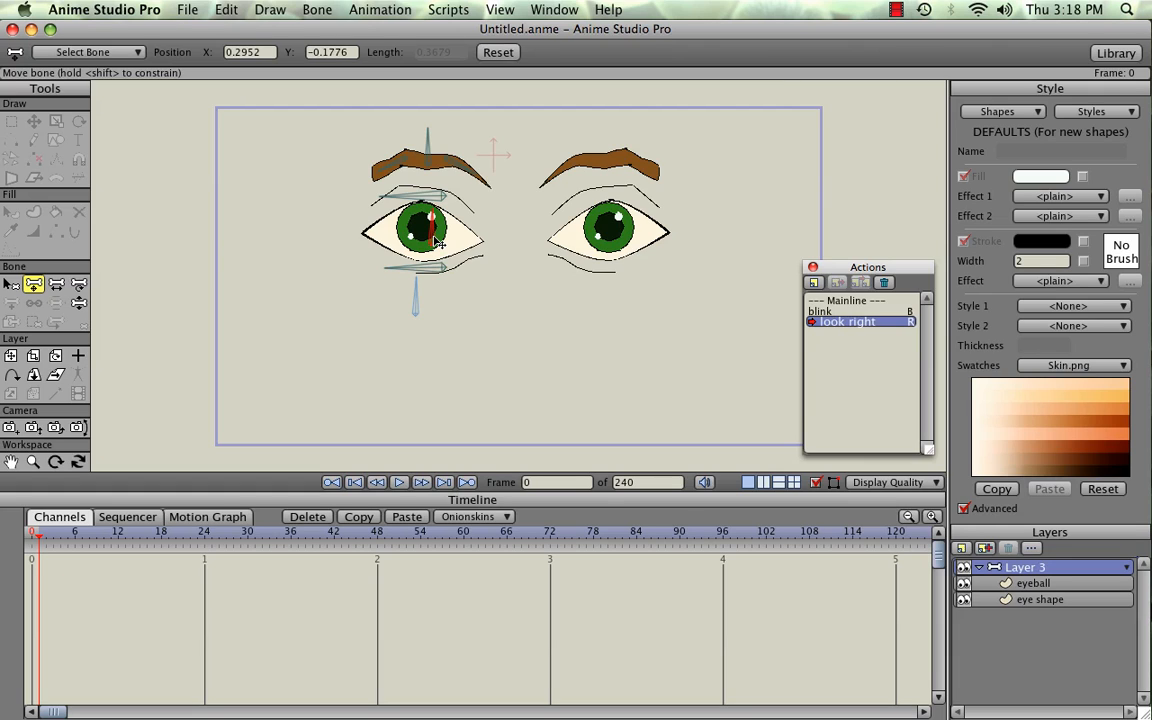
# Shift the eyeballs sideways and add a keyframe holding the look pose
pyautogui.moveTo(435, 235); pyautogui.dragTo(410, 235)
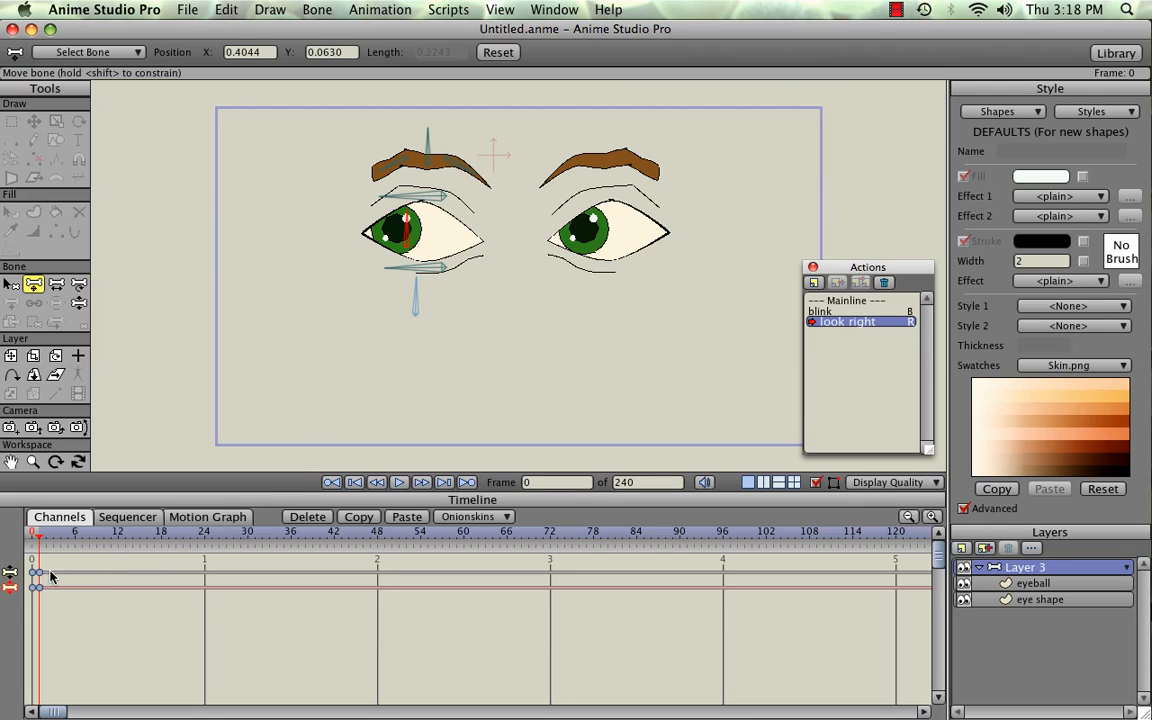
pyautogui.moveTo(90, 553)
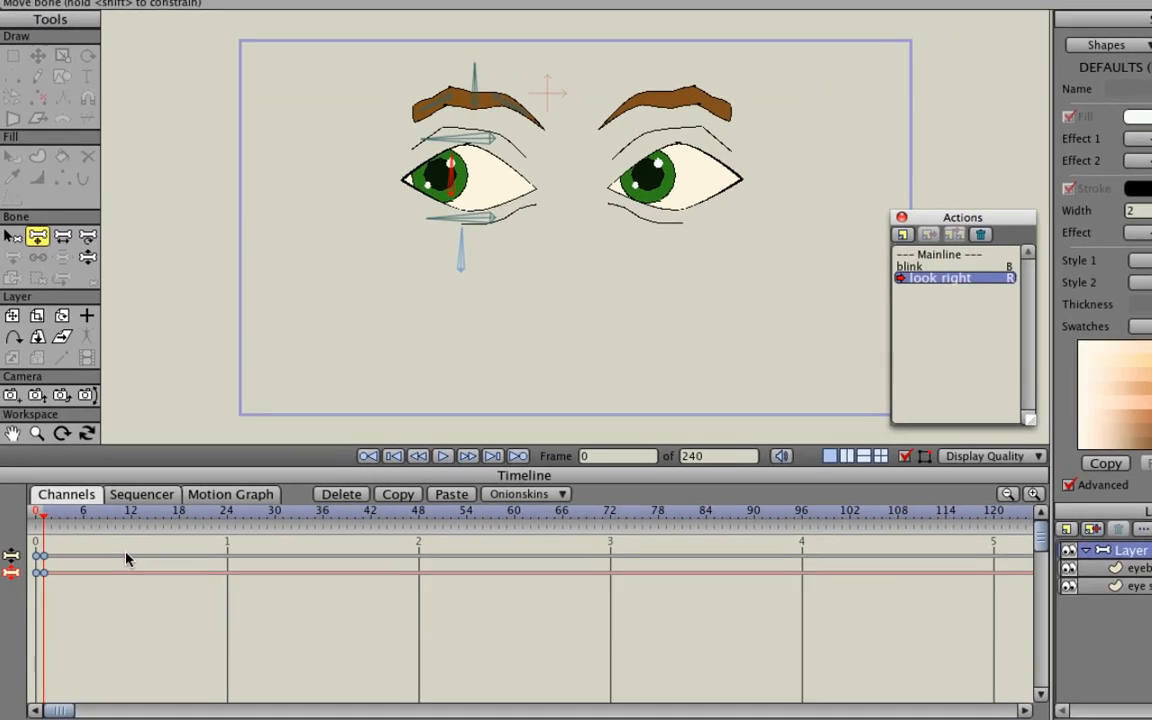
pyautogui.rightClick(127, 558)
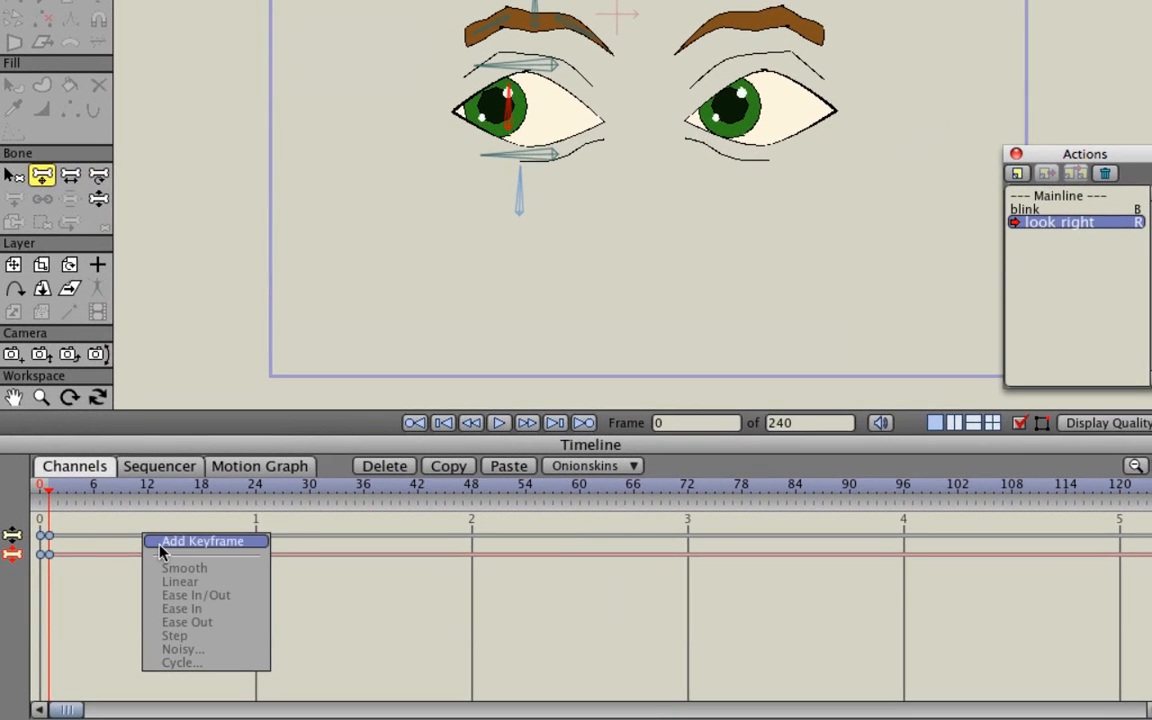
pyautogui.click(201, 541)
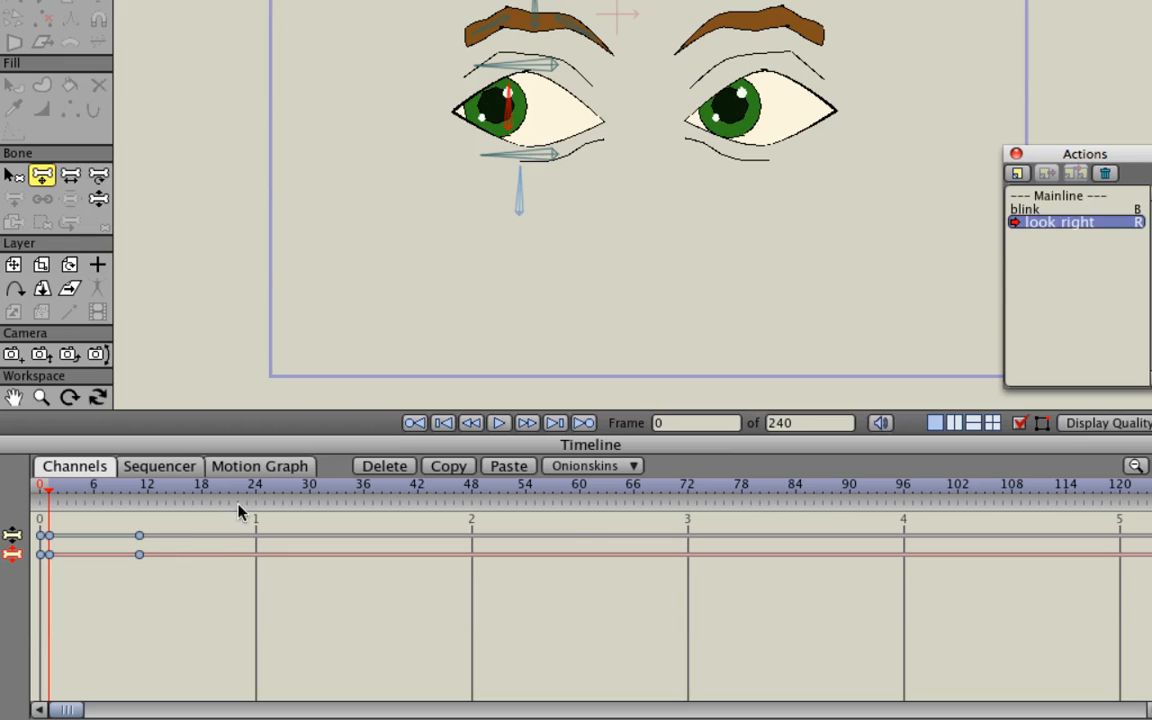
pyautogui.click(255, 485)
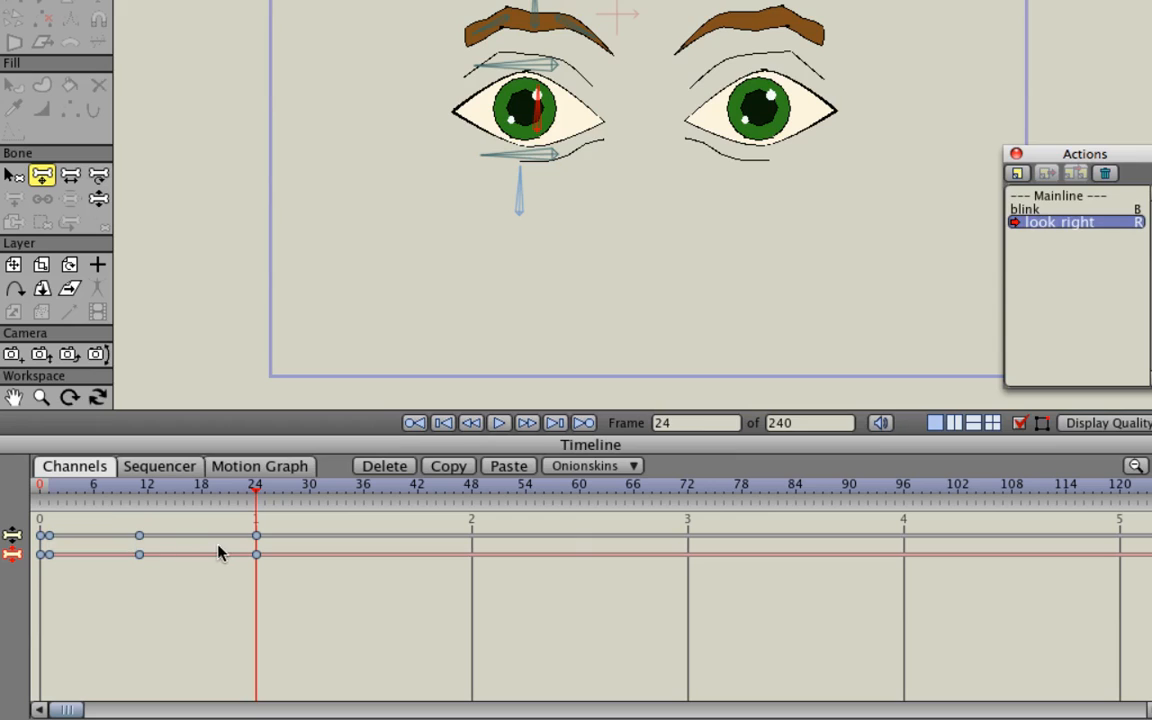
# Set the middle keyframe's interpolation and preview the glance at frames 15, 12 and 28
pyautogui.rightClick(139, 536)
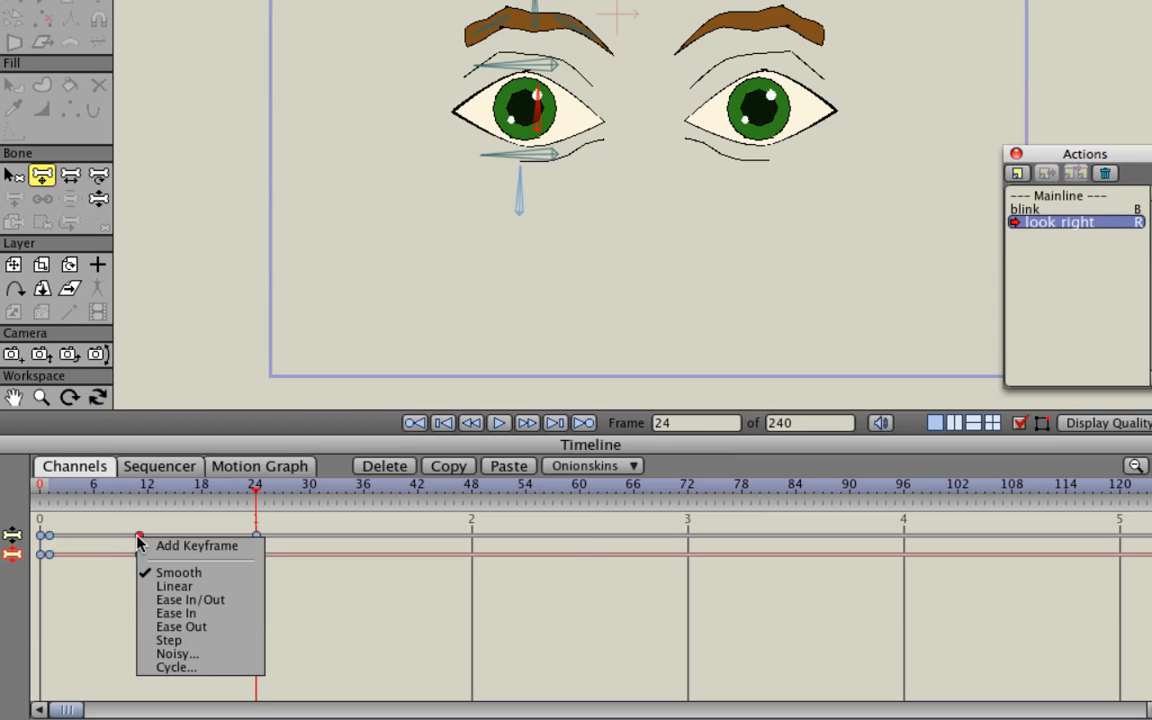
pyautogui.moveTo(178, 572)
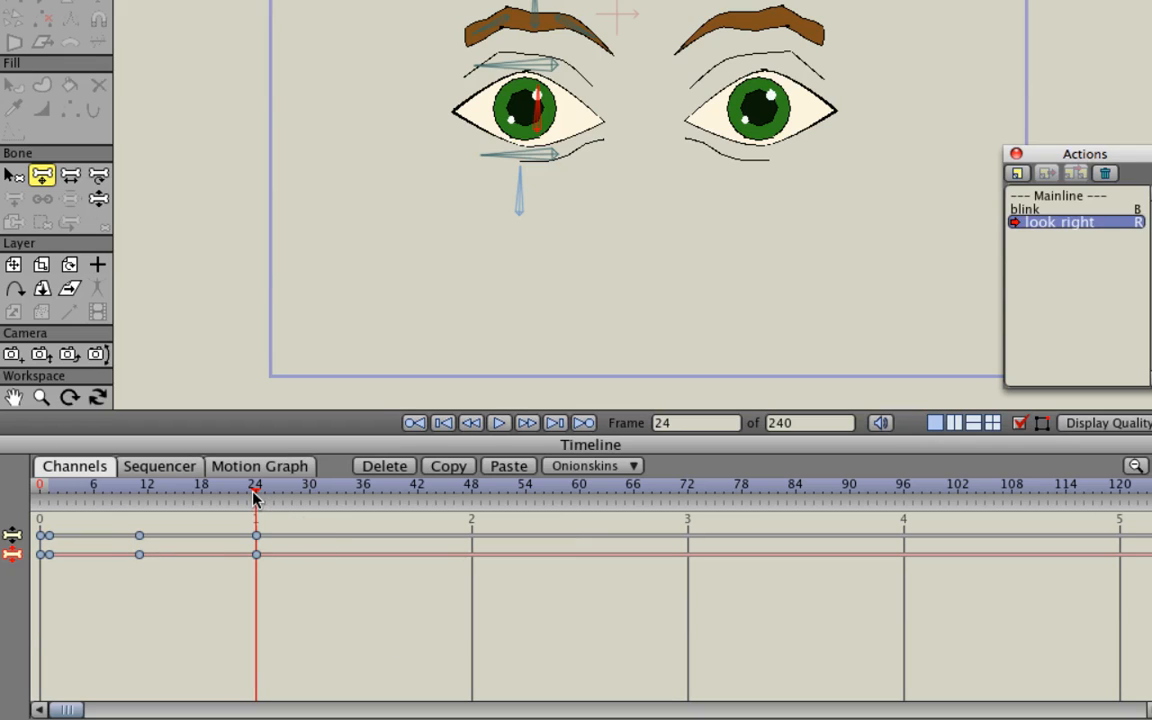
pyautogui.click(190, 484)
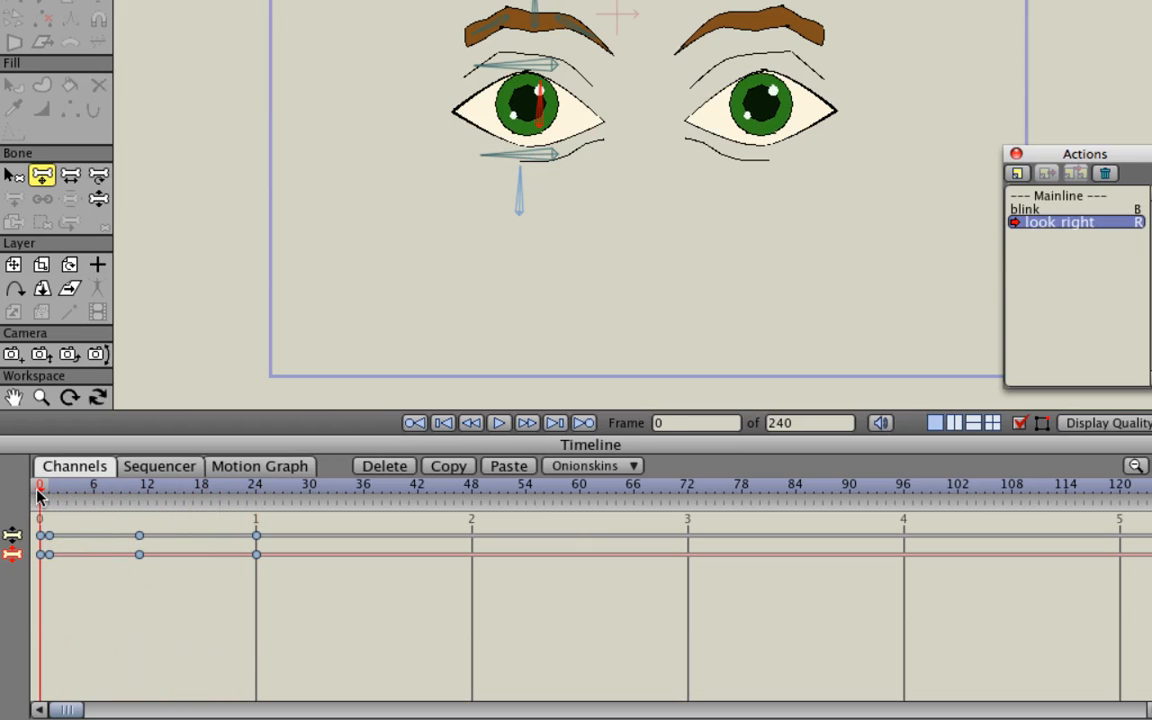
pyautogui.click(101, 491)
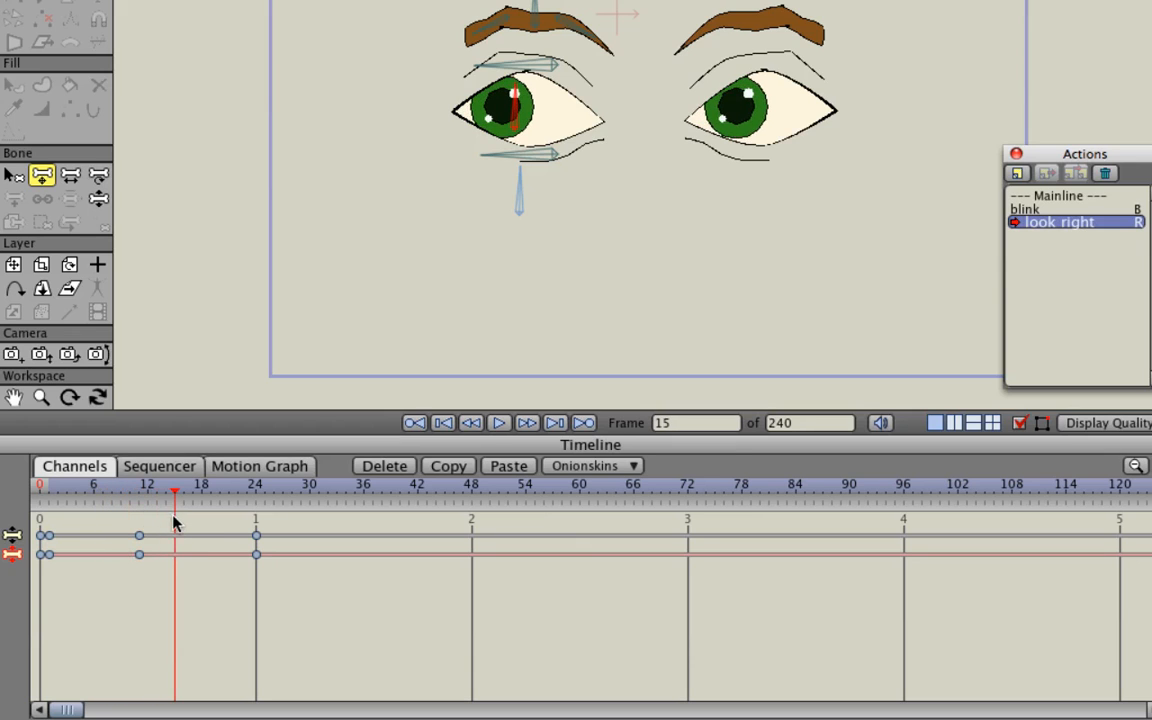
pyautogui.moveTo(174, 492); pyautogui.dragTo(219, 492)
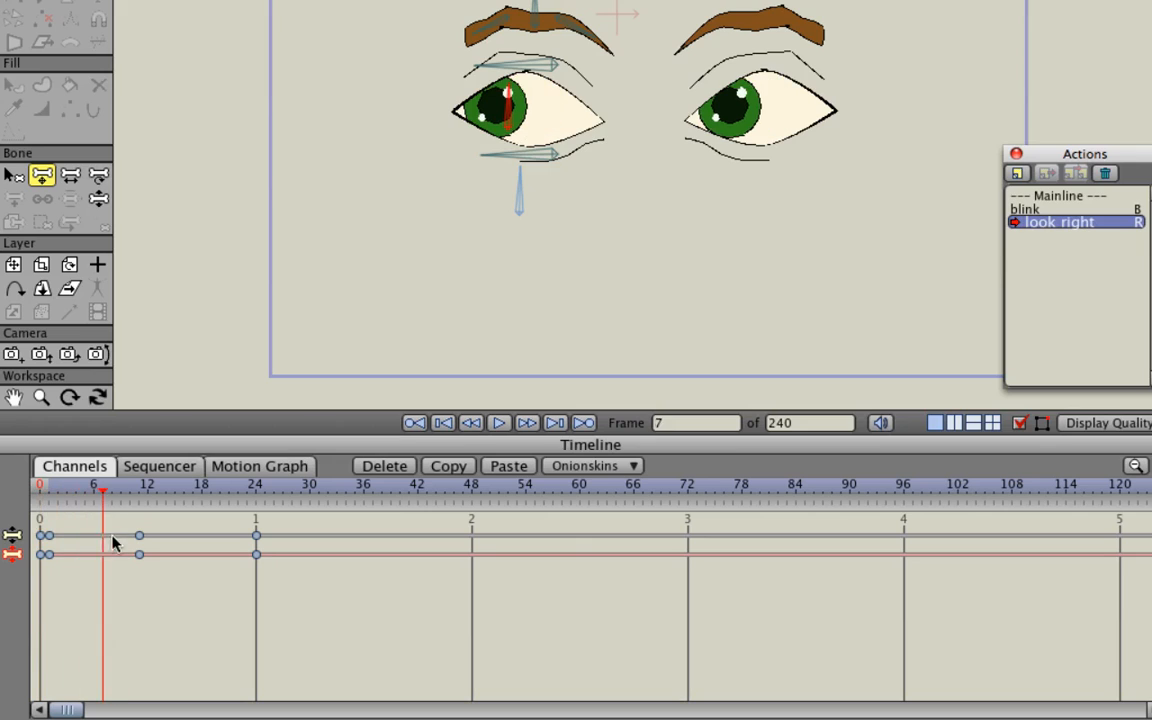
pyautogui.click(255, 484)
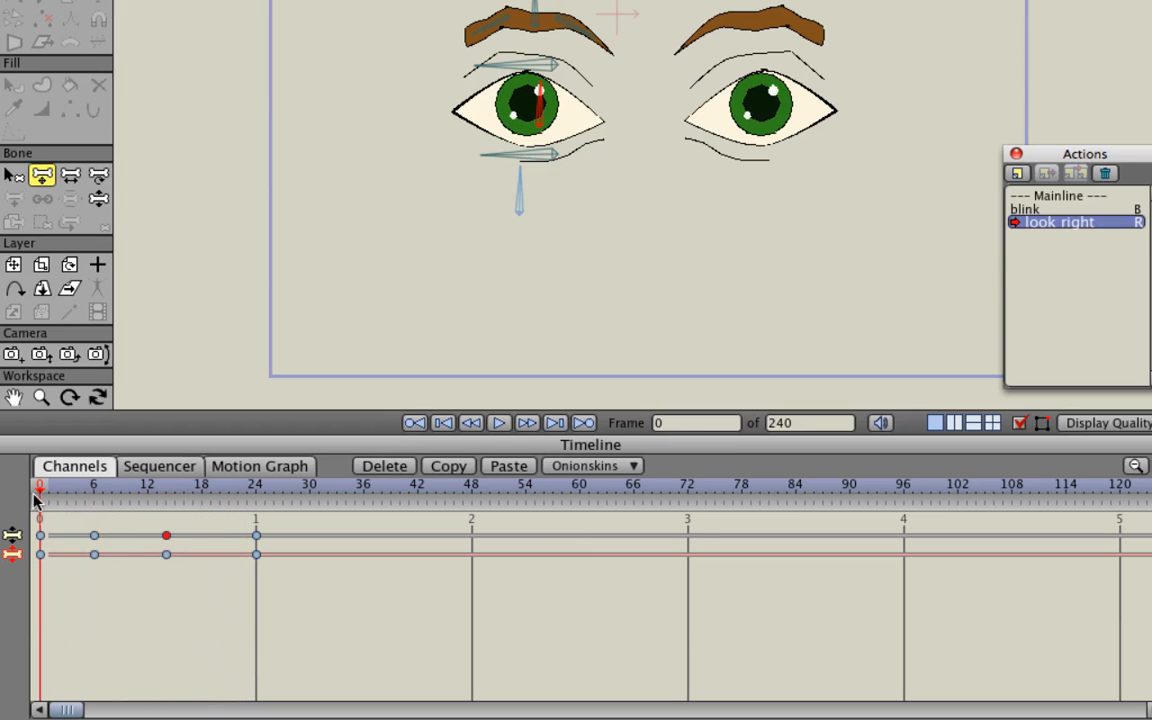
pyautogui.click(147, 490)
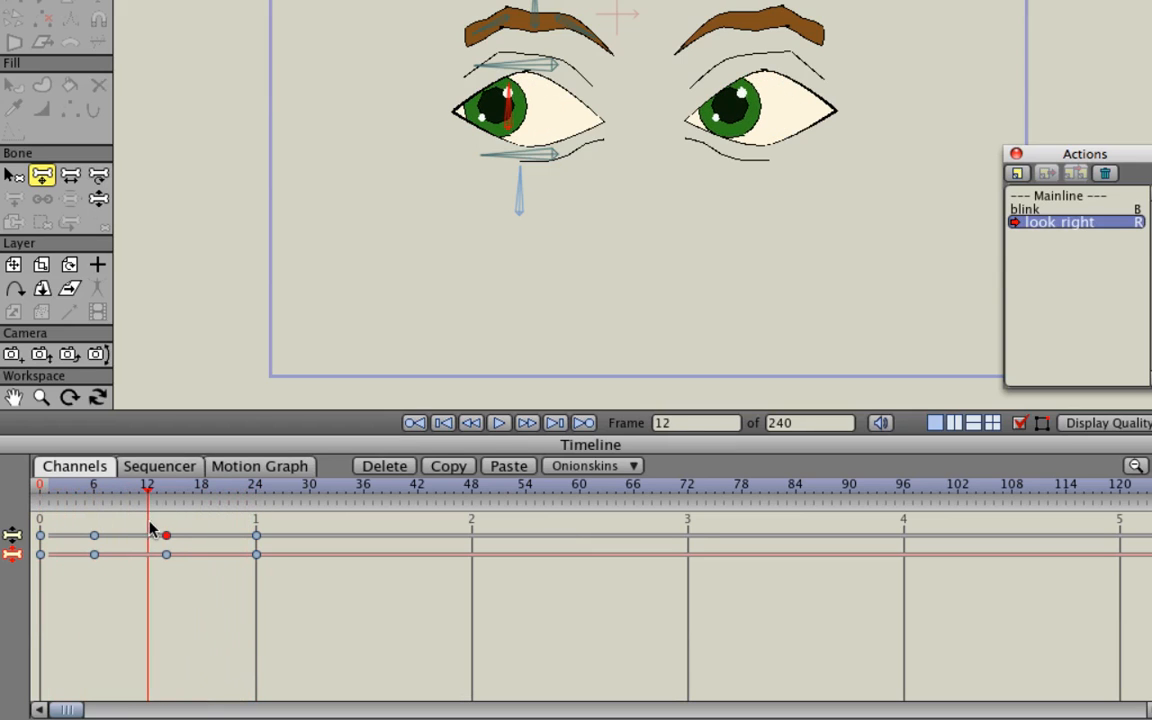
pyautogui.click(291, 490)
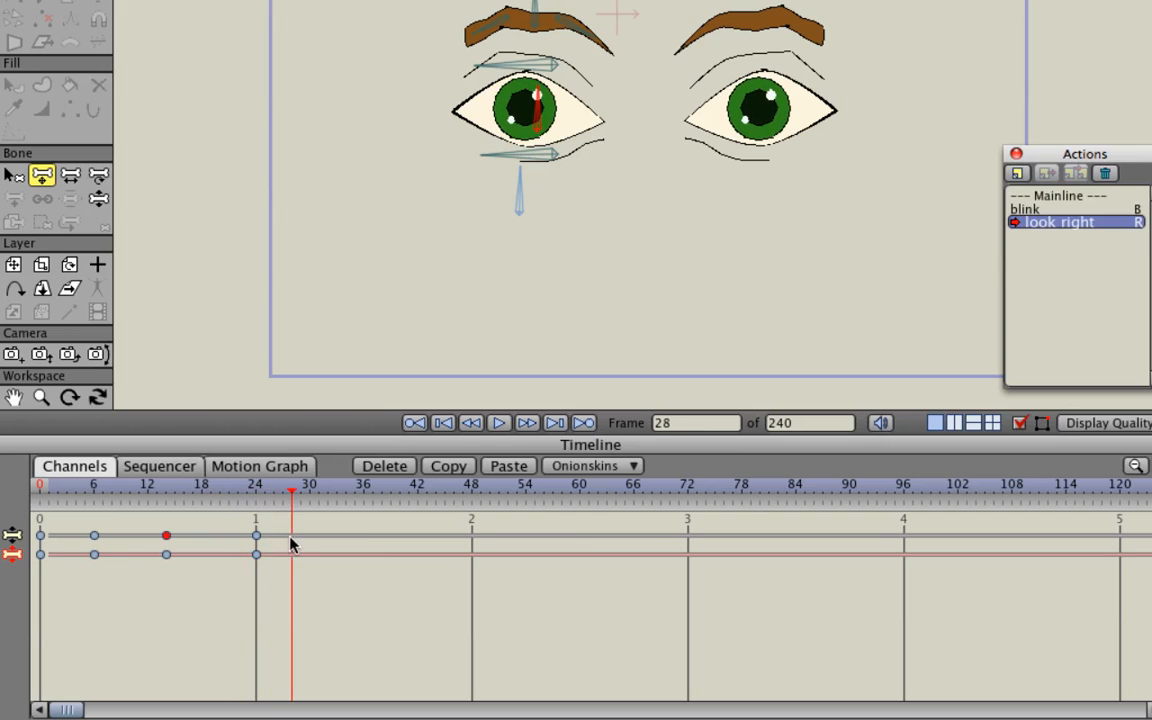
pyautogui.moveTo(1037, 195)
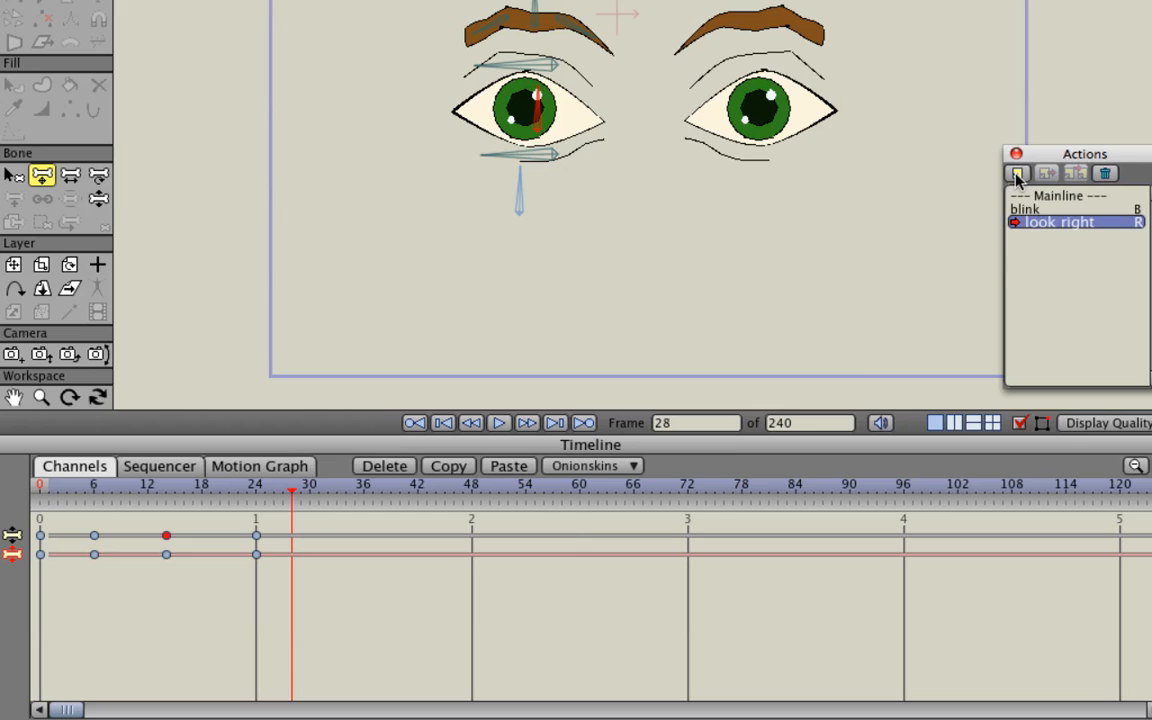
# Create a 'Look left' action with shortcut key L
pyautogui.click(1017, 173)
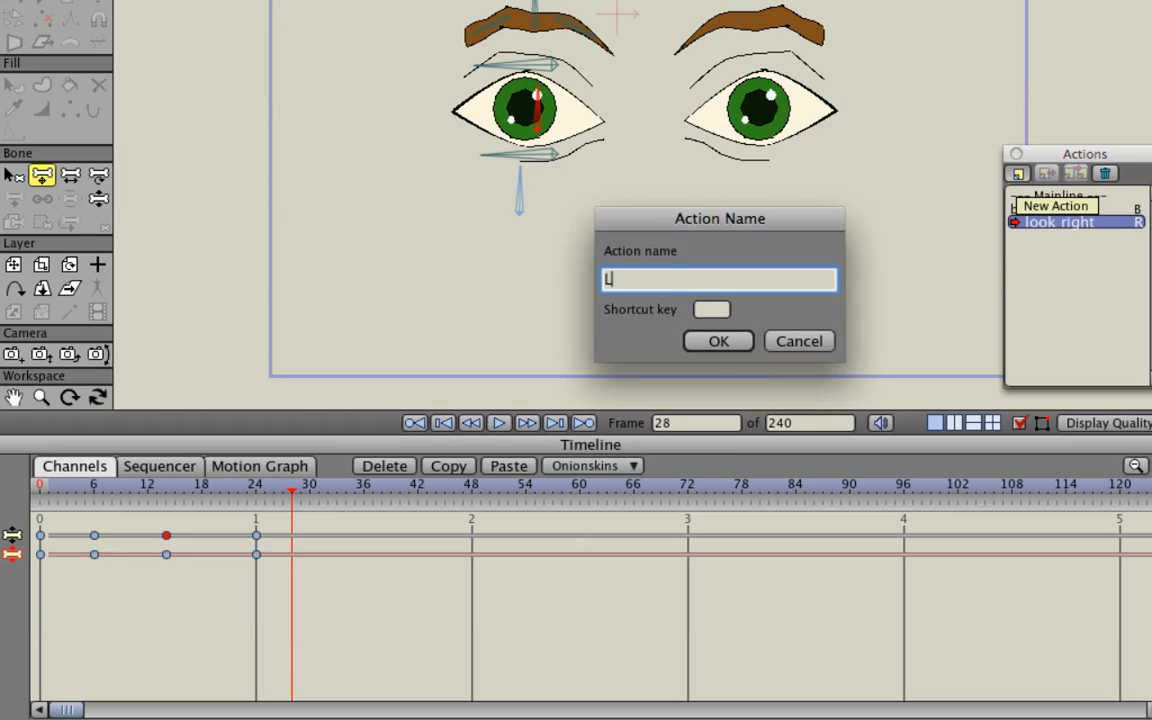
pyautogui.write('ook left')
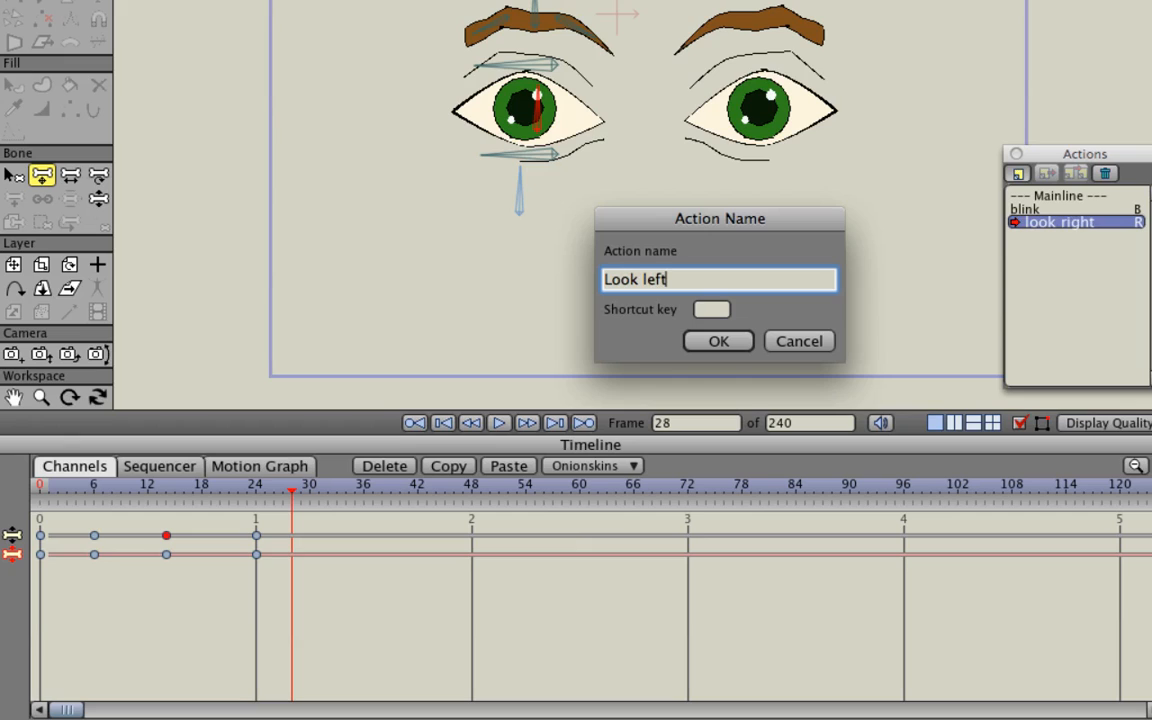
pyautogui.click(711, 309)
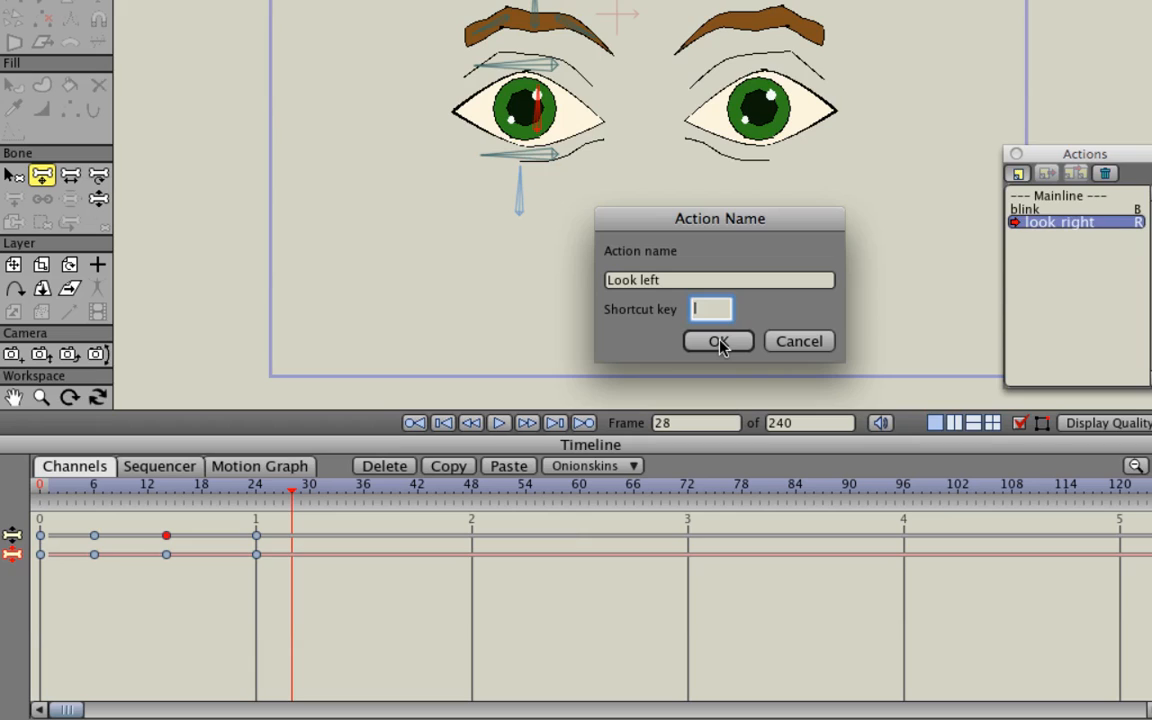
pyautogui.click(718, 341)
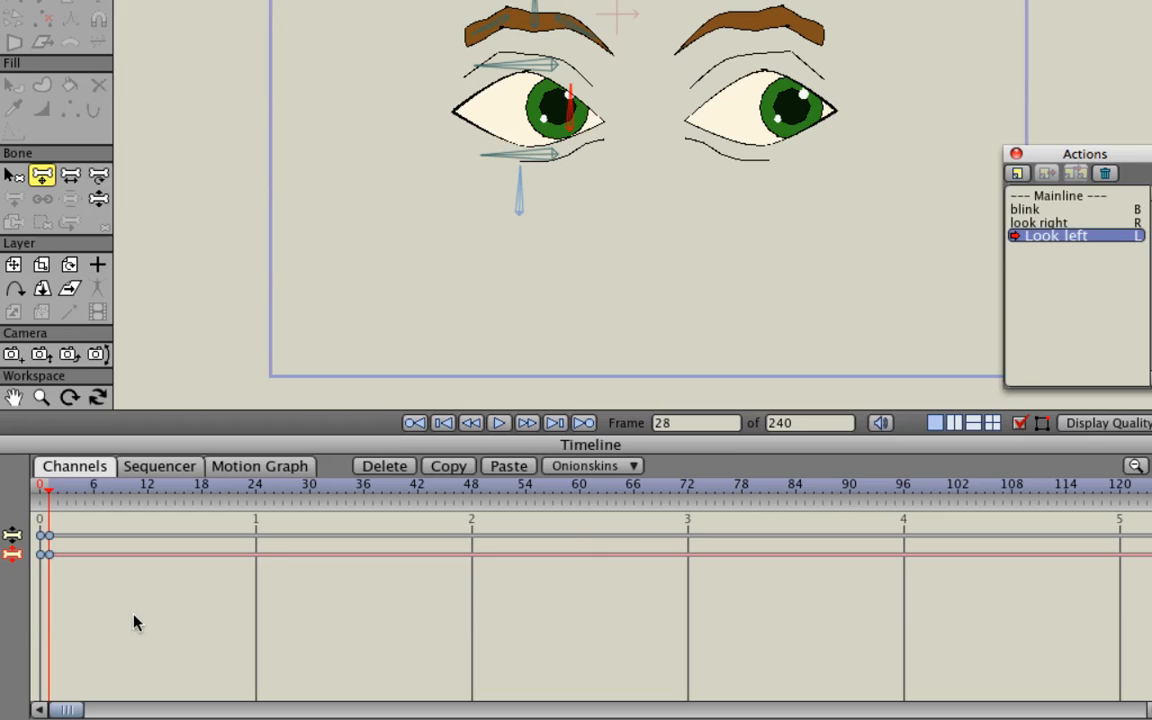
pyautogui.moveTo(165, 513)
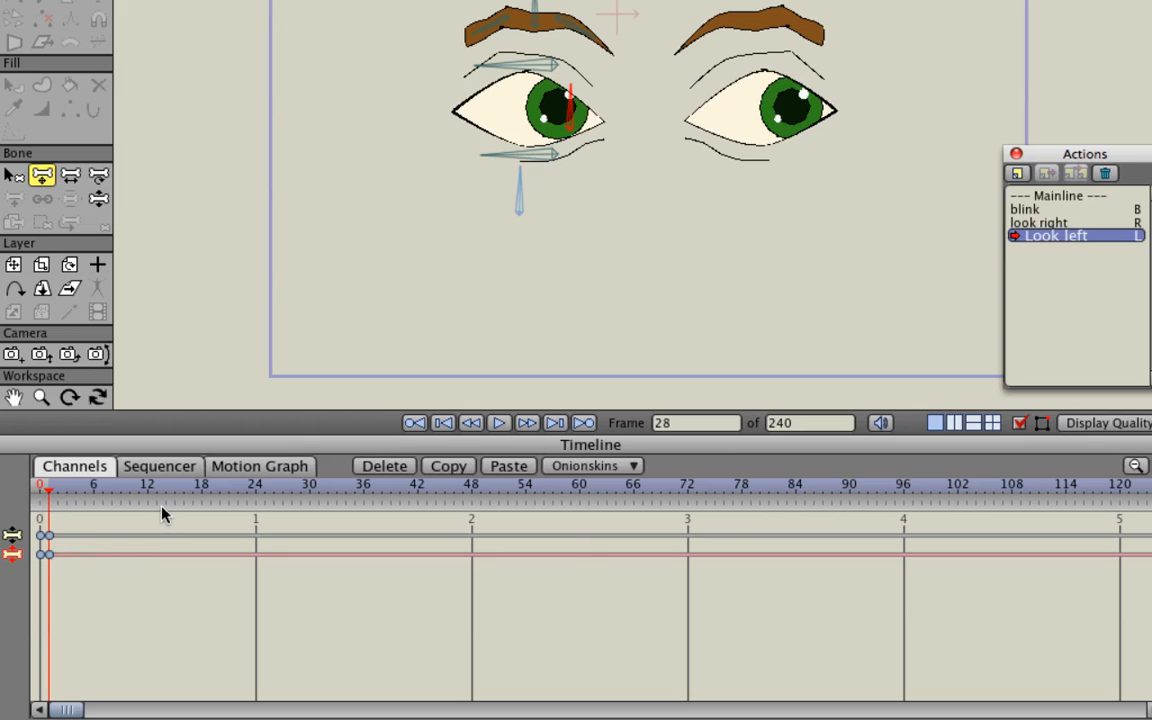
# Add a keyframe at frame 12 of Look left, then move to frames 27 and 30
pyautogui.click(147, 490)
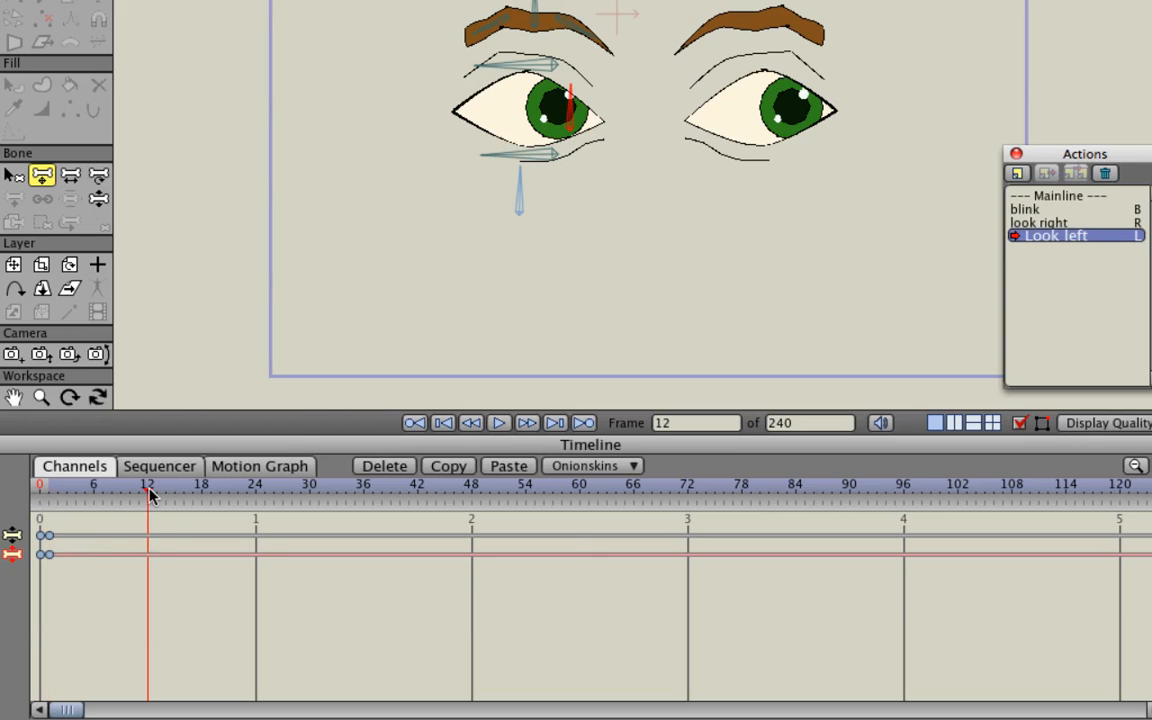
pyautogui.moveTo(148, 543)
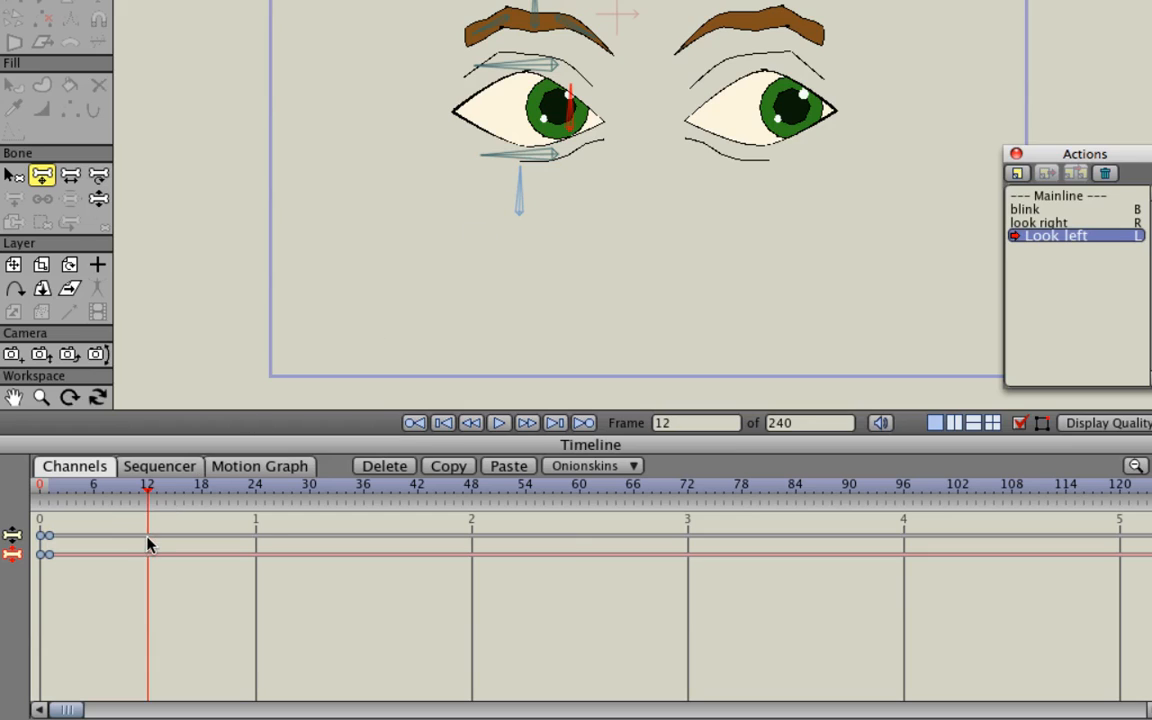
pyautogui.rightClick(147, 544)
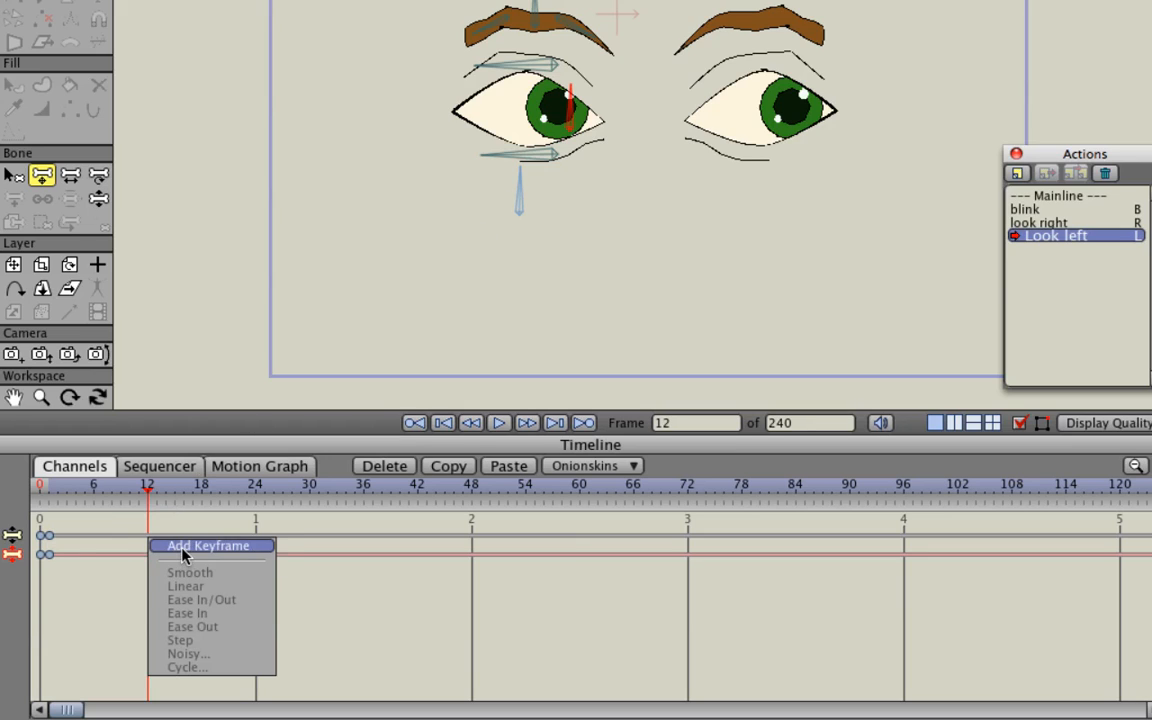
pyautogui.click(208, 545)
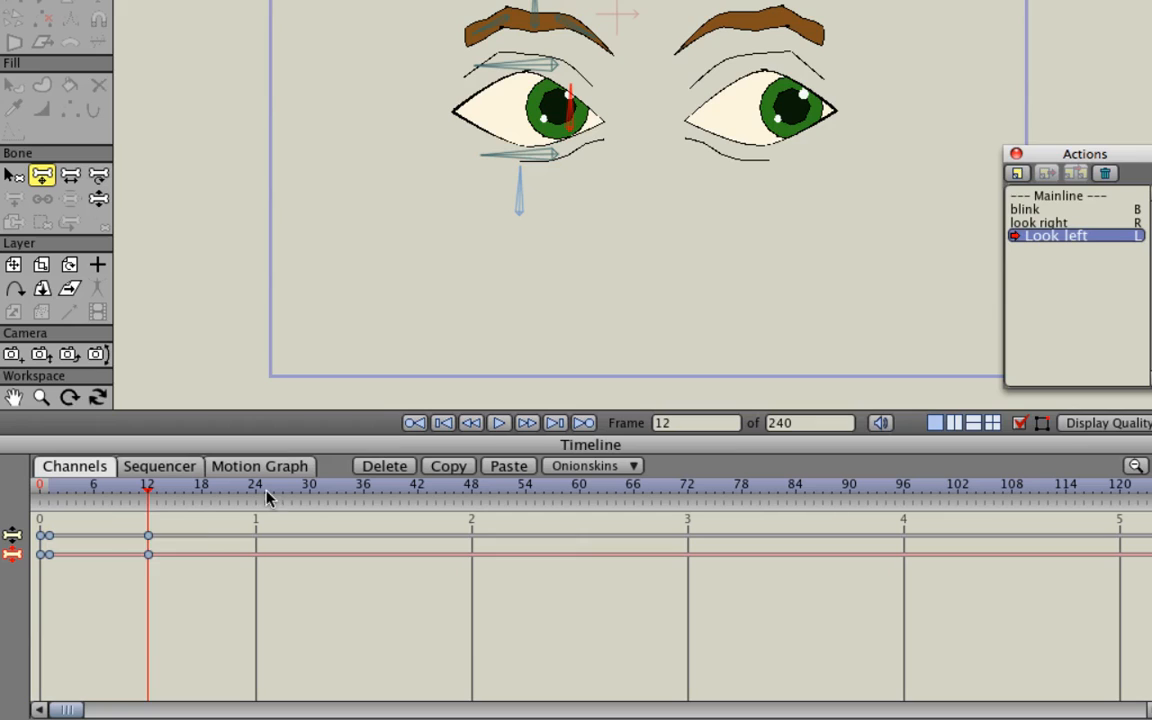
pyautogui.moveTo(63, 517)
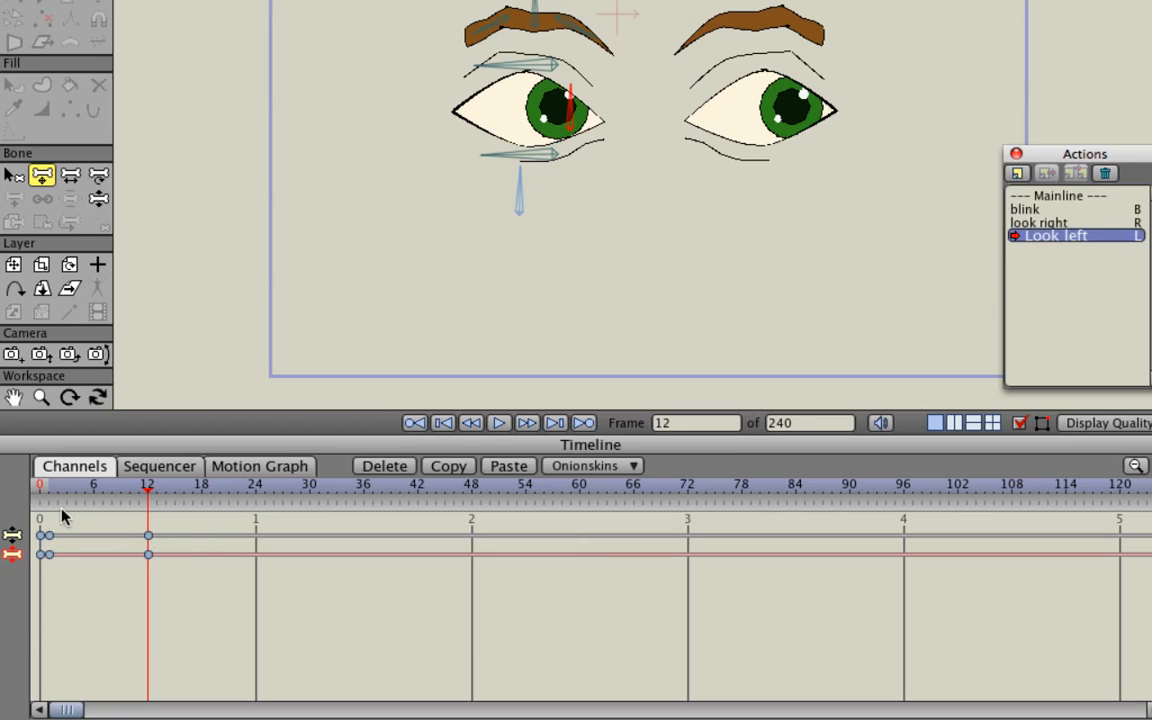
pyautogui.moveTo(567, 124)
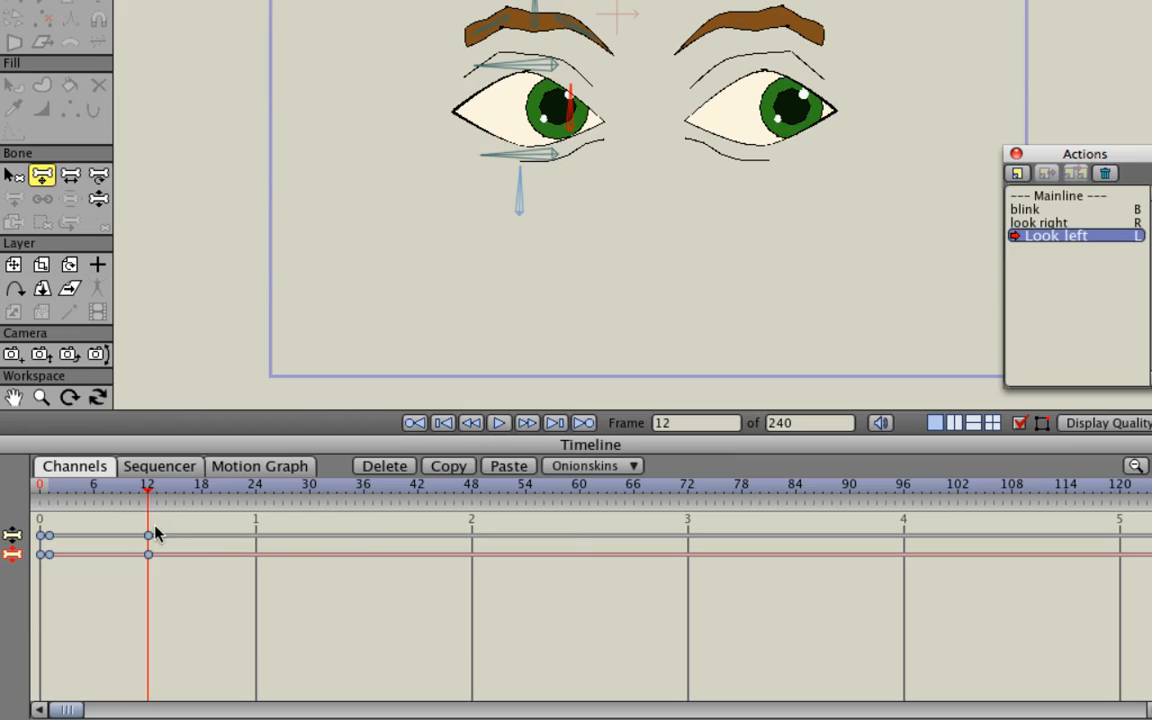
pyautogui.moveTo(150, 497)
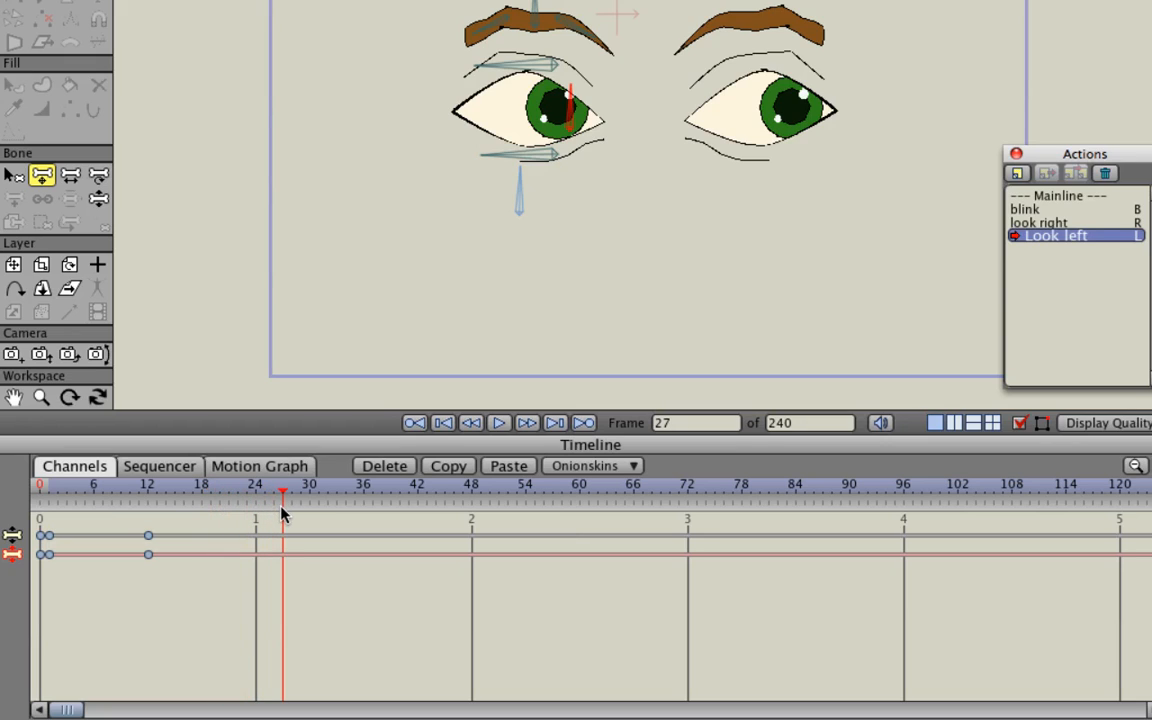
pyautogui.click(310, 497)
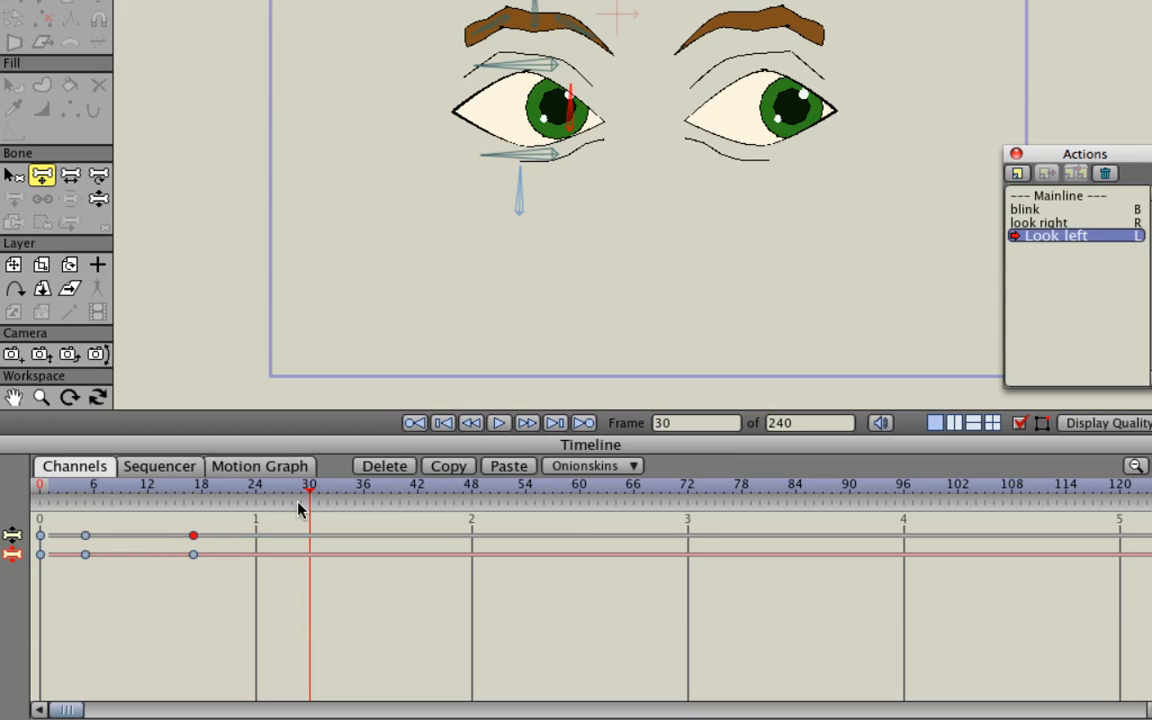
pyautogui.click(364, 495)
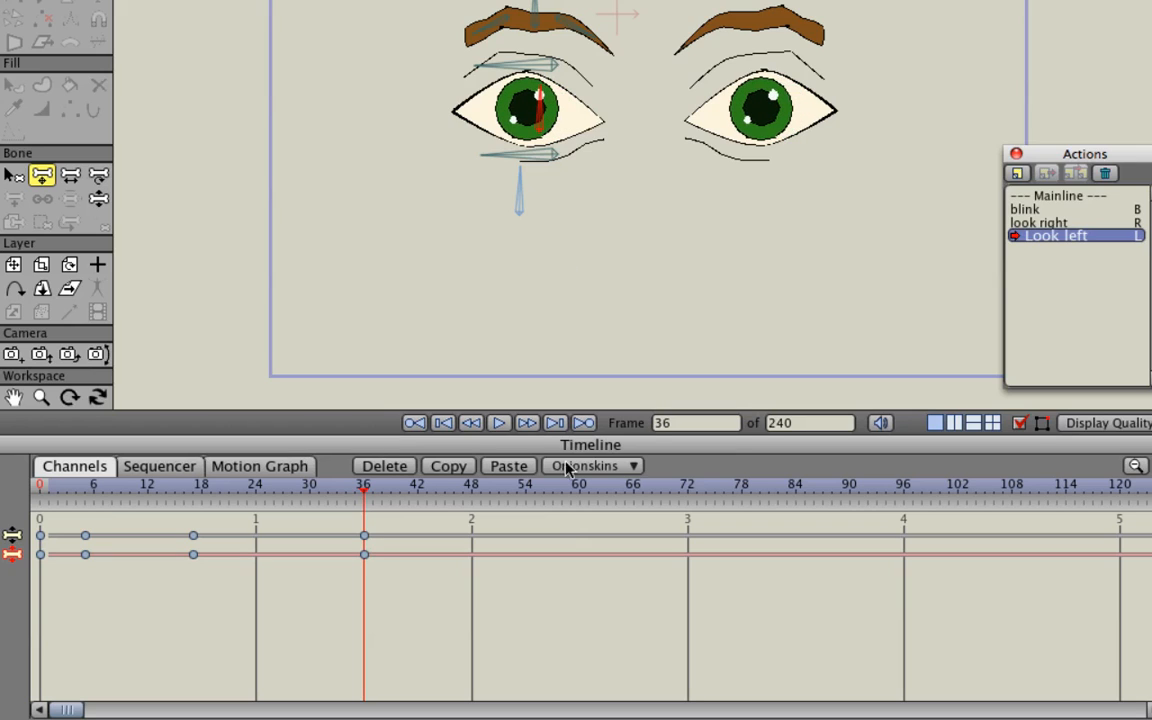
pyautogui.moveTo(364, 503)
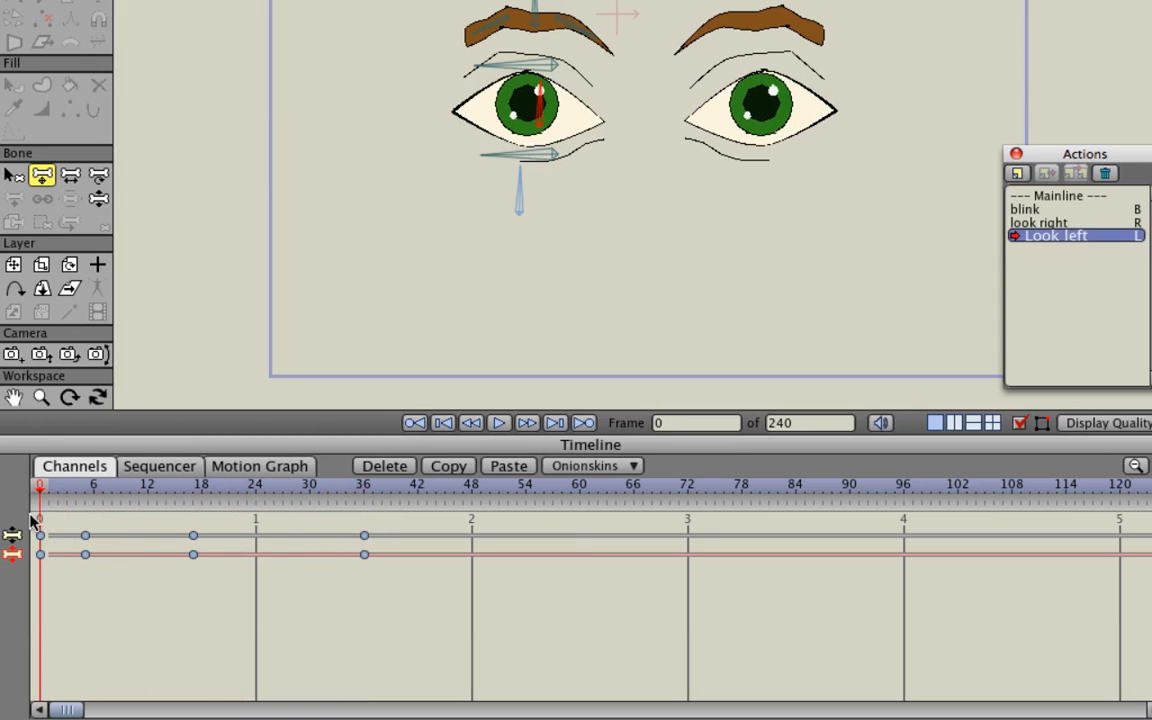
# Scrub through Look left to preview the eyes shifting, then return to frame 0
pyautogui.click(157, 490)
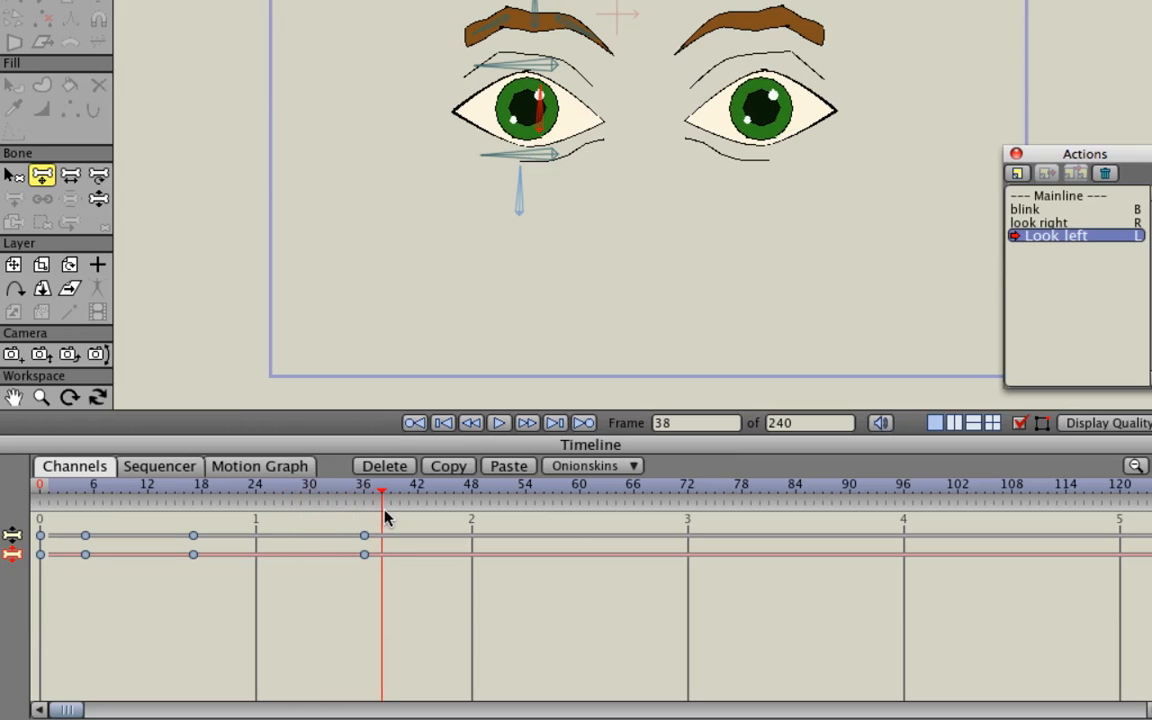
pyautogui.moveTo(382, 491); pyautogui.dragTo(120, 491)
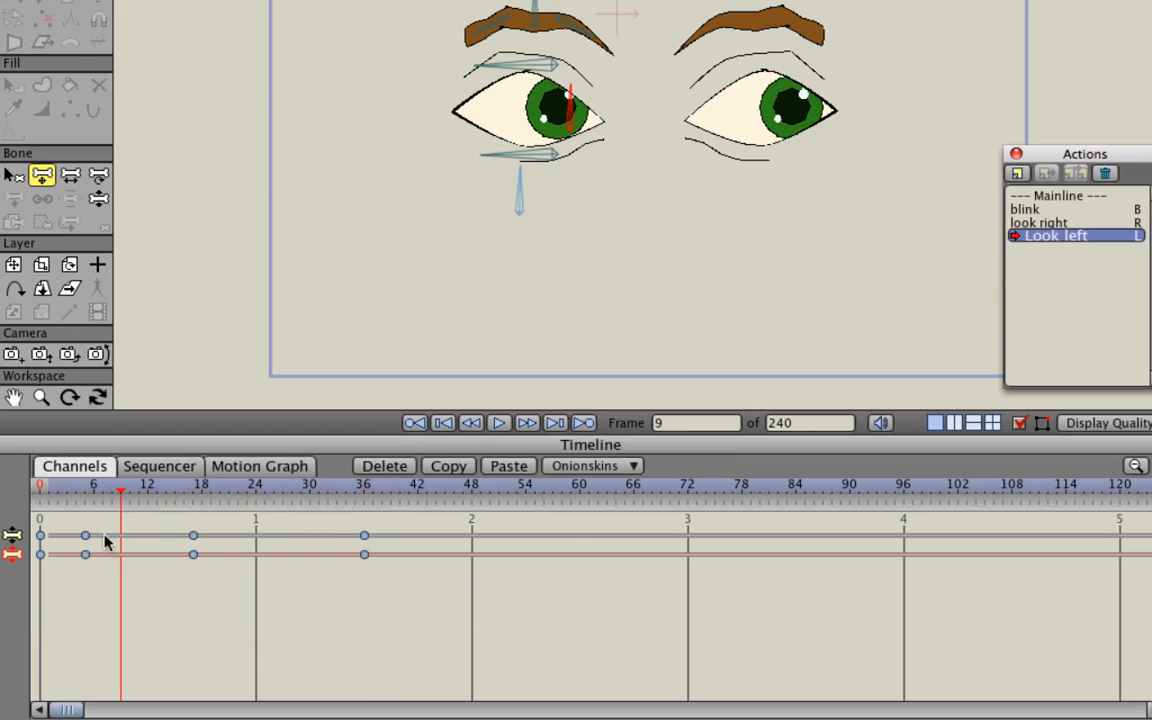
pyautogui.click(442, 422)
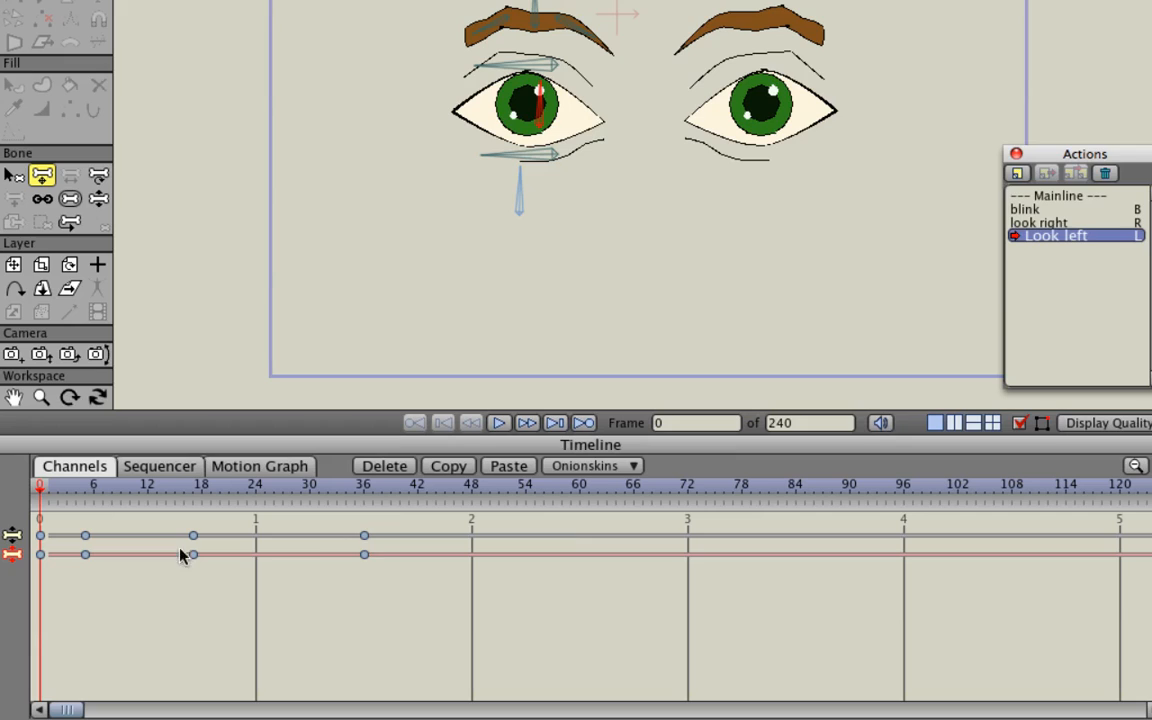
pyautogui.moveTo(438, 566)
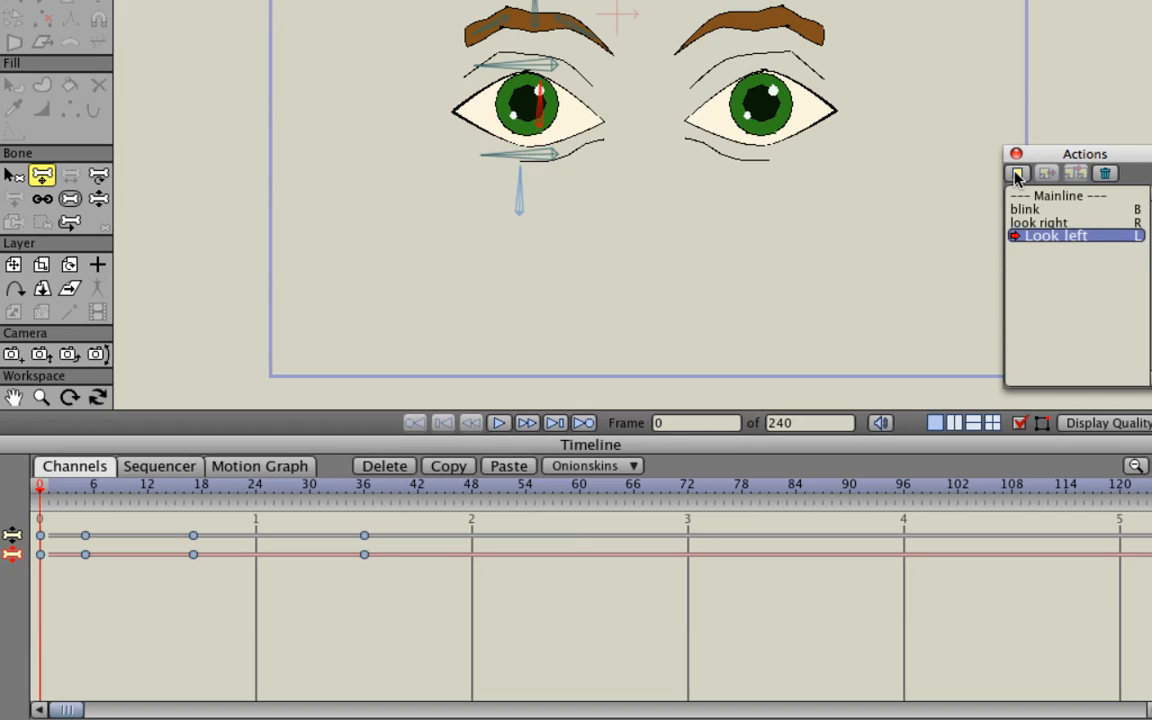
# Create an 'angry' action with shortcut key A
pyautogui.click(1017, 173)
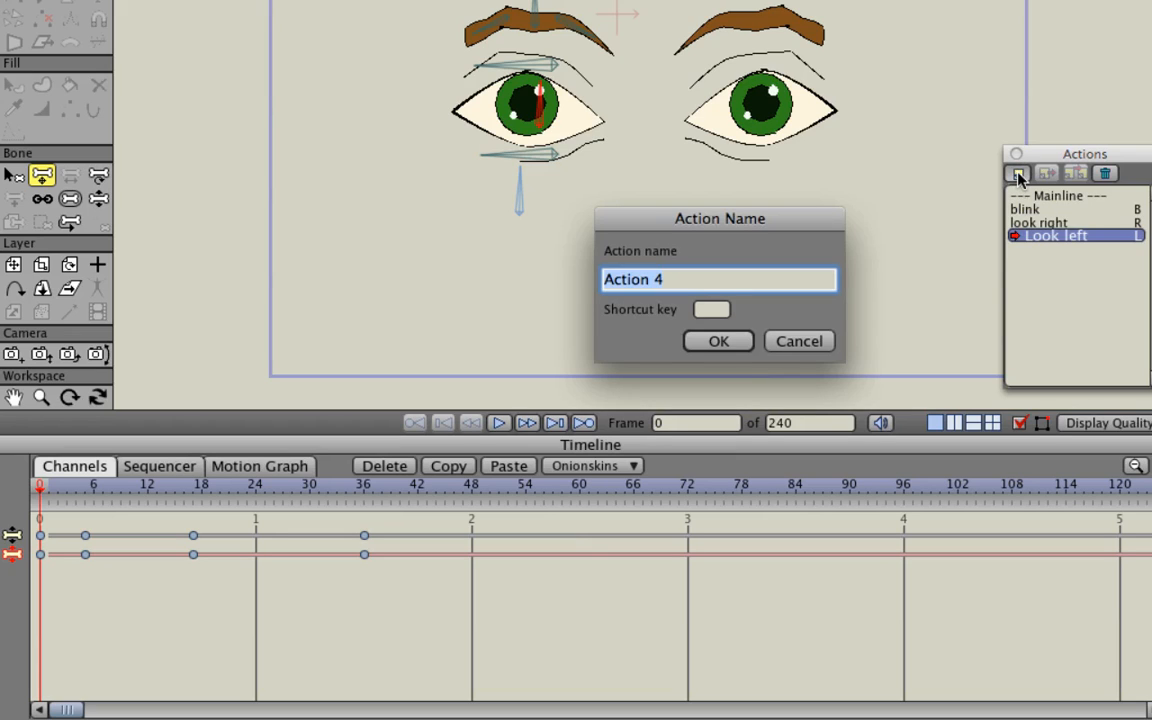
pyautogui.write('angry')
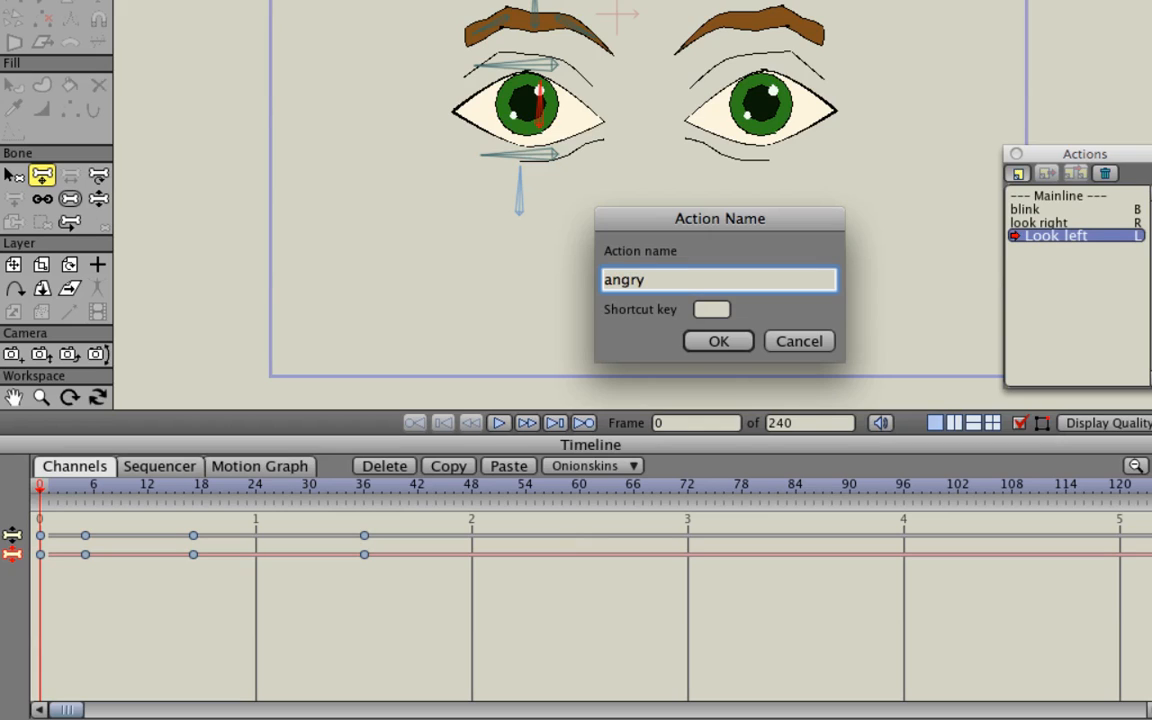
pyautogui.click(711, 309)
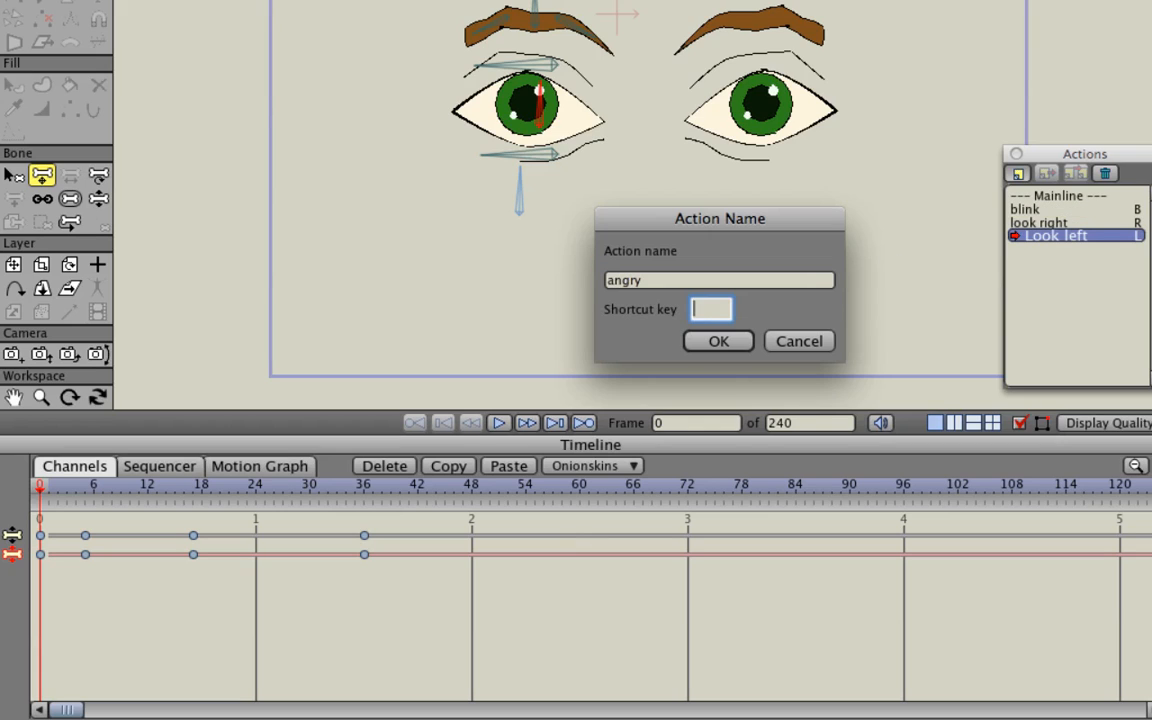
pyautogui.write('a')
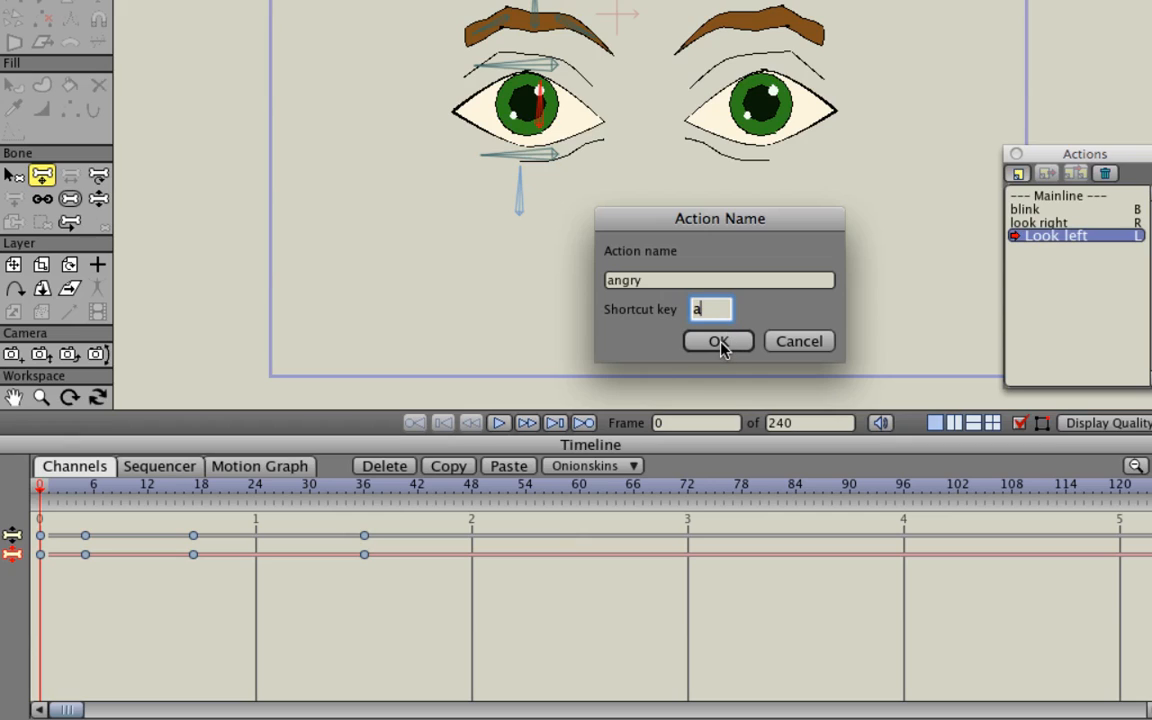
pyautogui.click(718, 341)
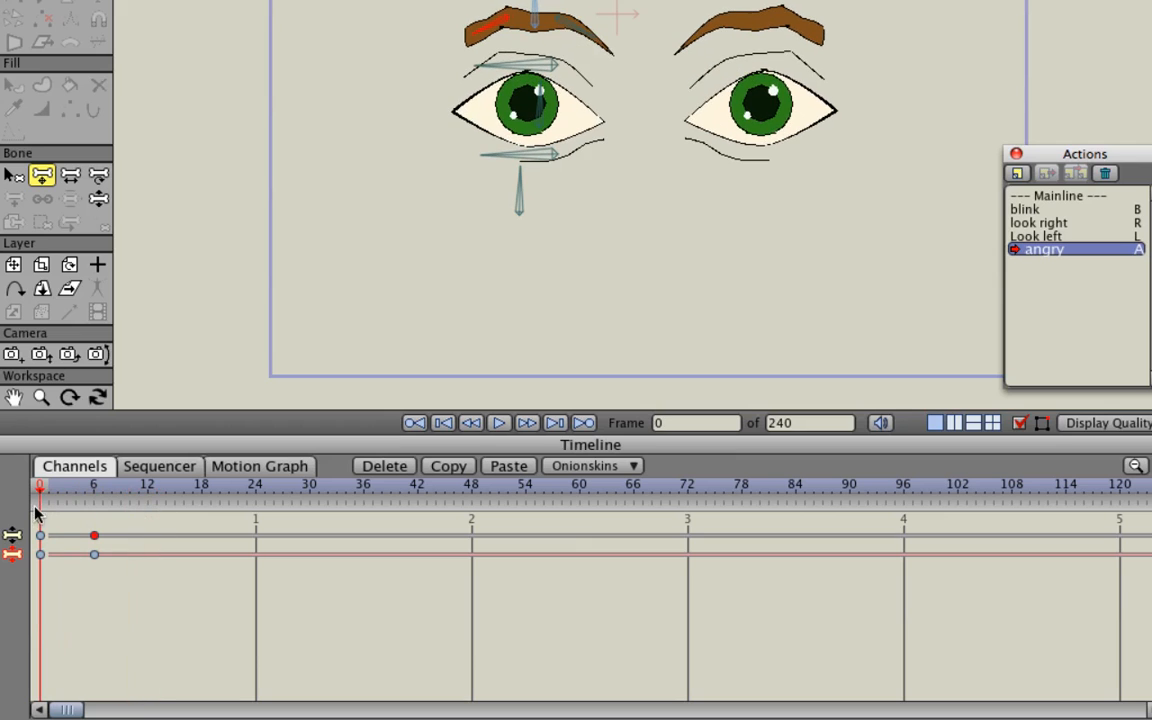
# Scrub the angry action's timeline and check the held eyebrow frown further along
pyautogui.moveTo(95, 536); pyautogui.dragTo(120, 536)
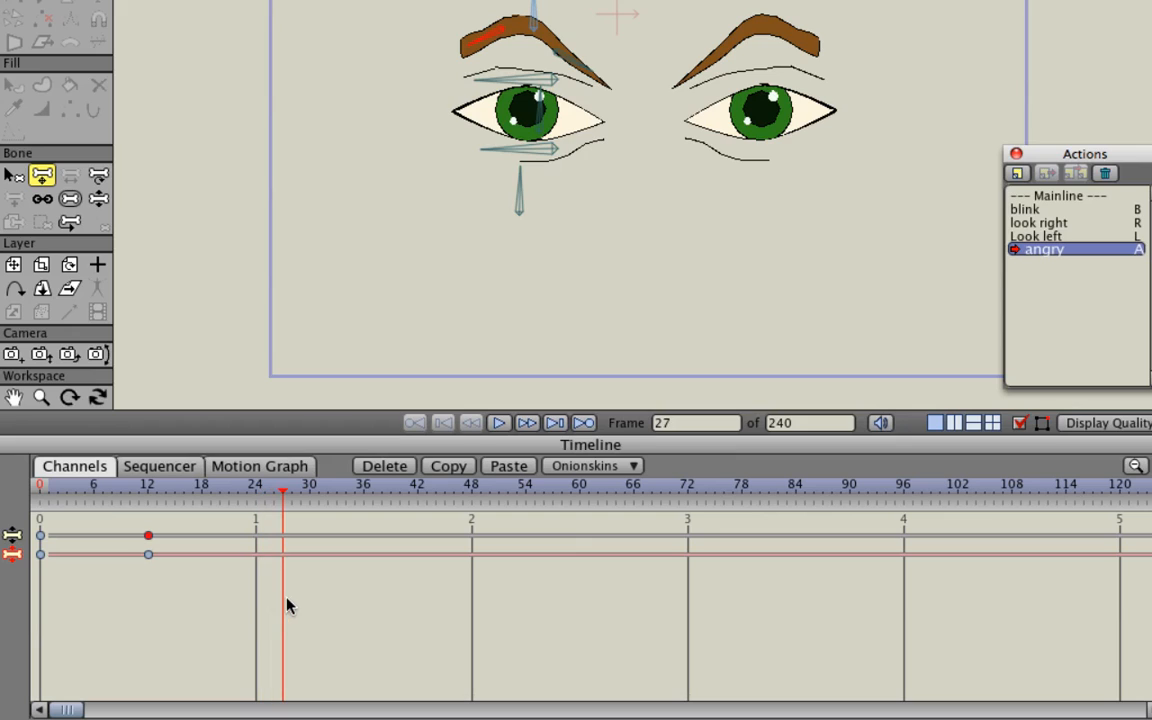
pyautogui.click(355, 492)
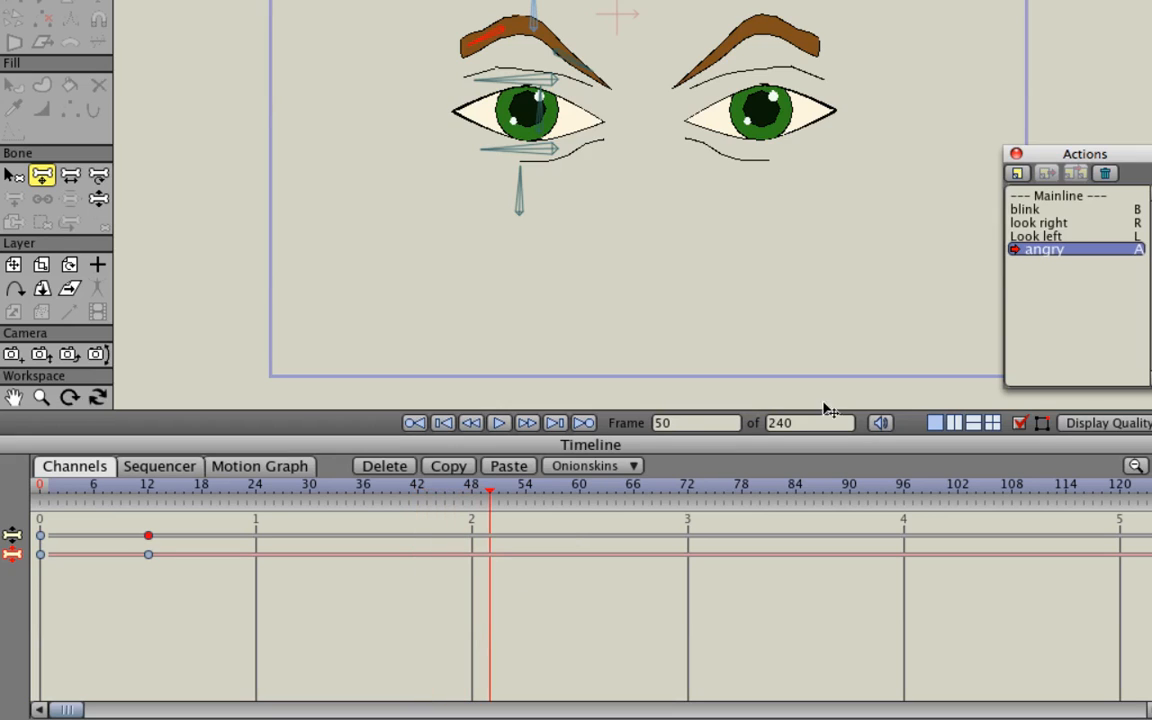
pyautogui.moveTo(1070, 203)
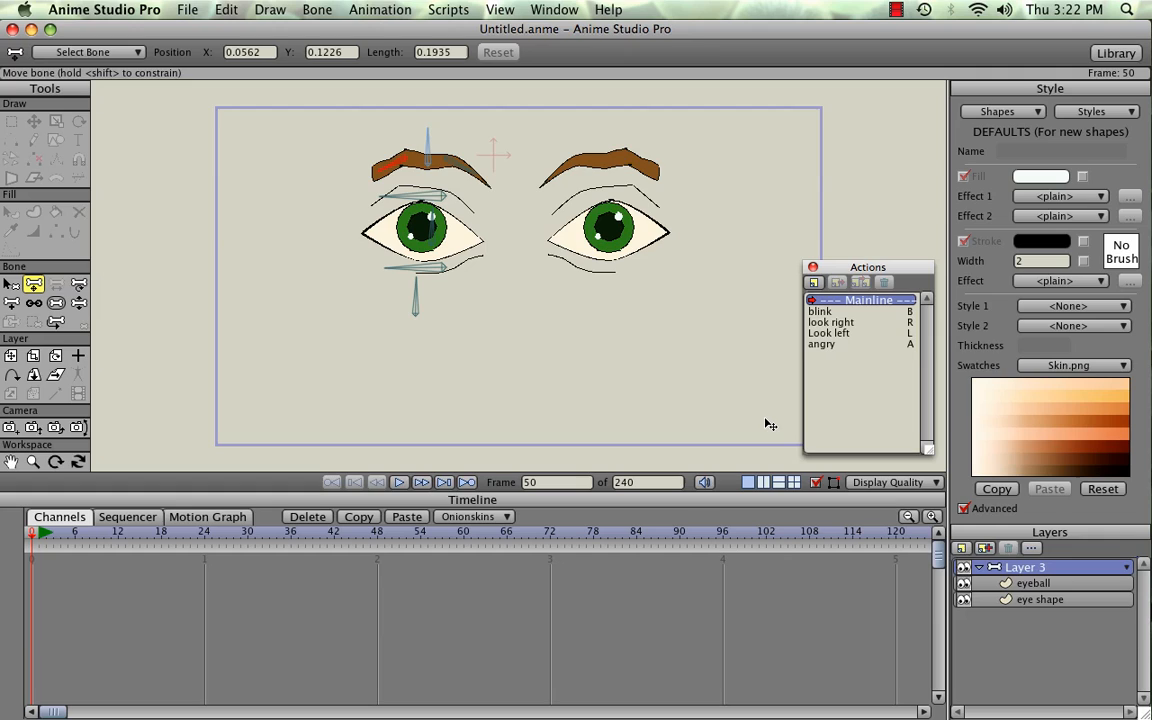
pyautogui.moveTo(785, 378)
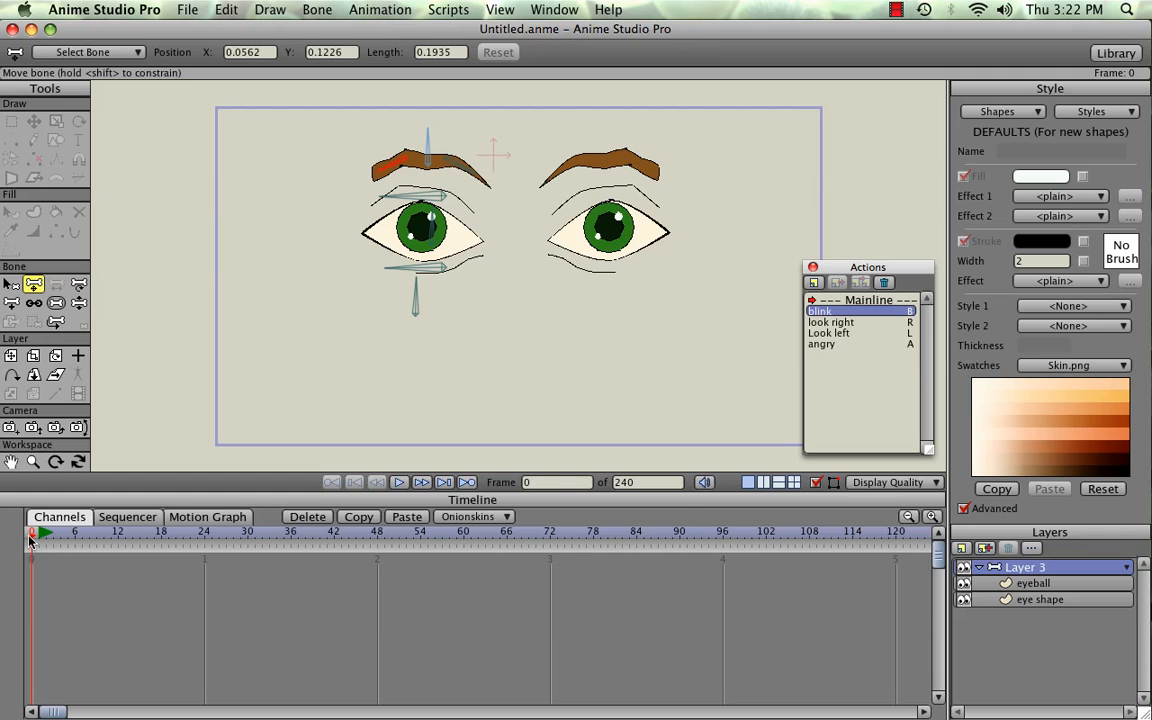
# Return to Mainline, insert the blink action, and check the eyes reopen by frame 24
pyautogui.click(161, 532)
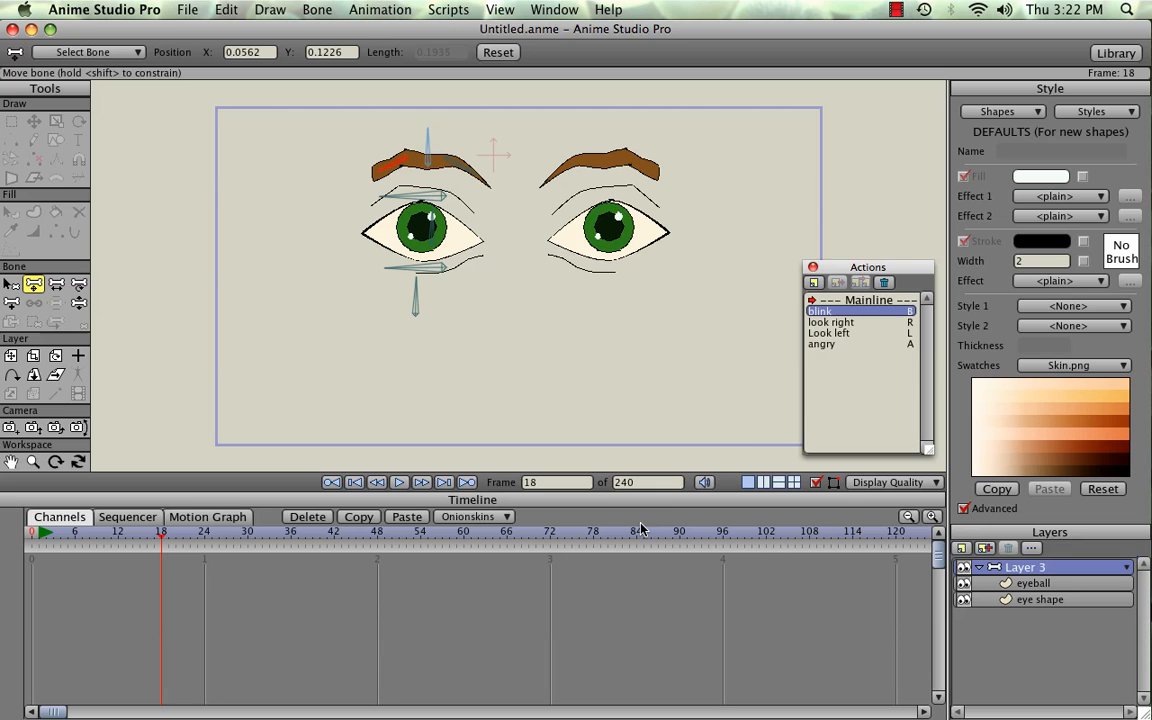
pyautogui.moveTo(663, 422)
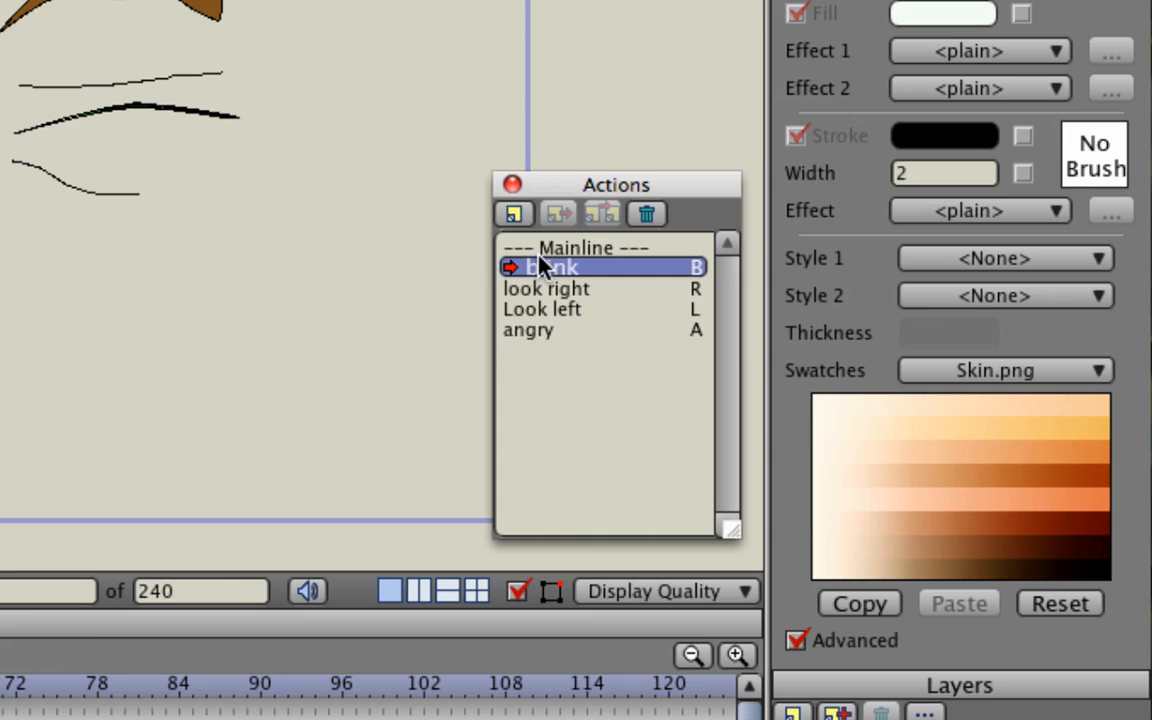
pyautogui.moveTo(572, 258)
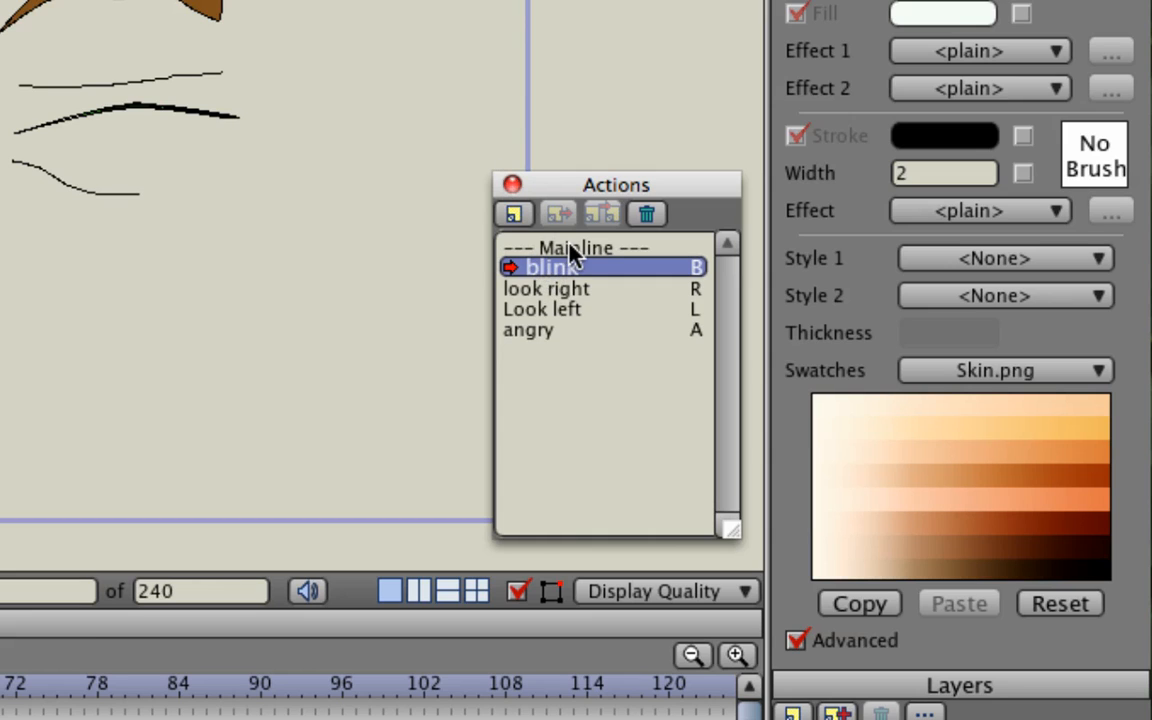
pyautogui.click(603, 247)
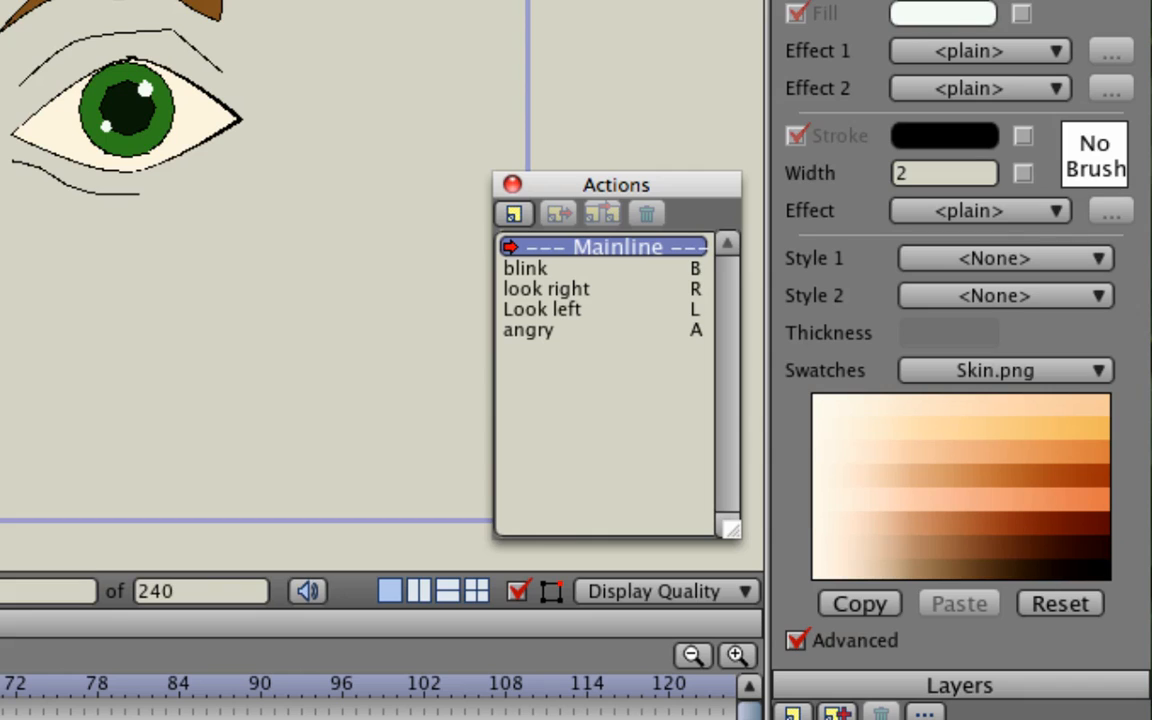
pyautogui.moveTo(538, 280)
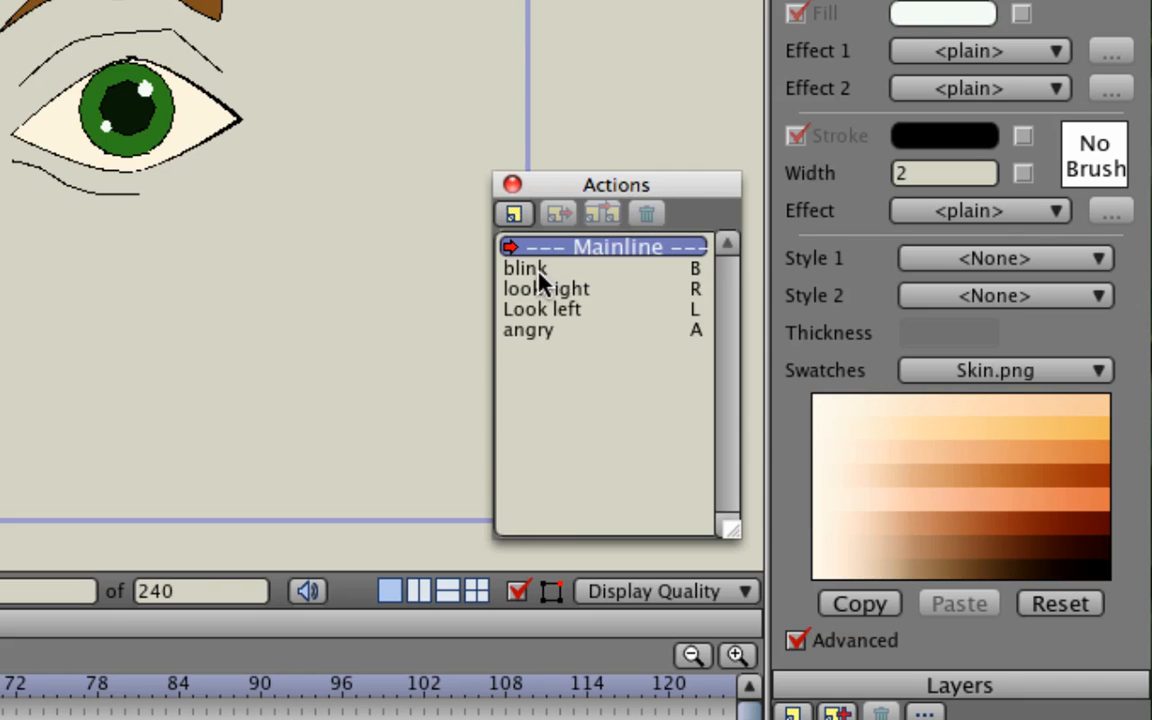
pyautogui.click(525, 268)
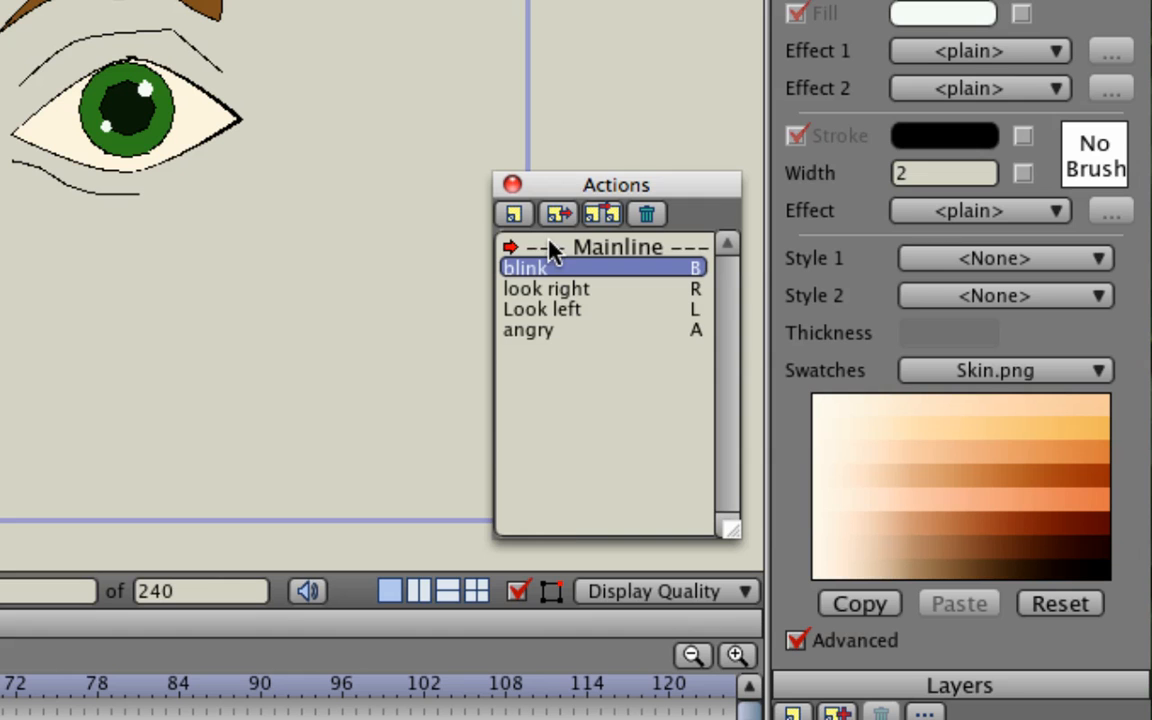
pyautogui.moveTo(558, 214)
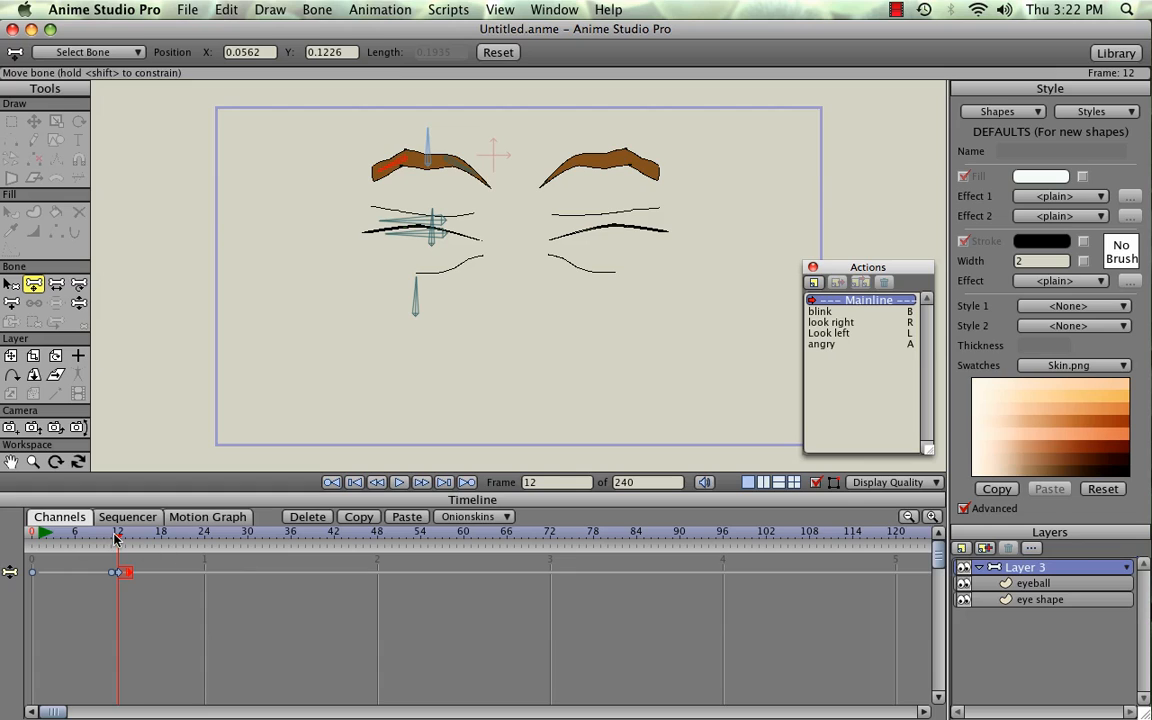
pyautogui.click(331, 482)
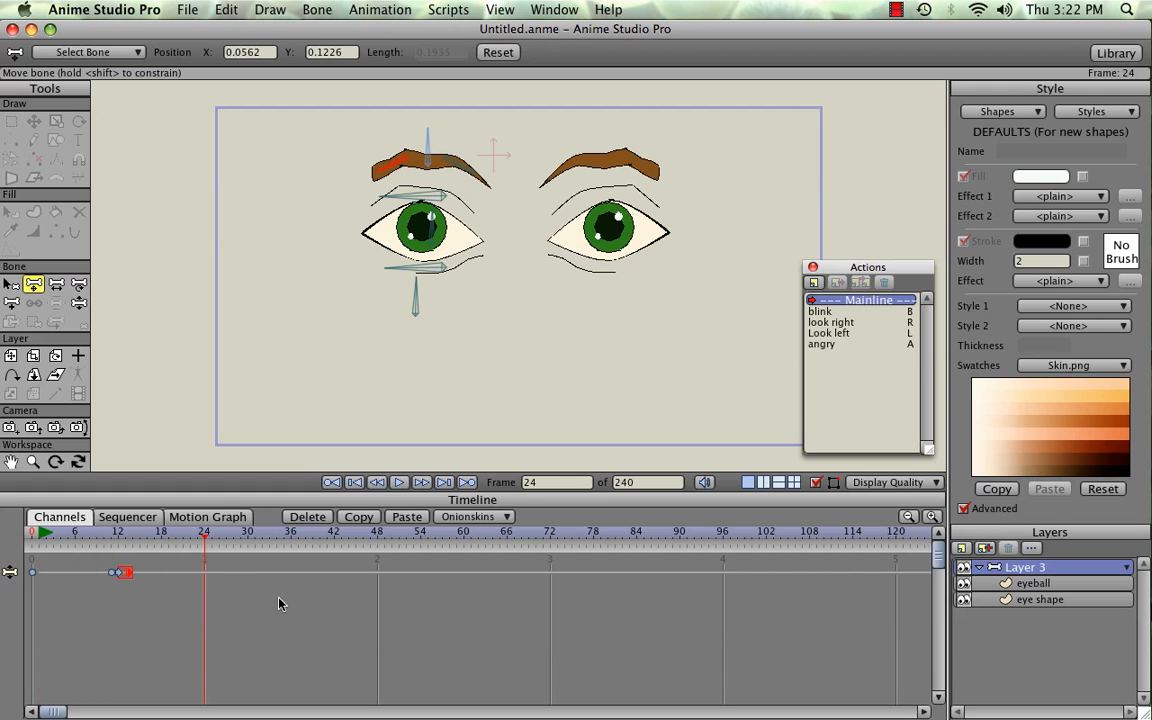
pyautogui.click(331, 482)
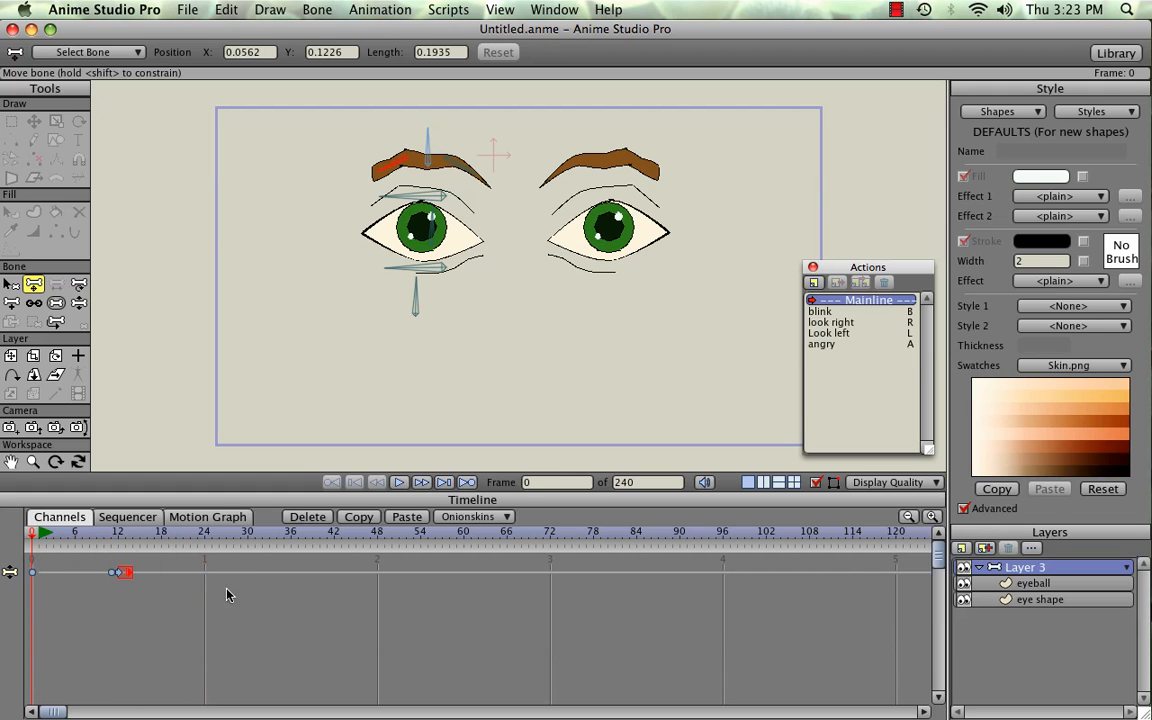
pyautogui.click(176, 531)
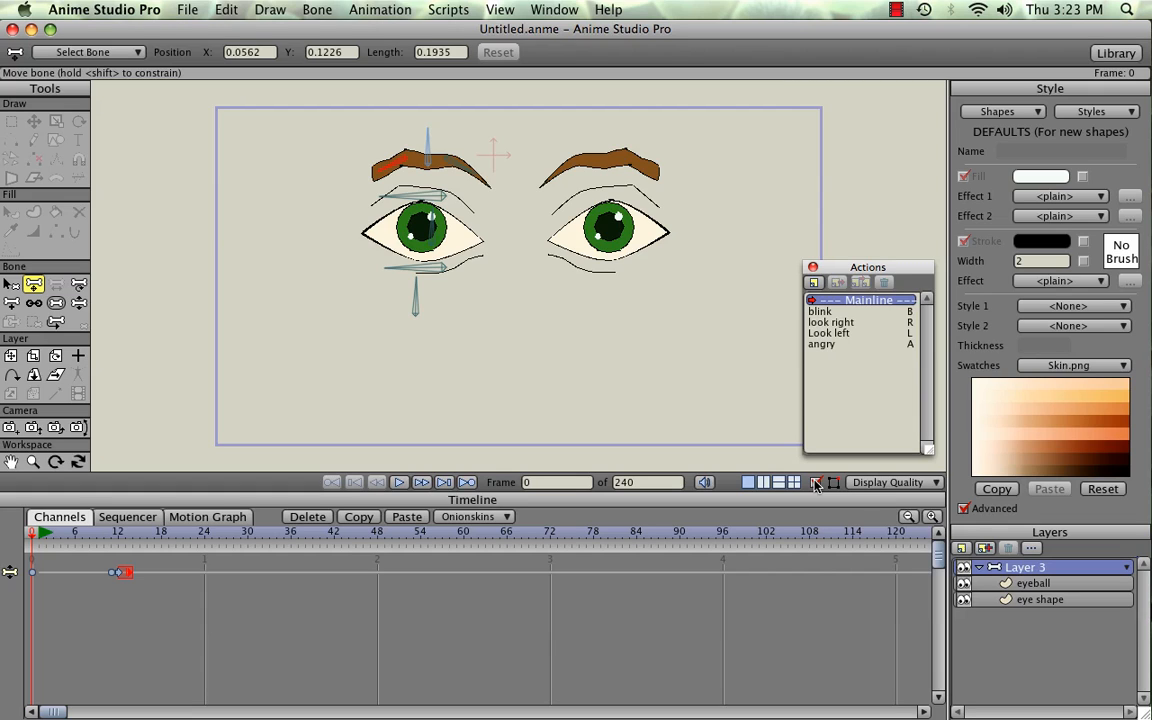
# Preview the animation, then insert the look right action on the mainline at frame 24
pyautogui.click(398, 482)
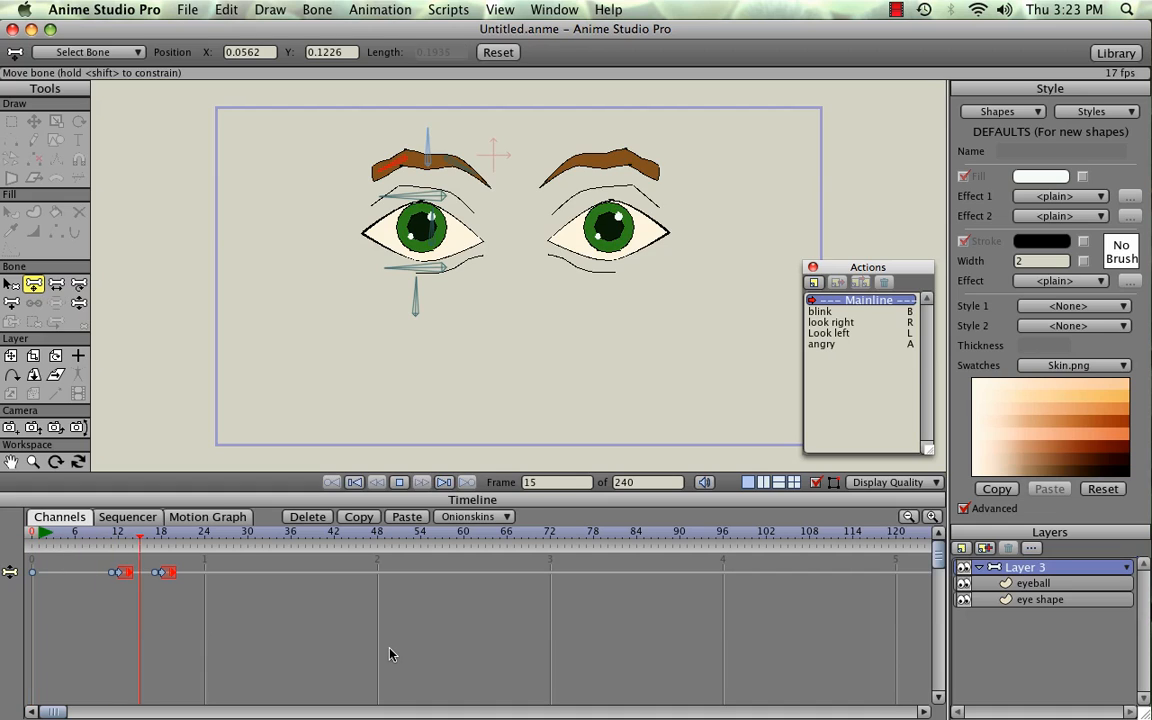
pyautogui.click(256, 531)
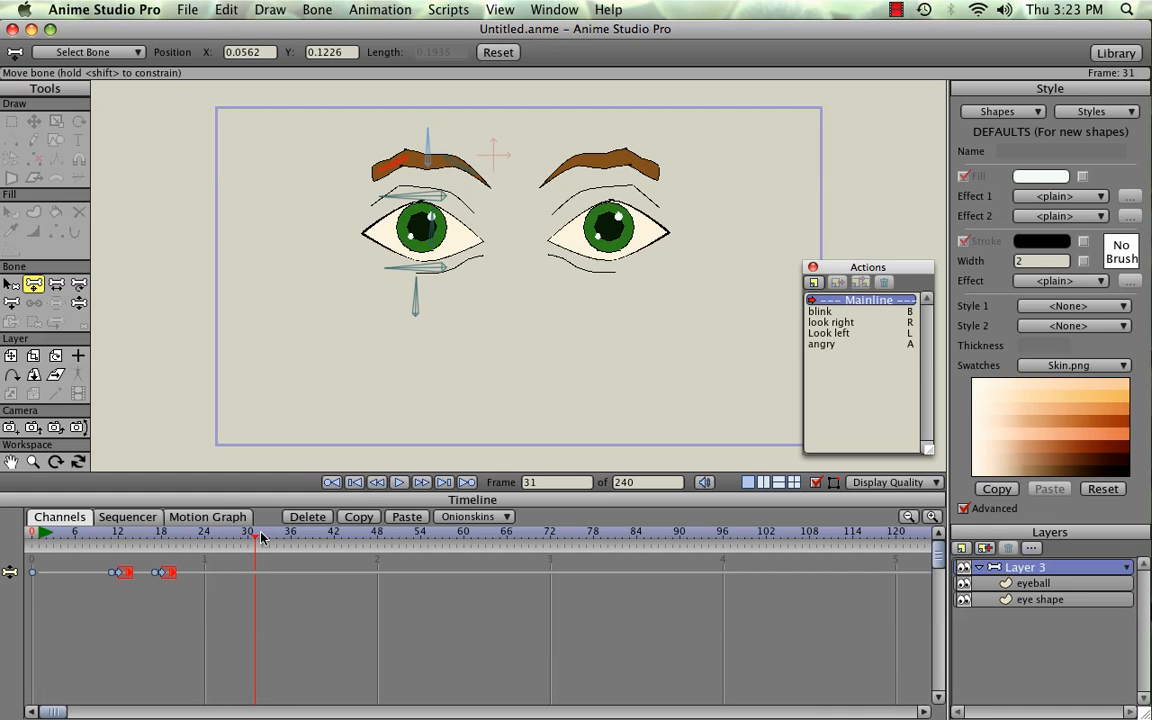
pyautogui.moveTo(257, 538); pyautogui.dragTo(205, 538)
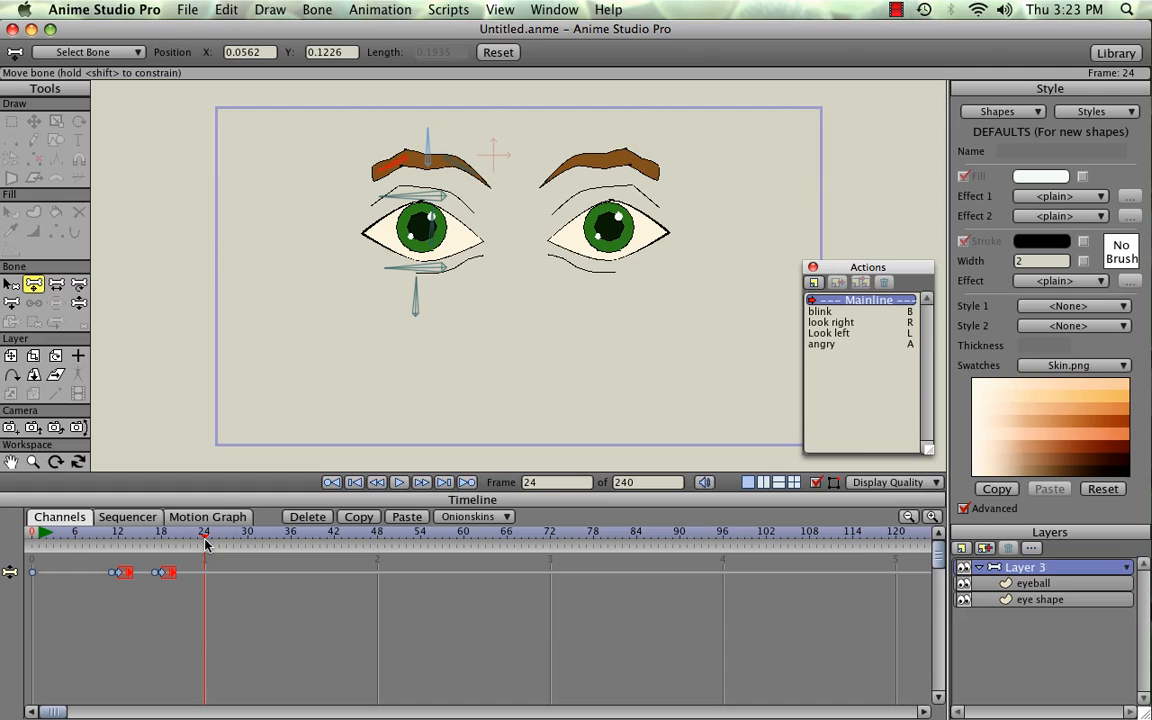
pyautogui.click(831, 321)
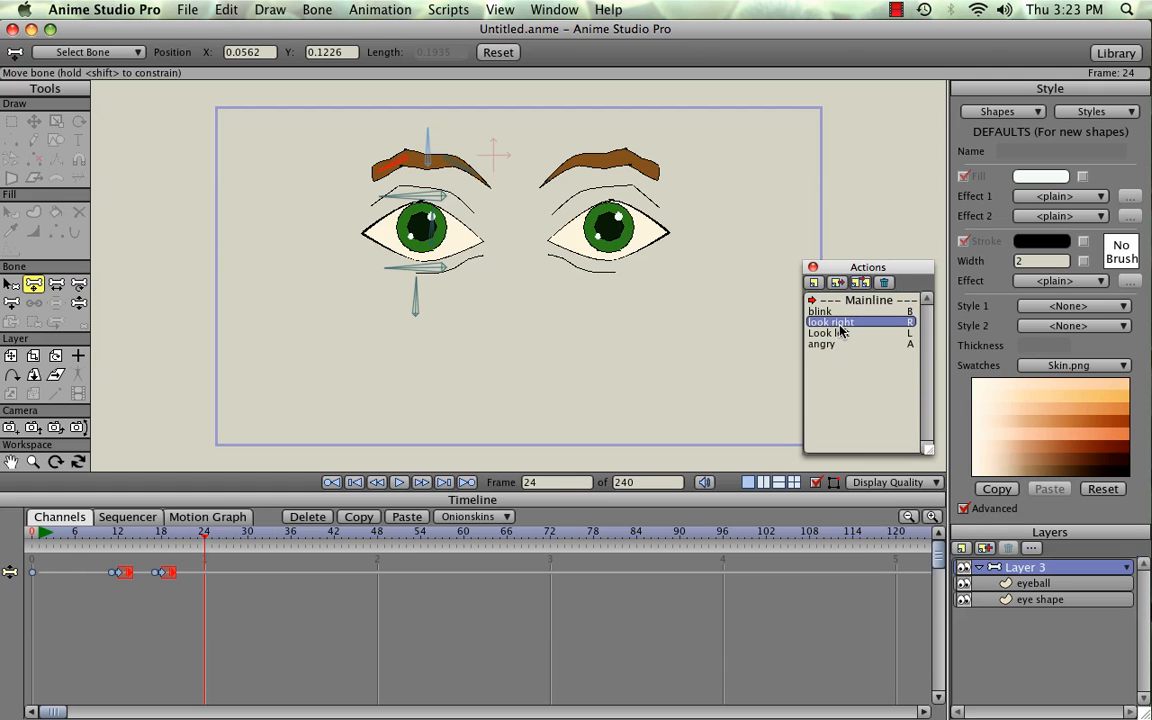
pyautogui.click(838, 282)
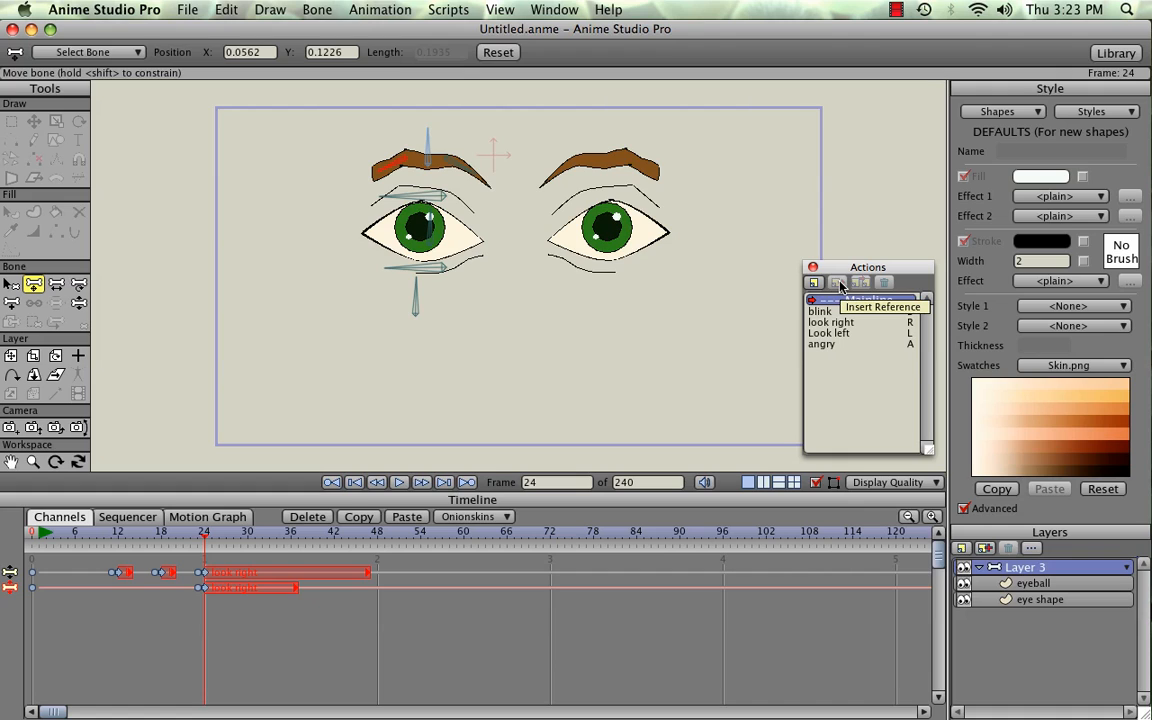
pyautogui.click(399, 482)
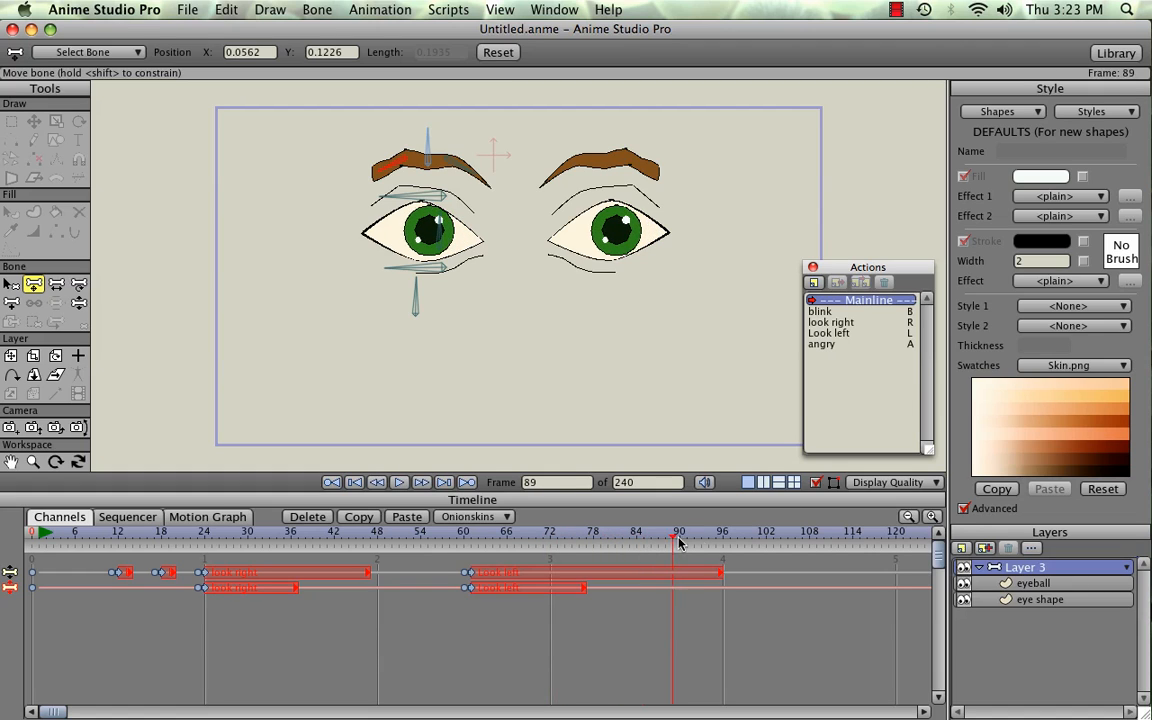
pyautogui.click(810, 535)
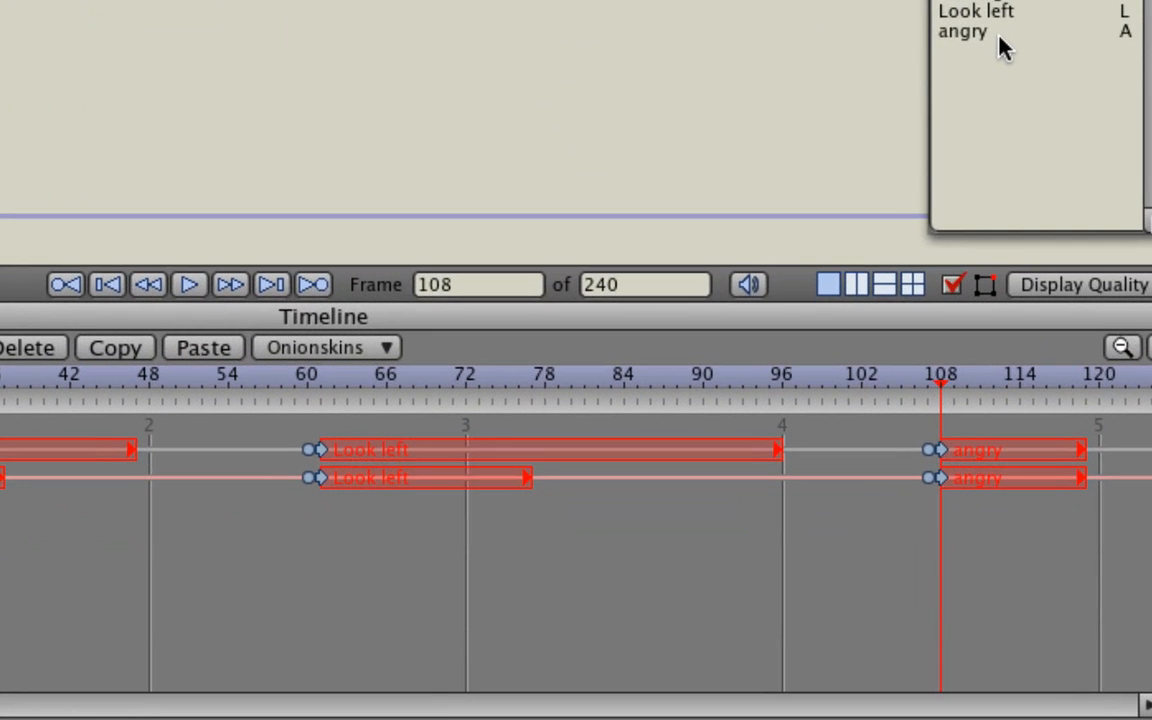
pyautogui.moveTo(948, 393)
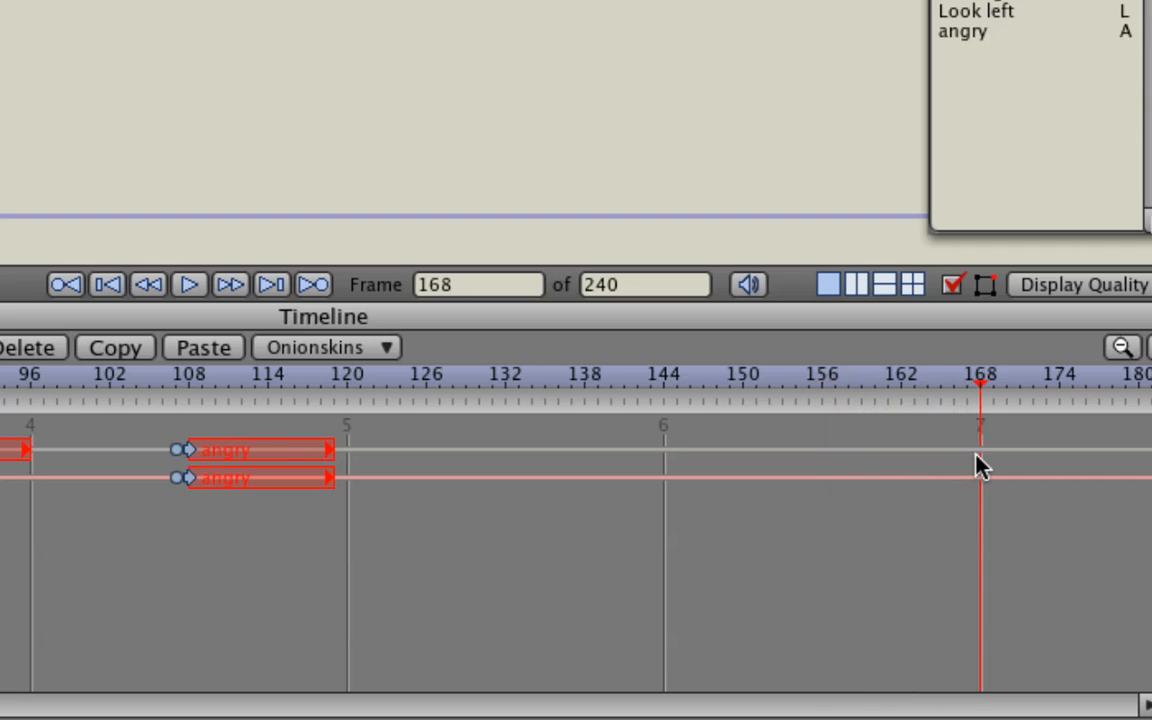
pyautogui.moveTo(908, 463)
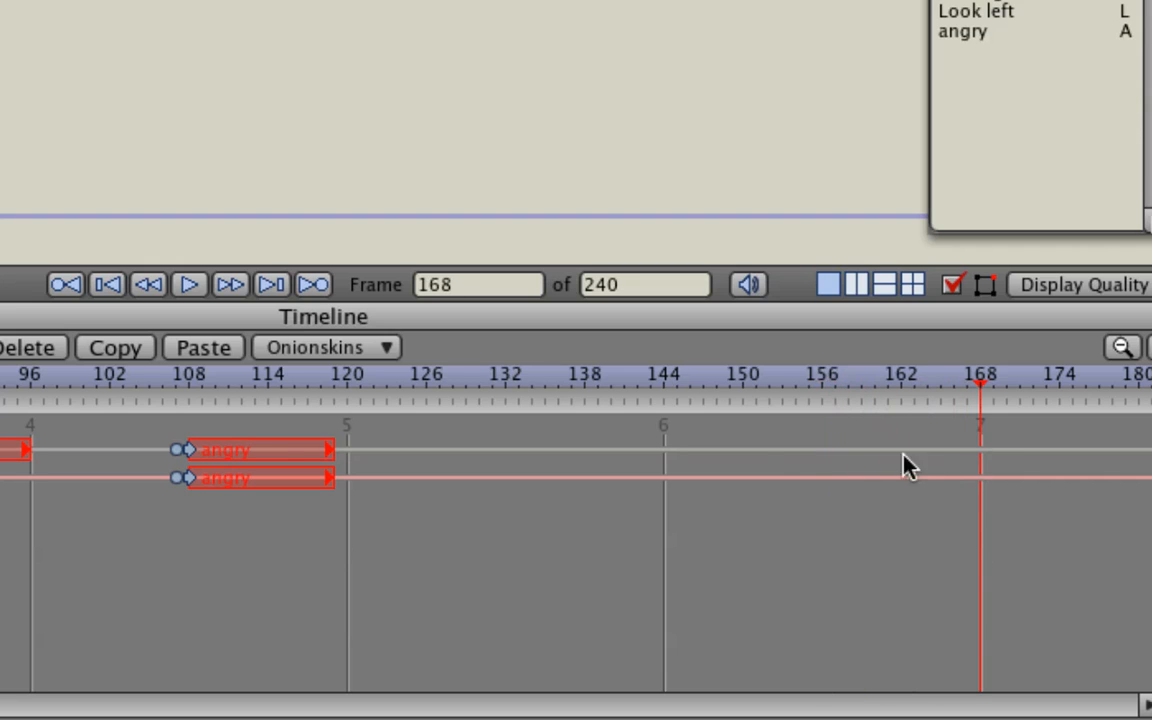
pyautogui.moveTo(443, 681)
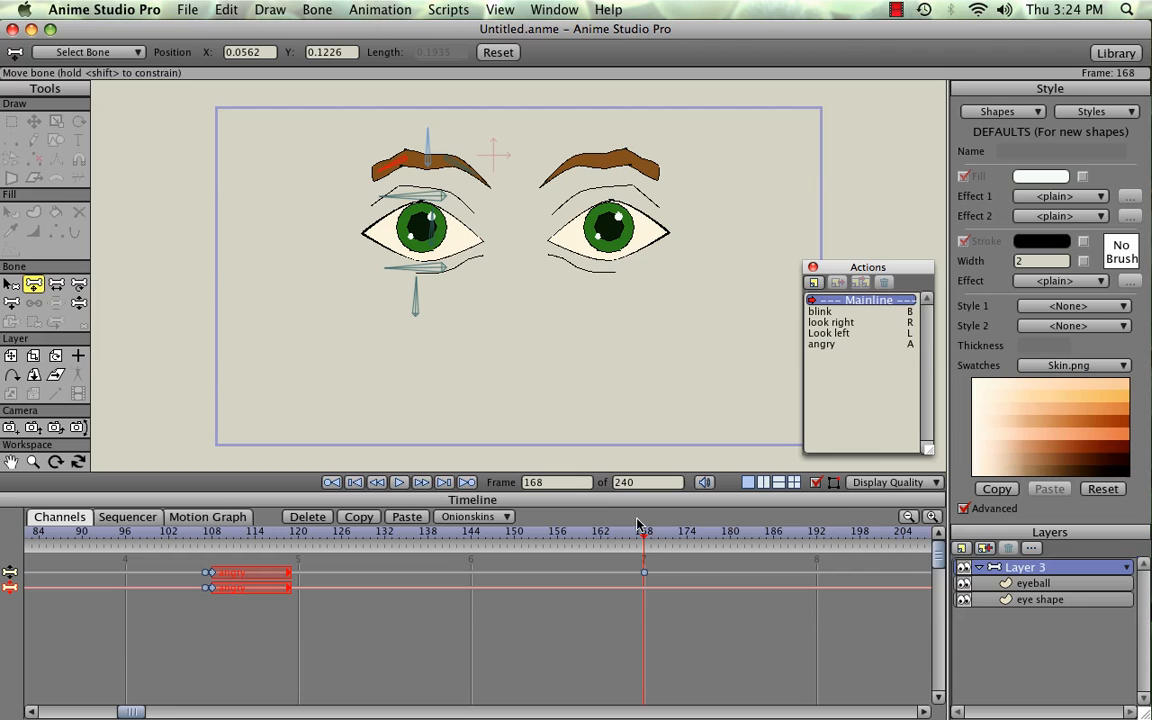
pyautogui.moveTo(645, 540)
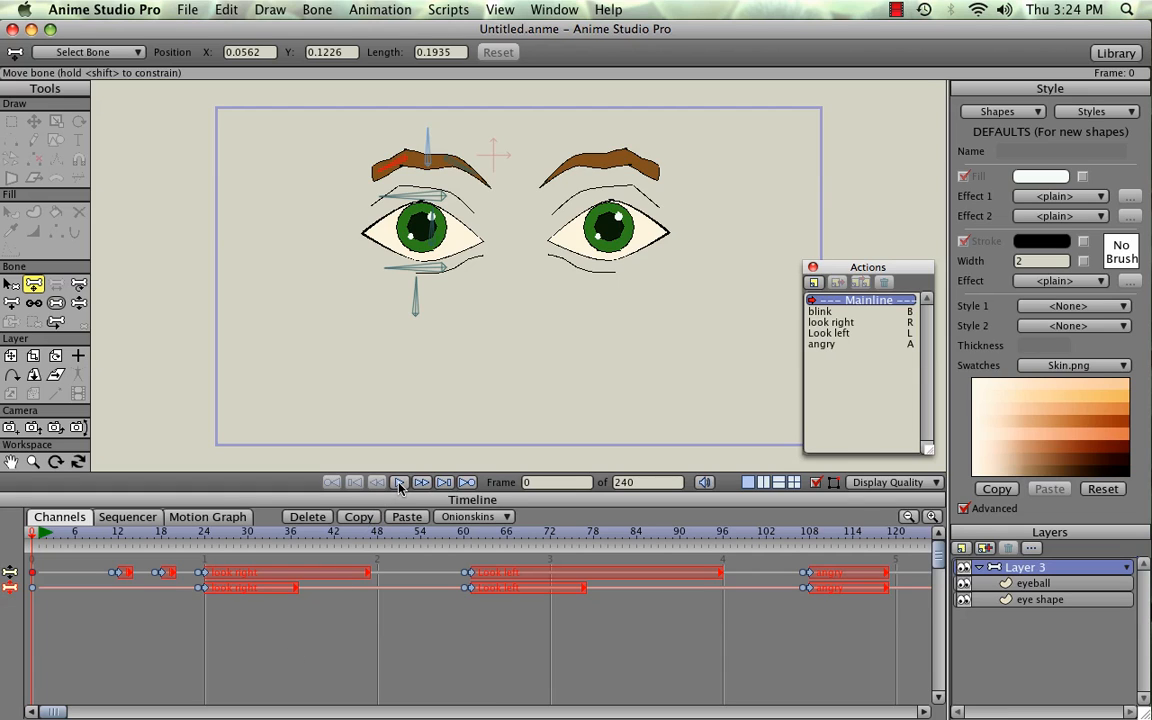
pyautogui.click(421, 482)
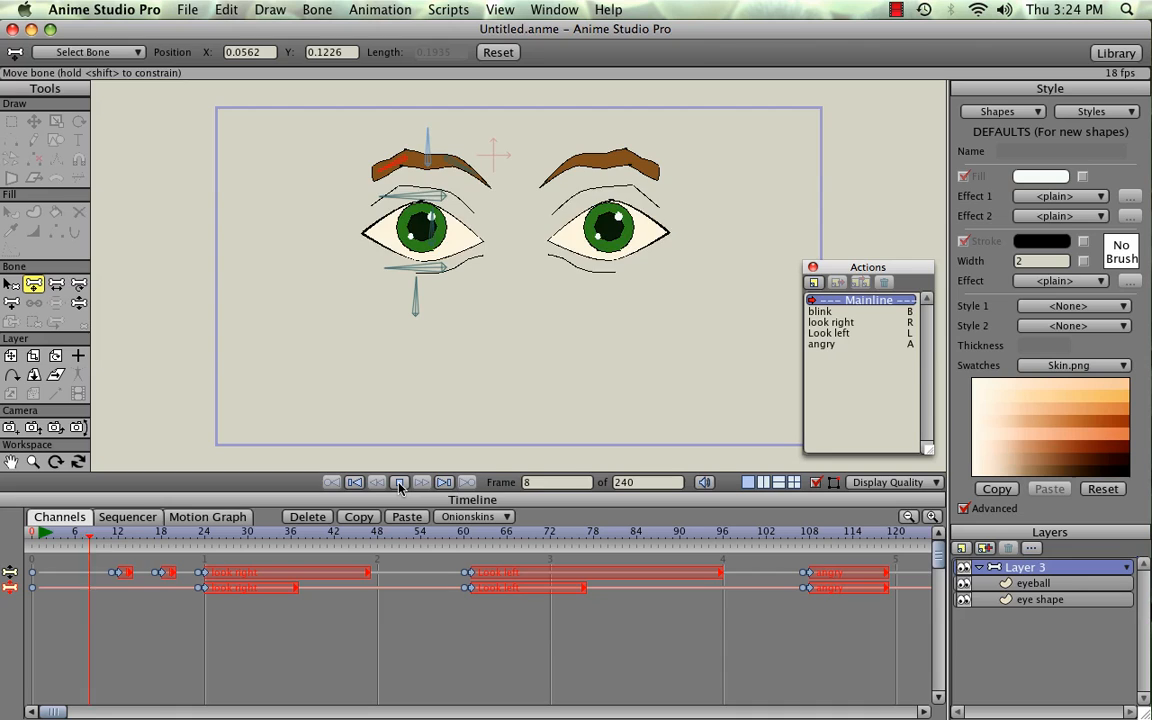
pyautogui.click(319, 537)
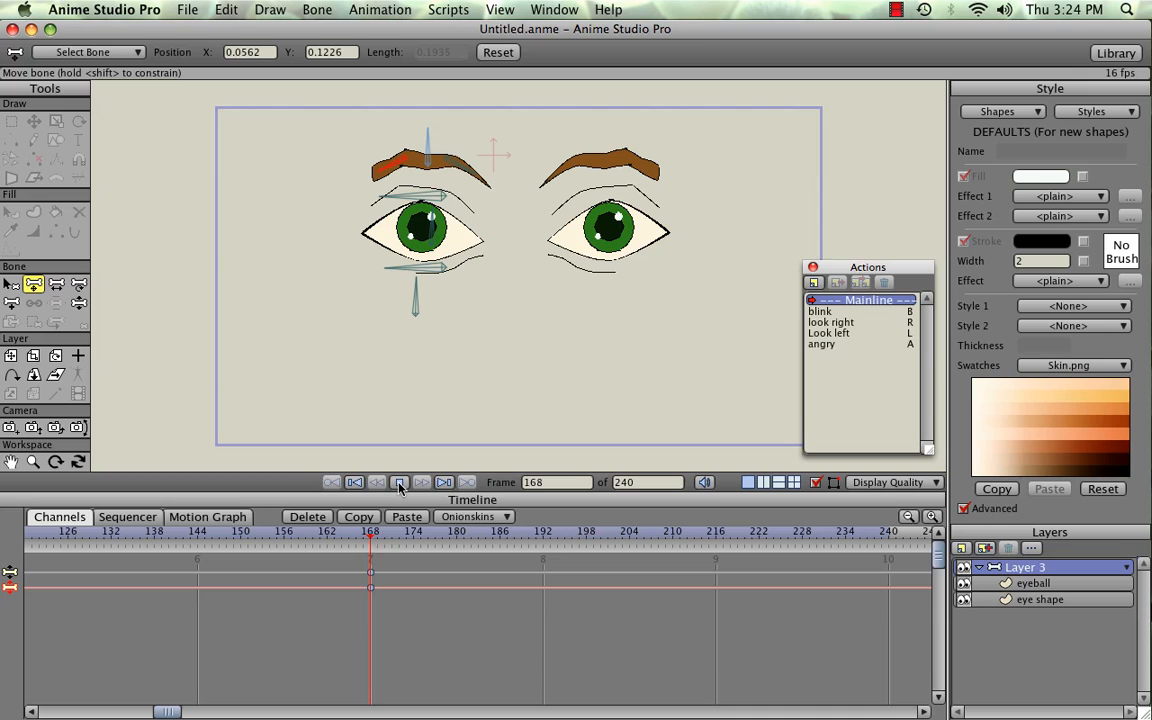
pyautogui.click(421, 482)
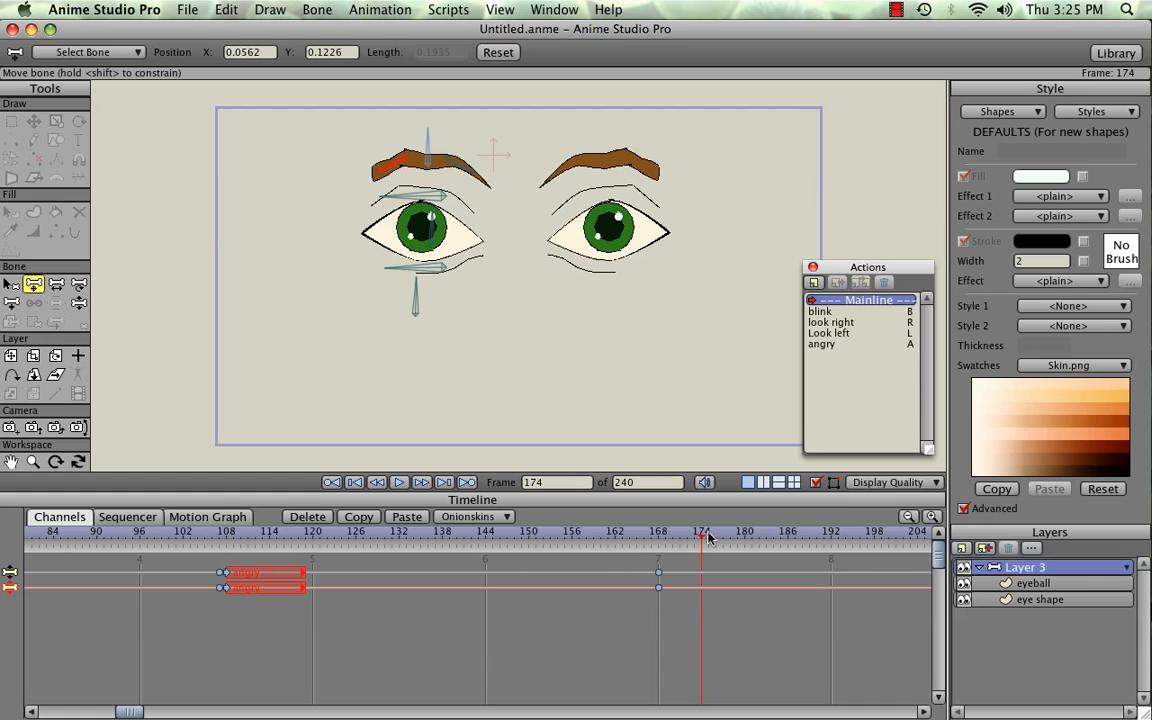
# Add a keyframe at frame 162 holding the angry pose before neutral at frame 168
pyautogui.click(658, 543)
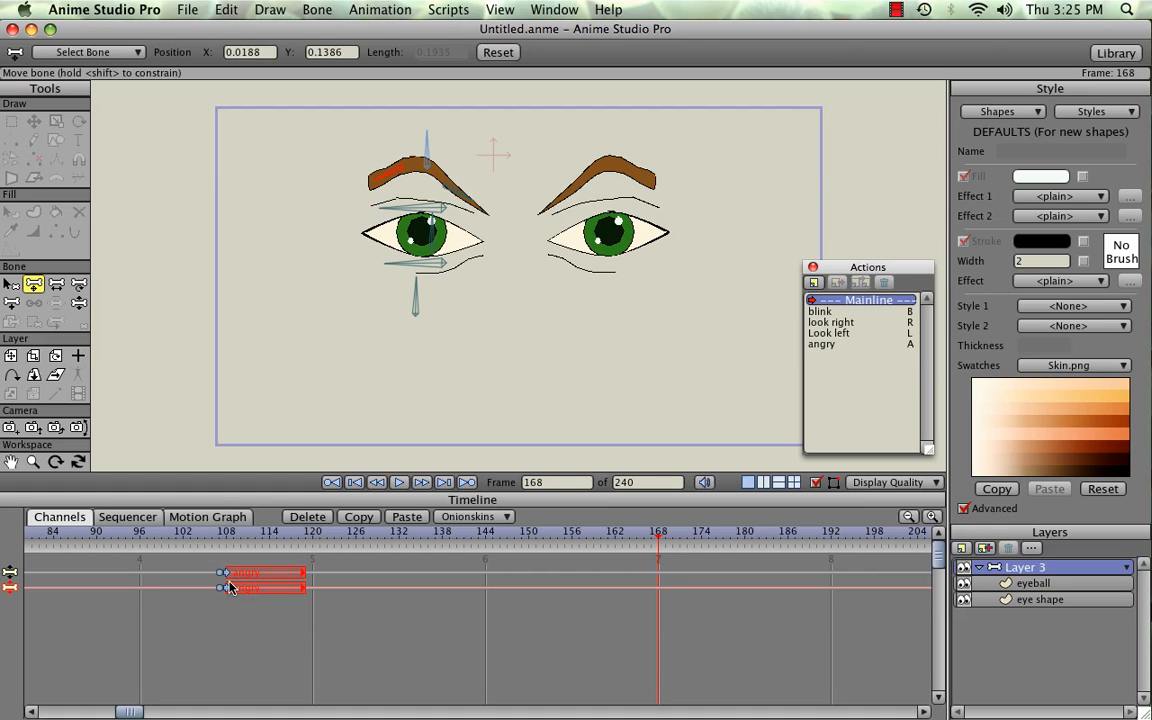
pyautogui.moveTo(640, 565)
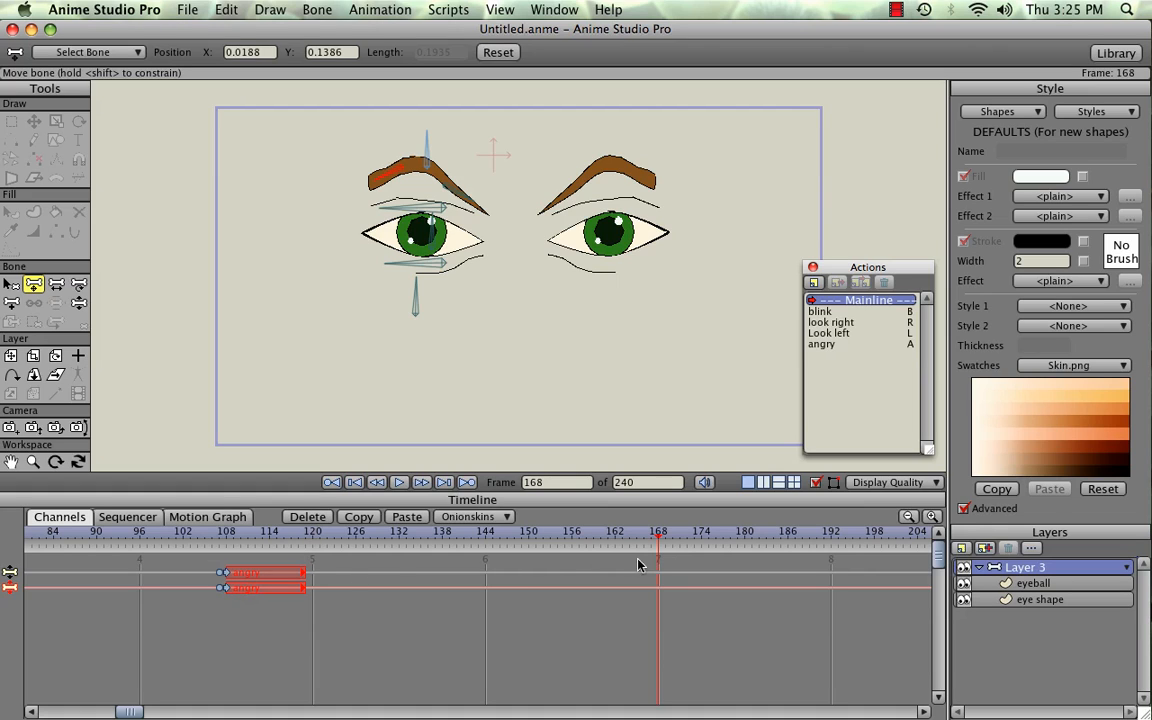
pyautogui.click(615, 531)
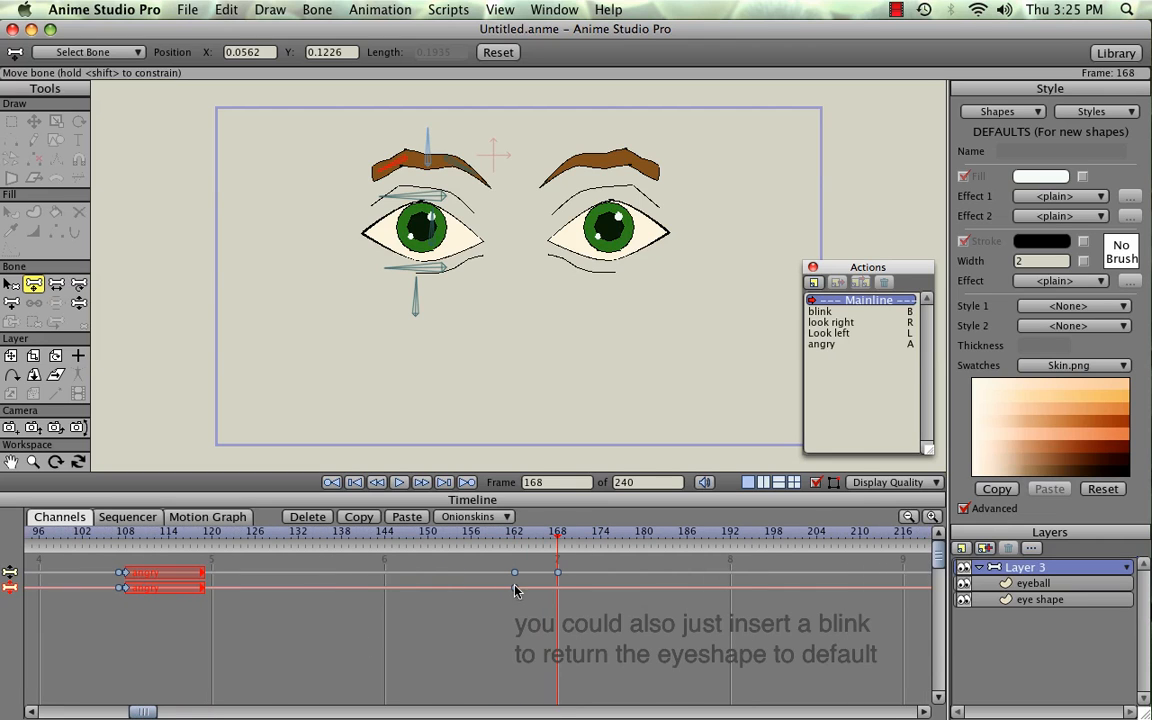
pyautogui.click(88, 540)
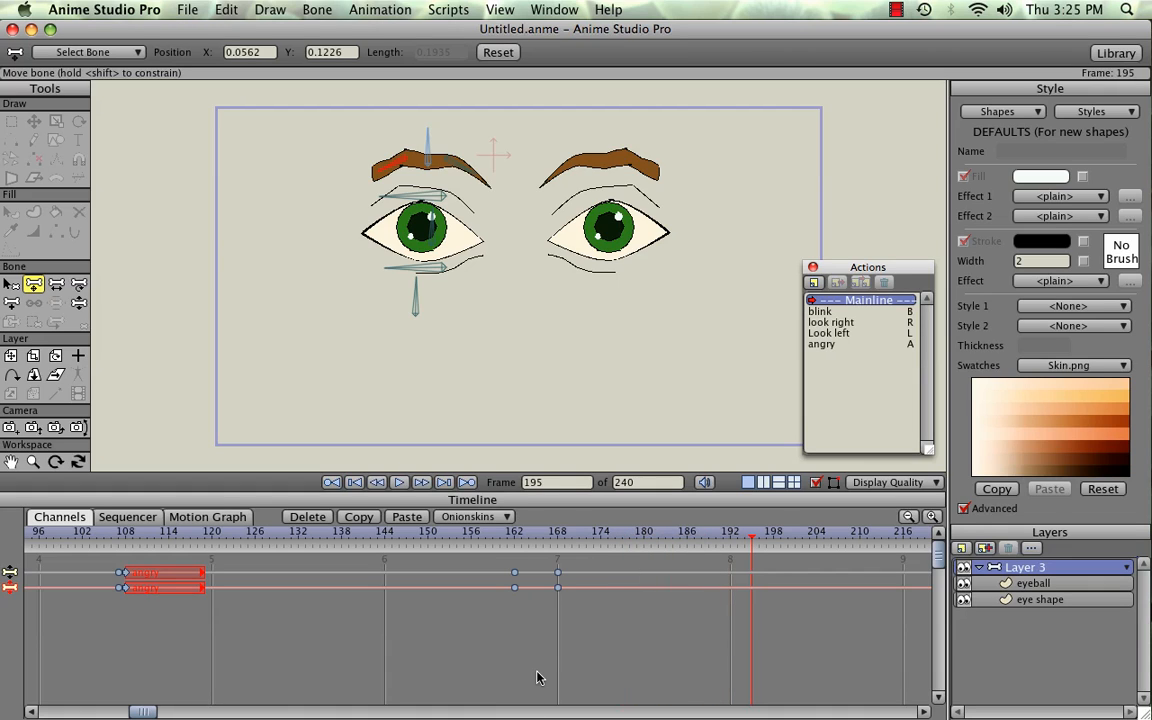
pyautogui.moveTo(750, 558)
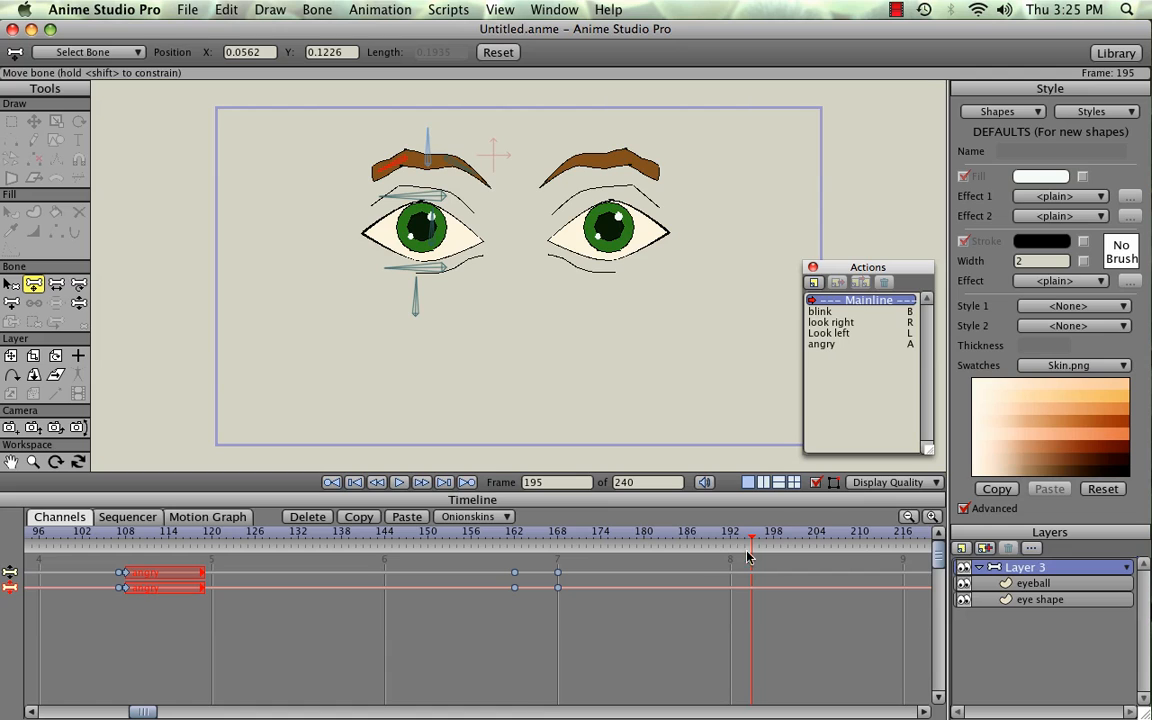
pyautogui.click(643, 531)
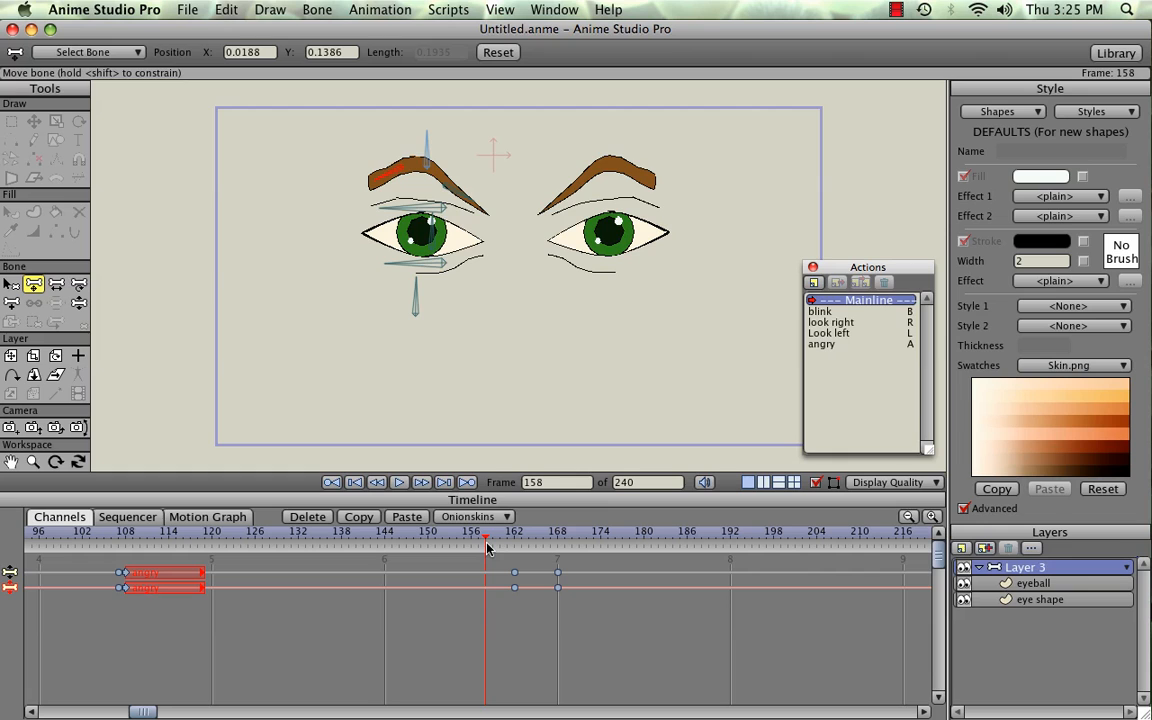
pyautogui.click(97, 537)
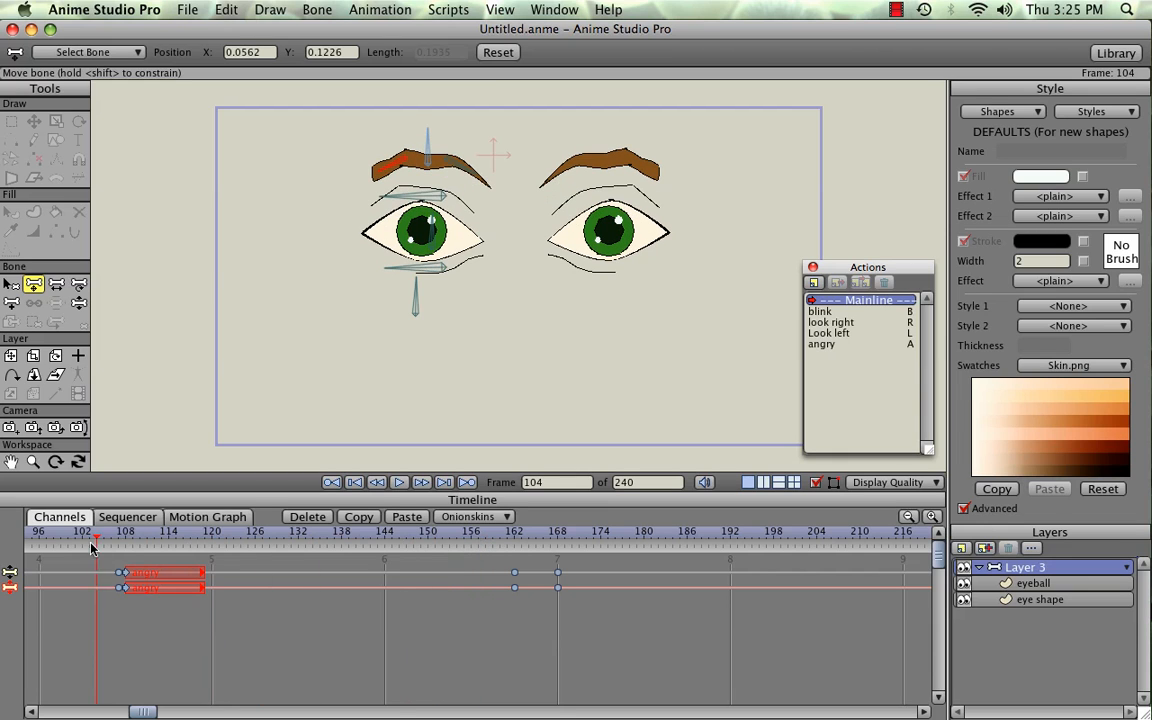